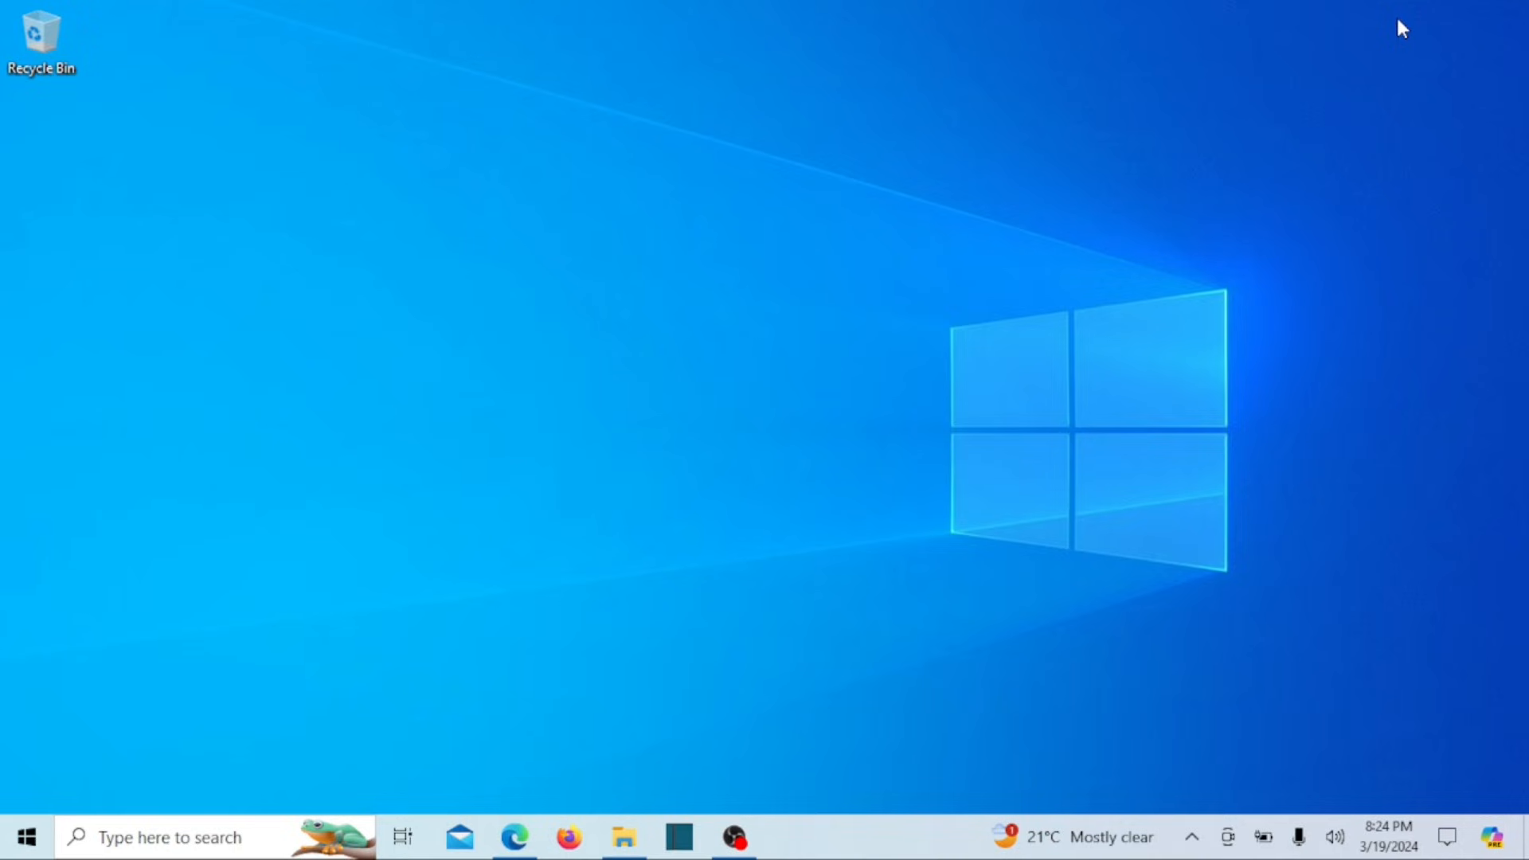
{"action": "mouse_move", "coordinate": [325, 791]}
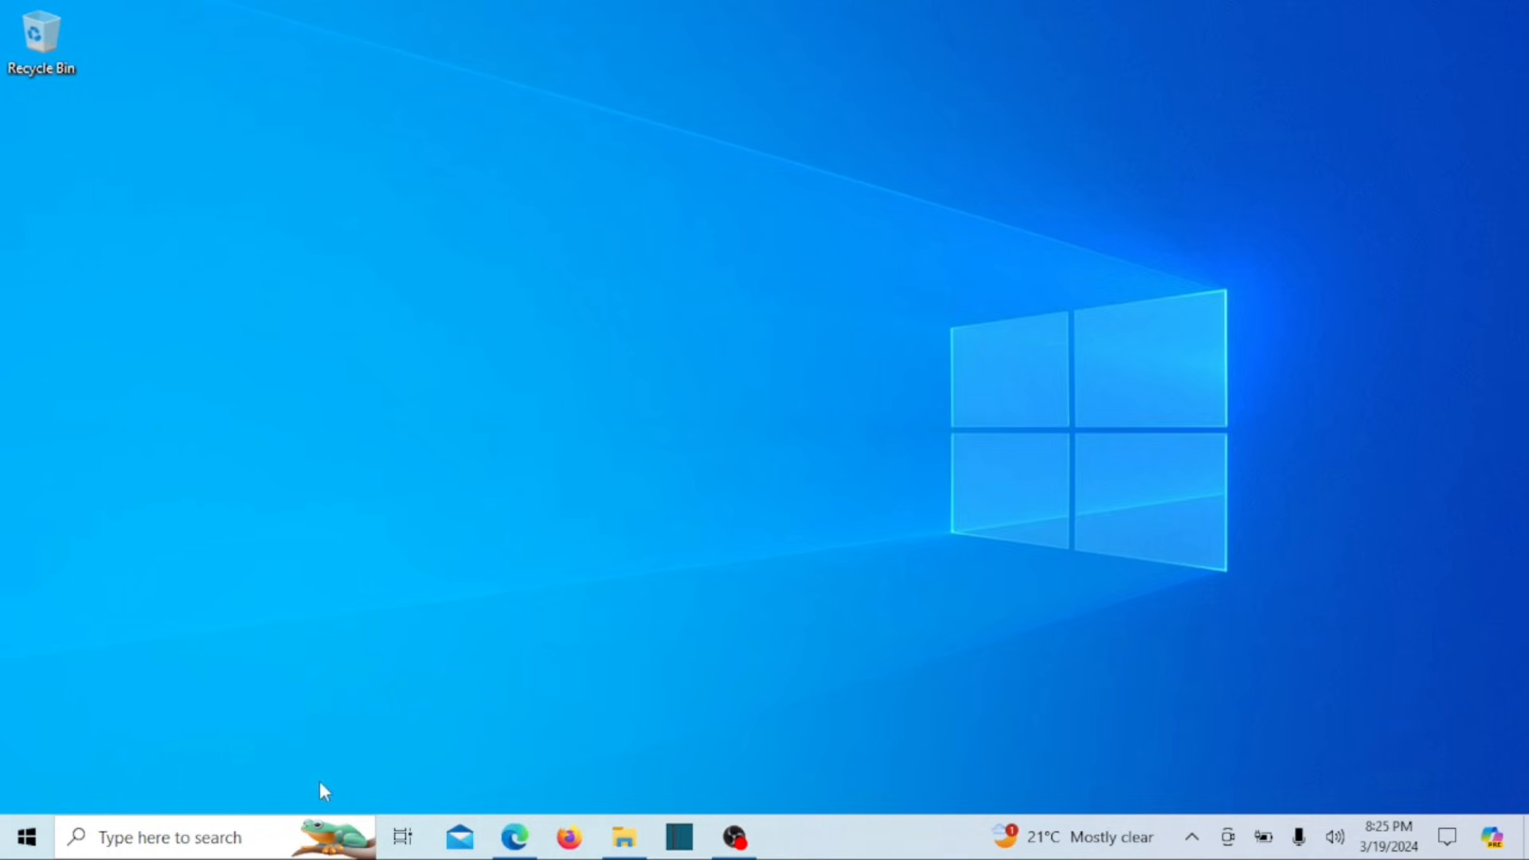
Launch Run from the search and open C:\Windows\Fonts, listing the 81 installed fonts.
{"action": "left_click", "coordinate": [170, 836]}
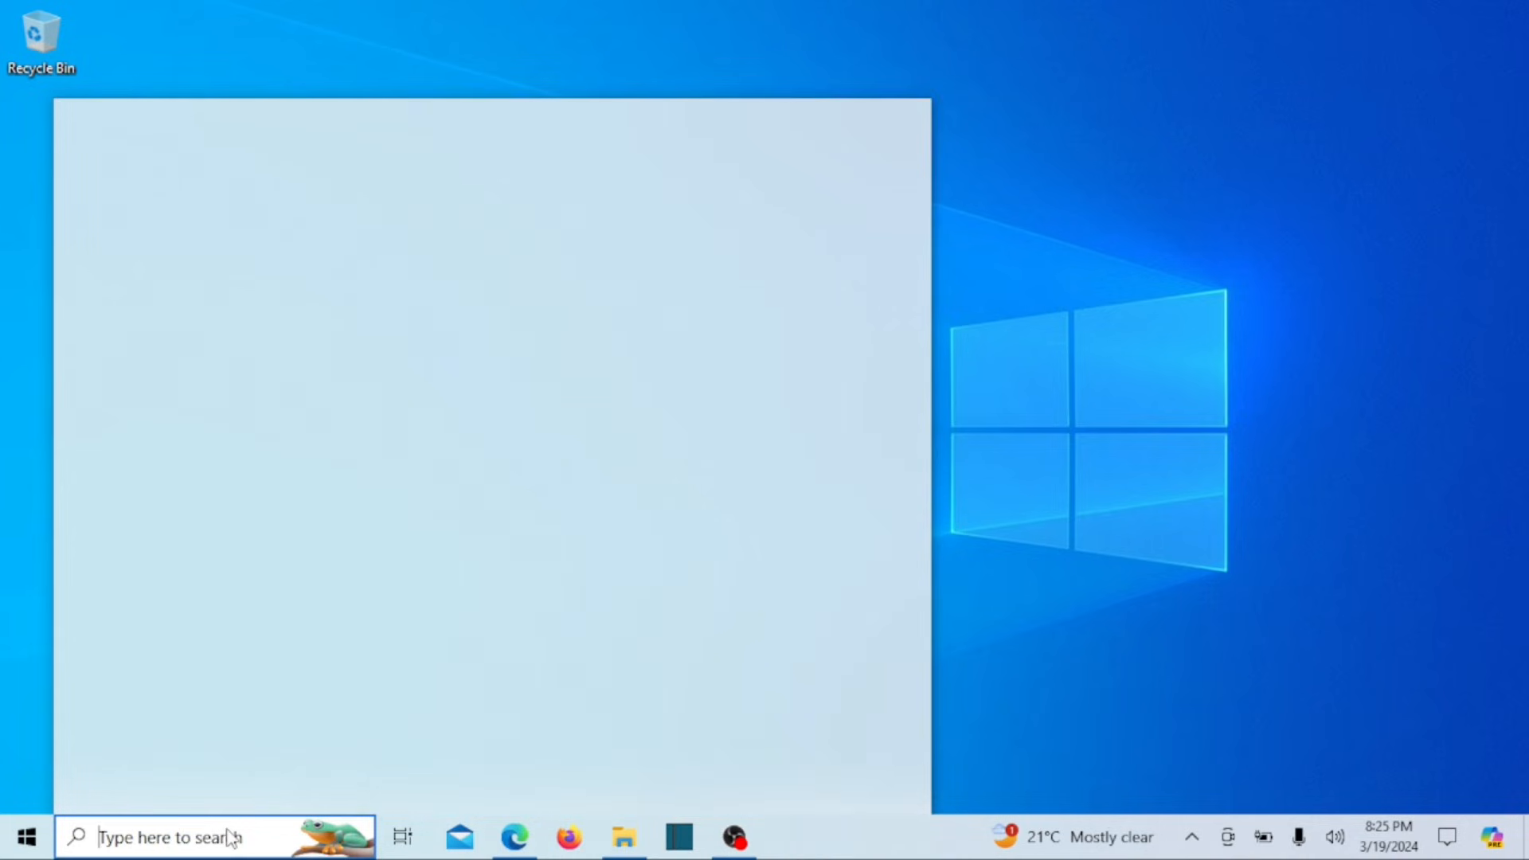
{"action": "type", "text": "run"}
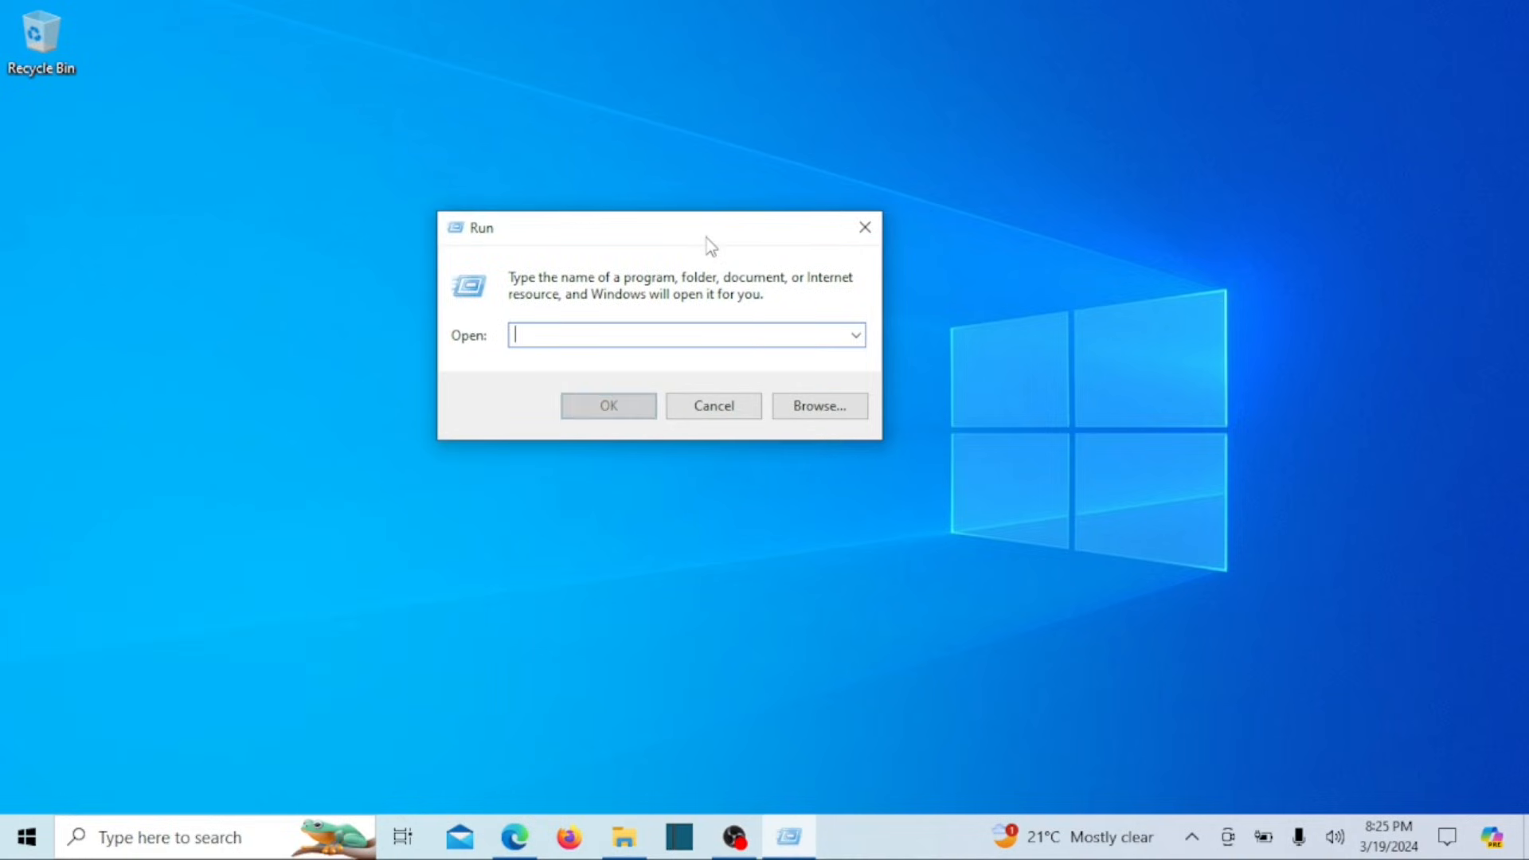
{"action": "type", "text": "C:\\Windows\\Fonts"}
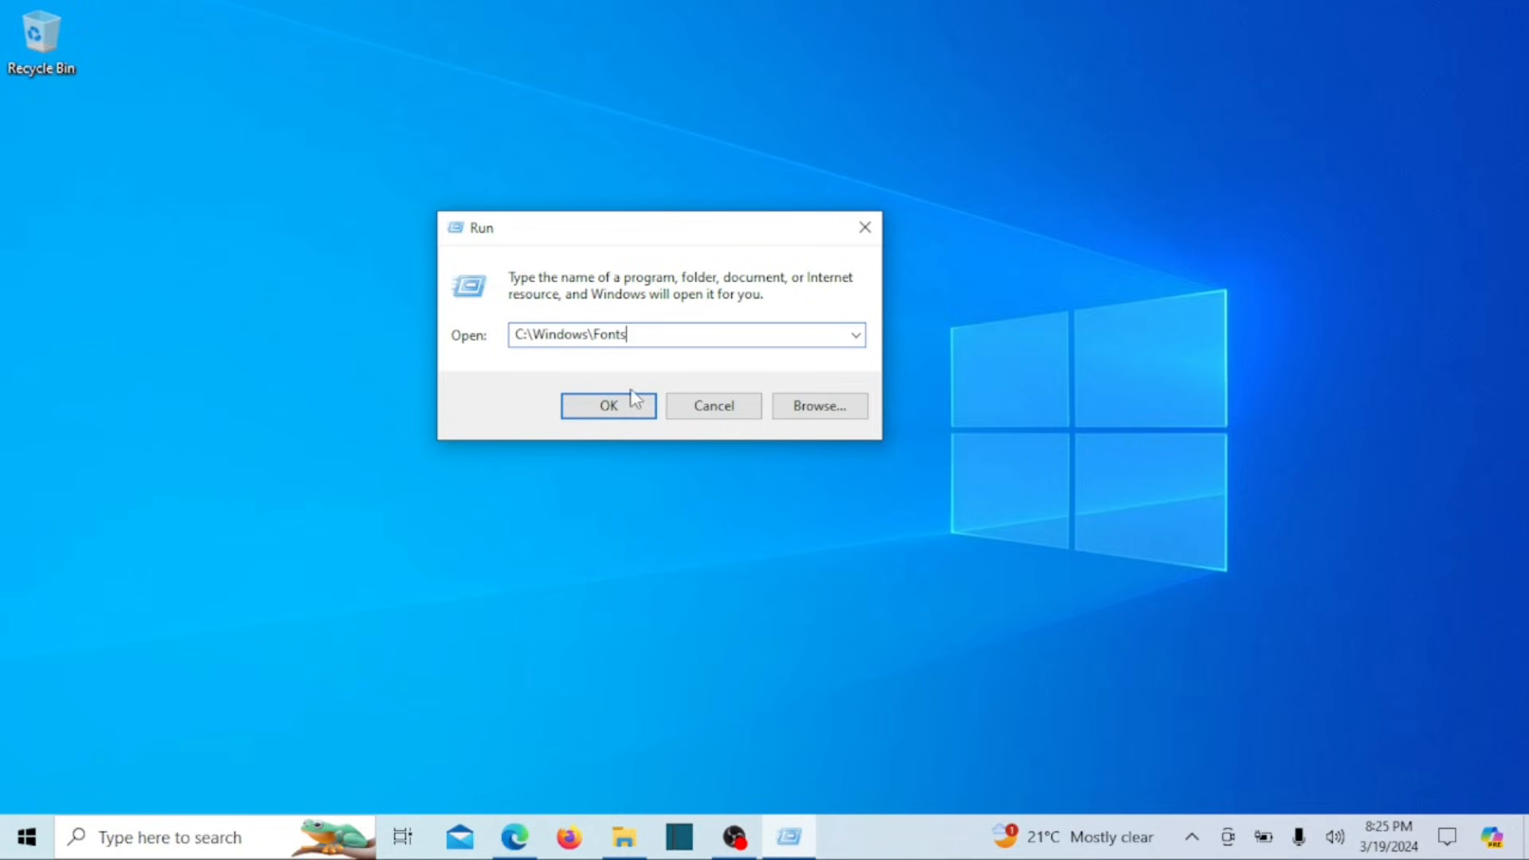
{"action": "left_click", "coordinate": [606, 406]}
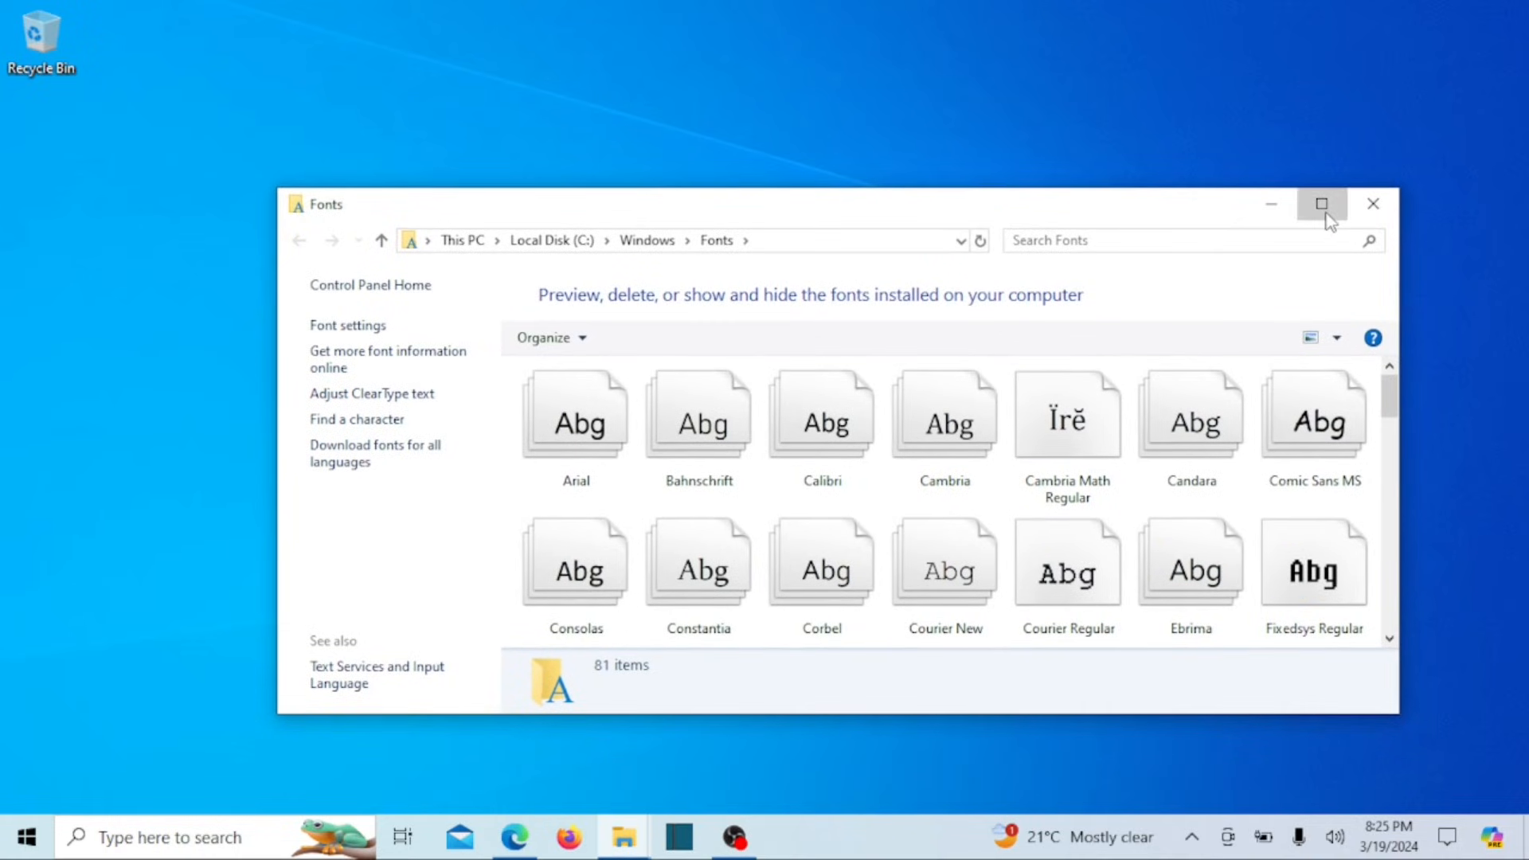
Maximize the Fonts window and browse the font list down to Calibri.
{"action": "left_click", "coordinate": [1322, 202]}
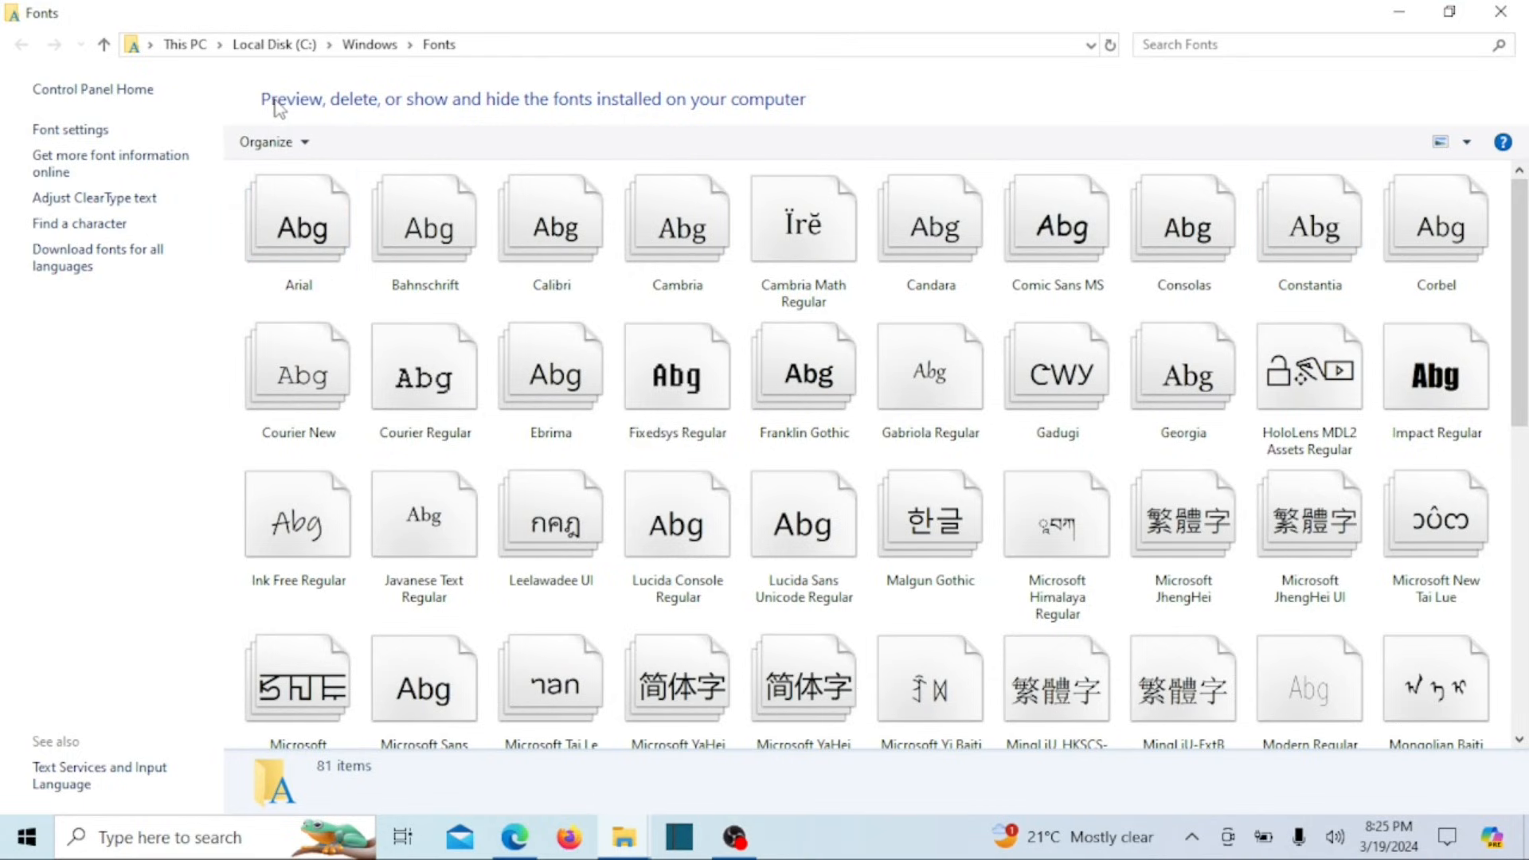
{"action": "mouse_move", "coordinate": [630, 113]}
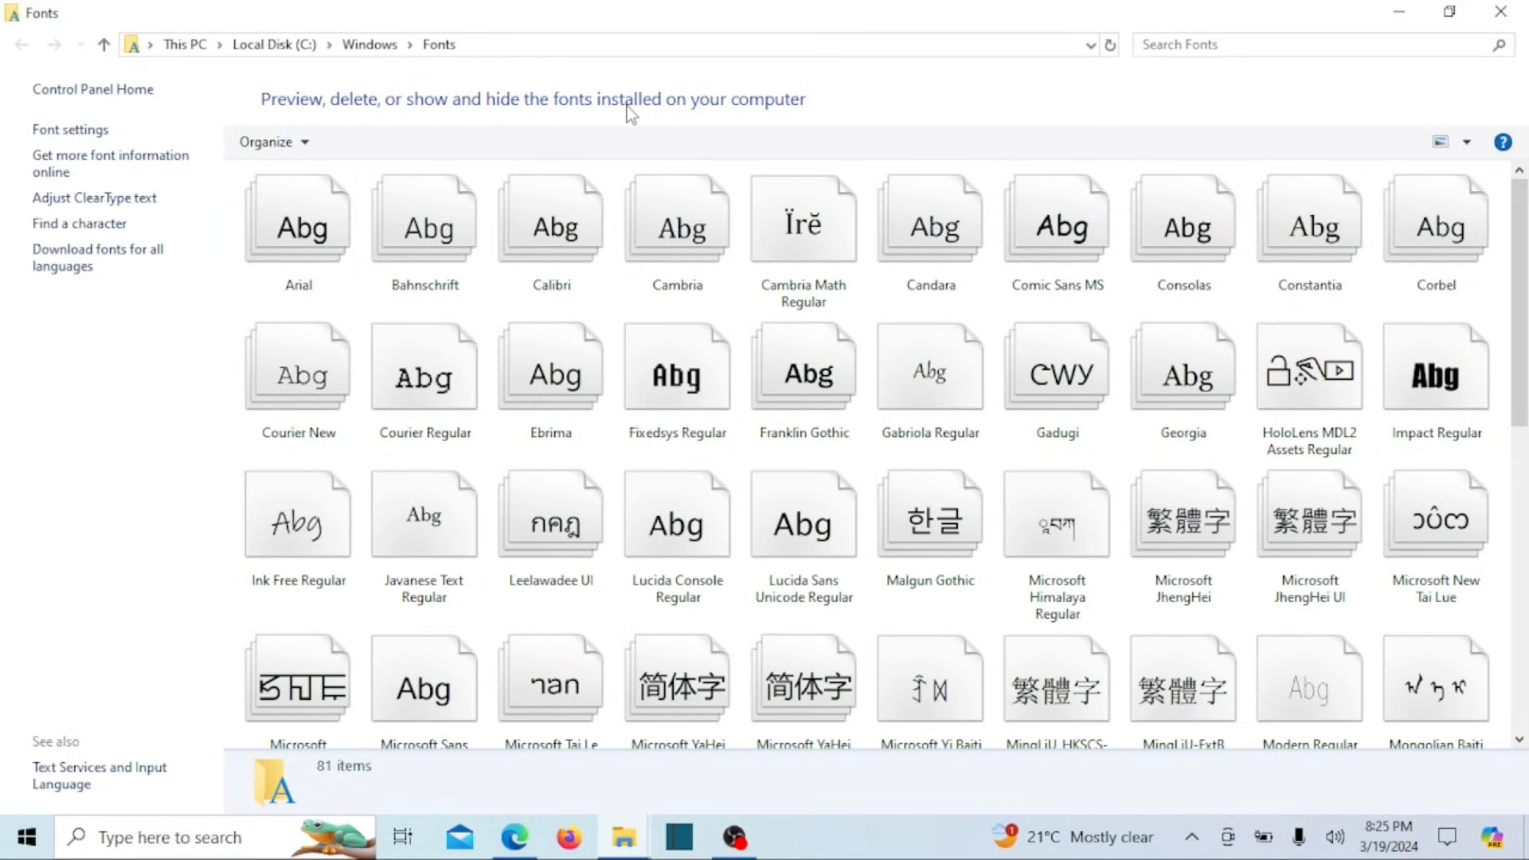
{"action": "scroll", "scroll_direction": "down", "scroll_amount": 3}
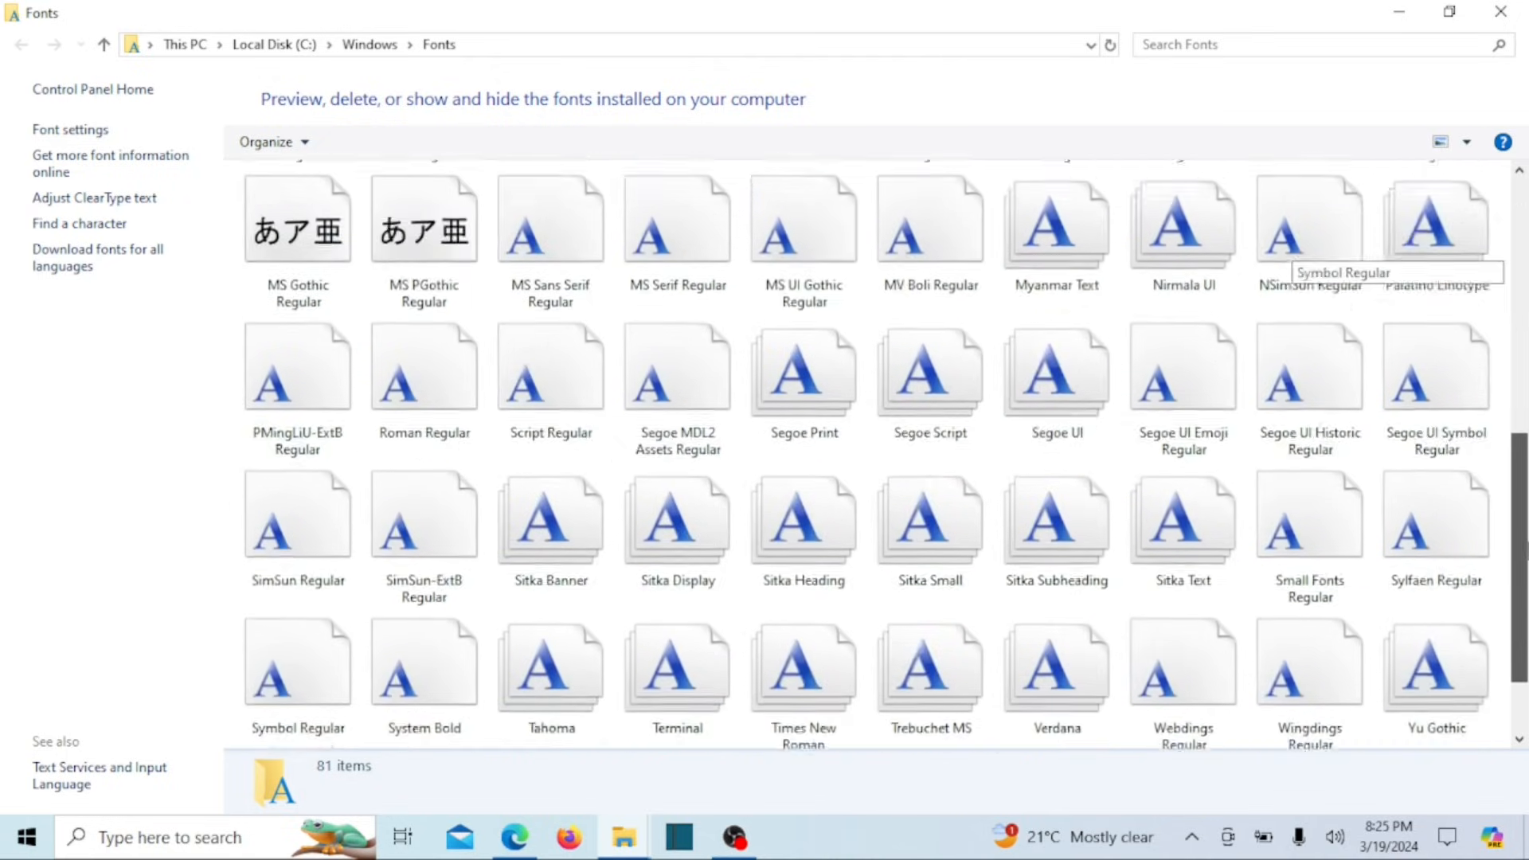
{"action": "scroll", "scroll_direction": "down", "scroll_amount": 3}
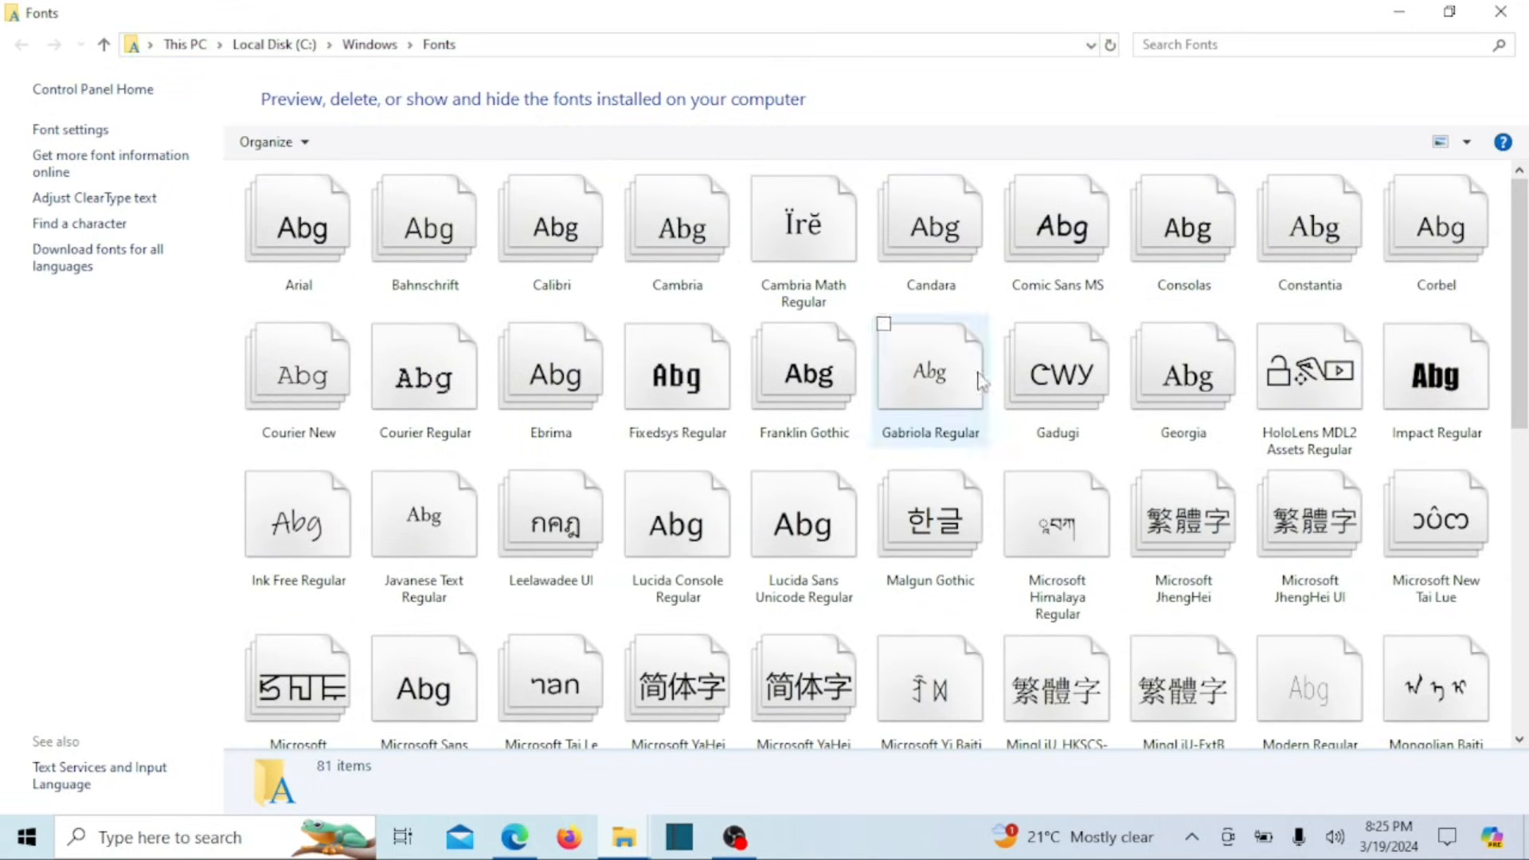
{"action": "left_click", "coordinate": [551, 226]}
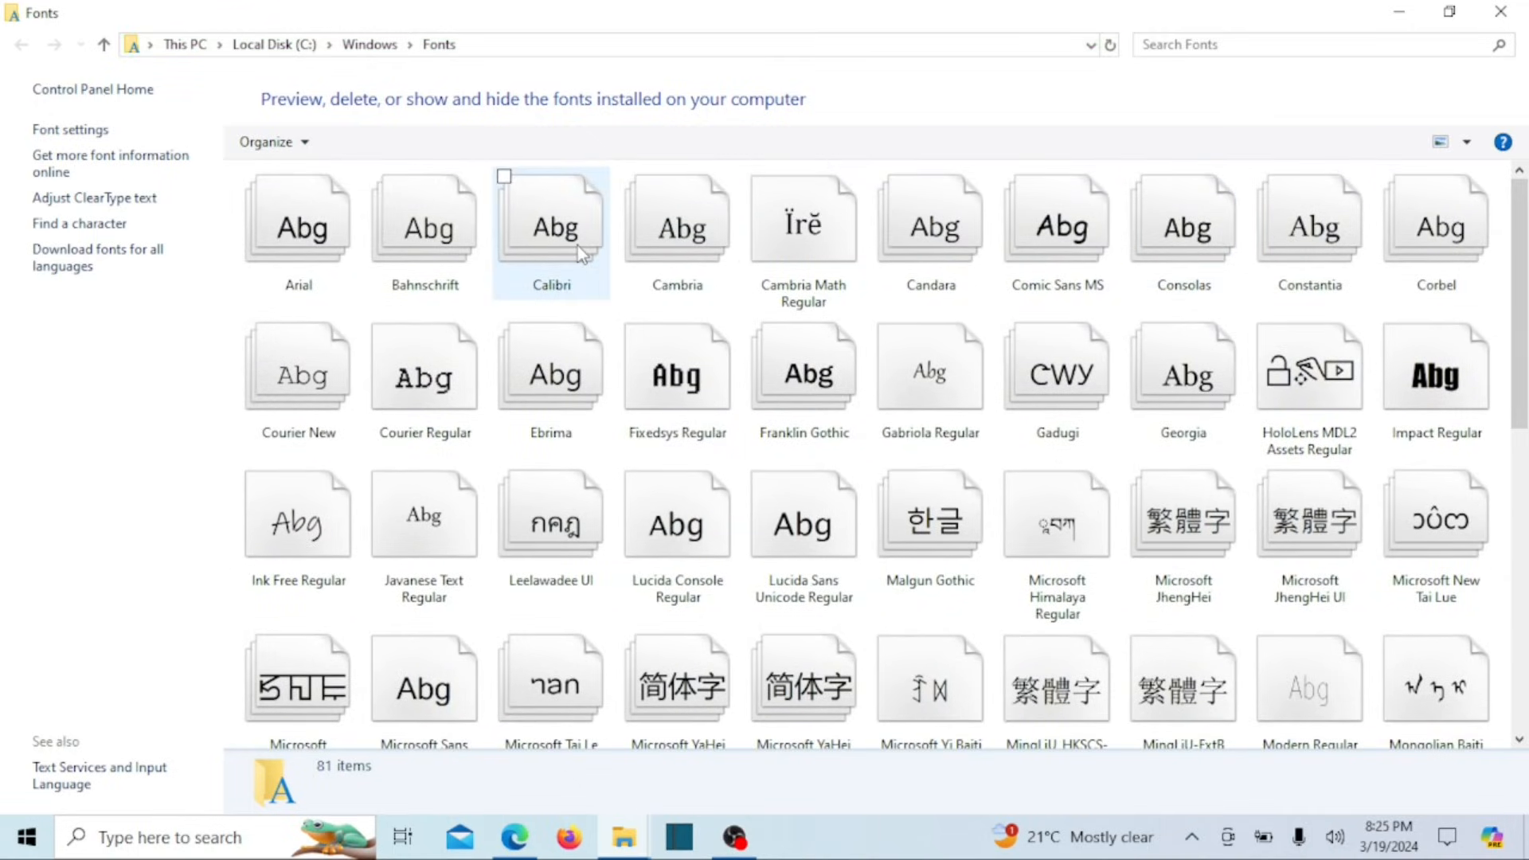
{"action": "mouse_move", "coordinate": [583, 266]}
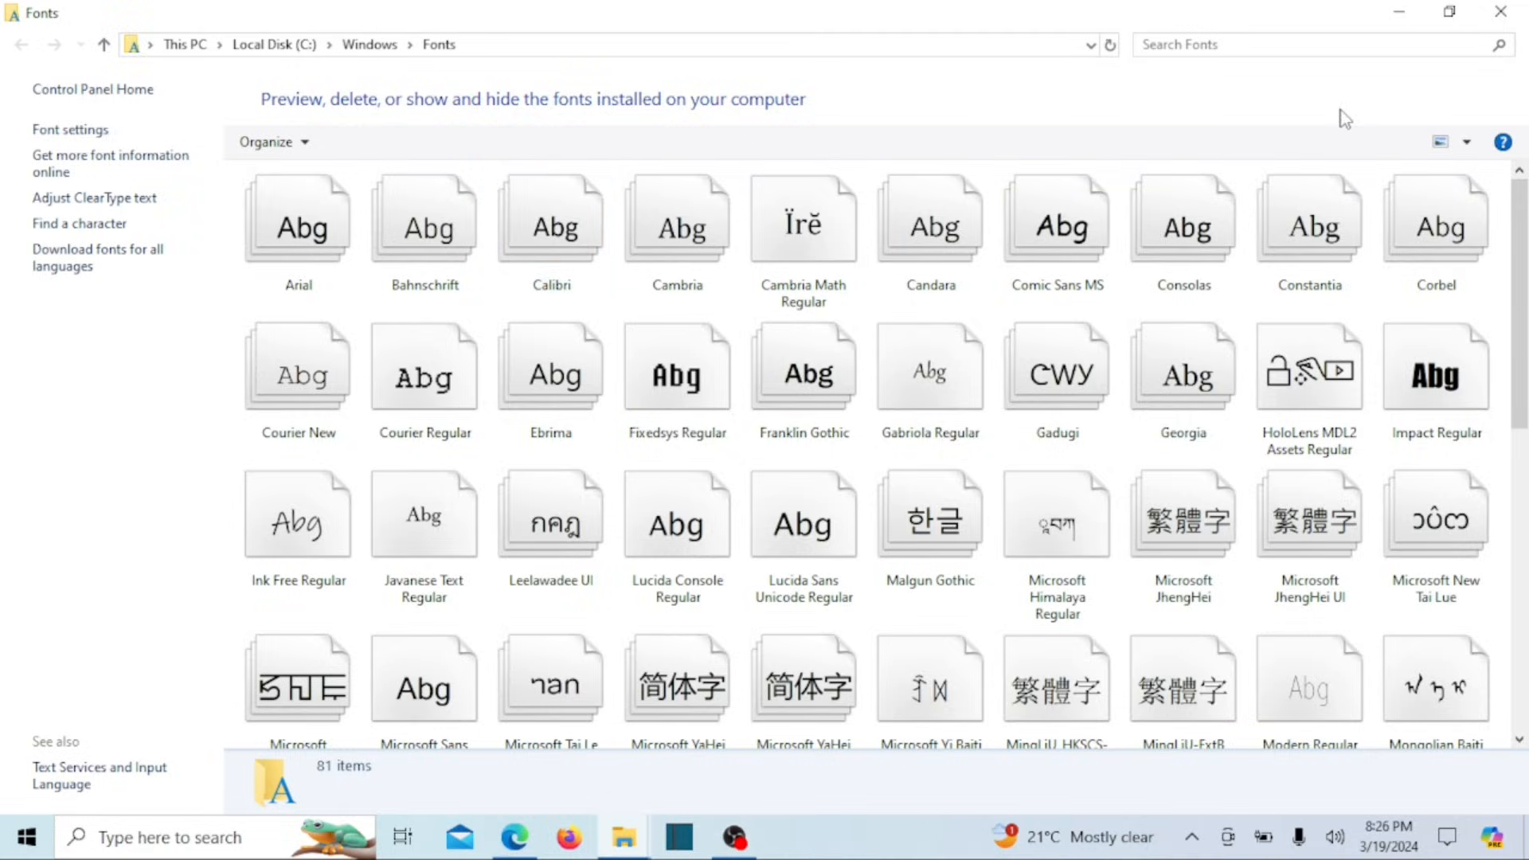
Reopen Run and launch regedit from the autocomplete suggestion.
{"action": "left_click", "coordinate": [1500, 11]}
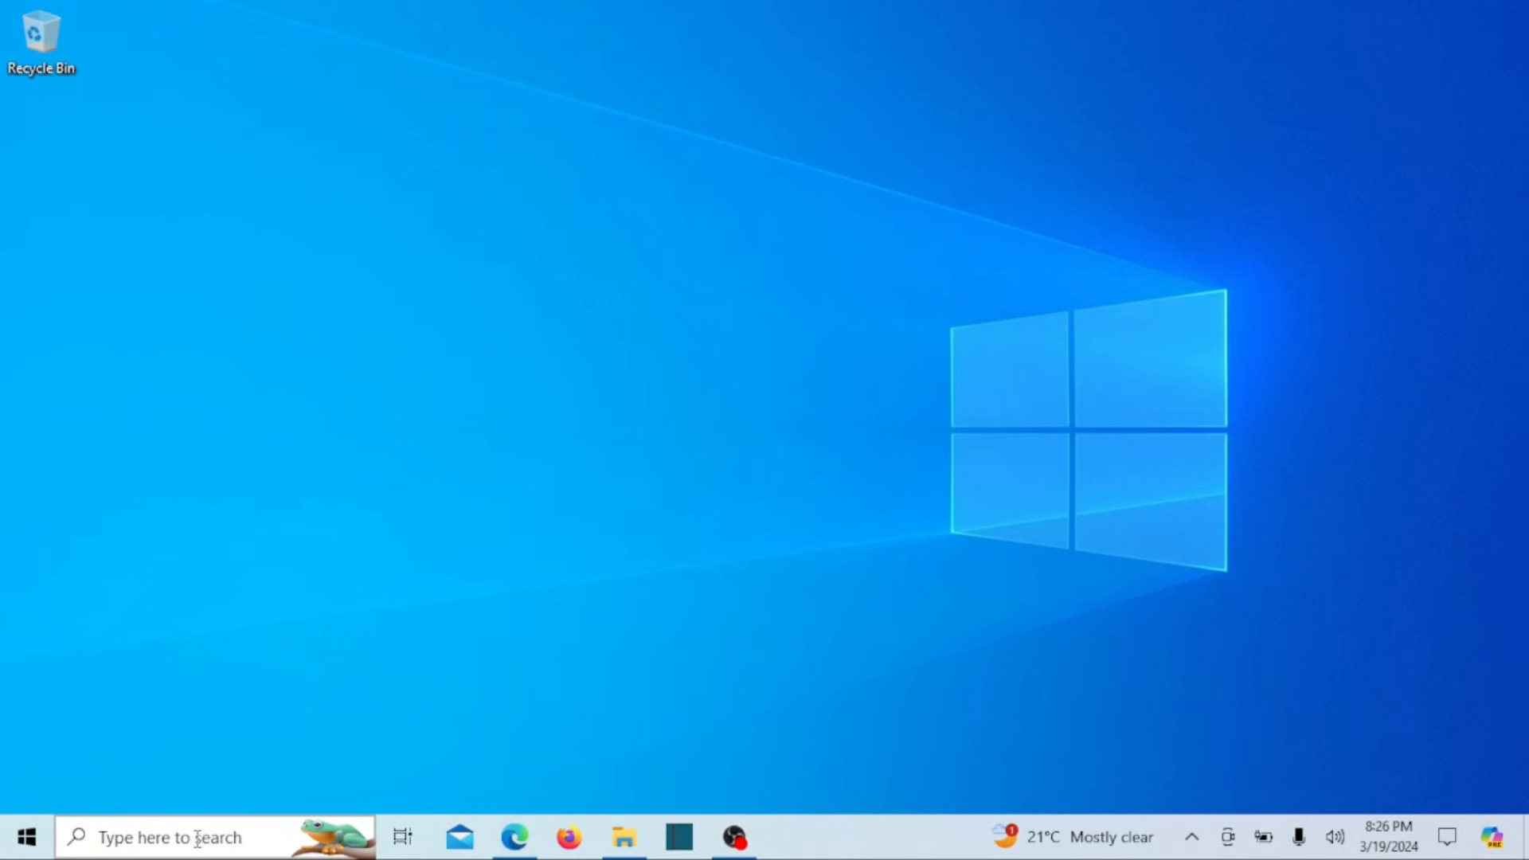
{"action": "type", "text": "ru"}
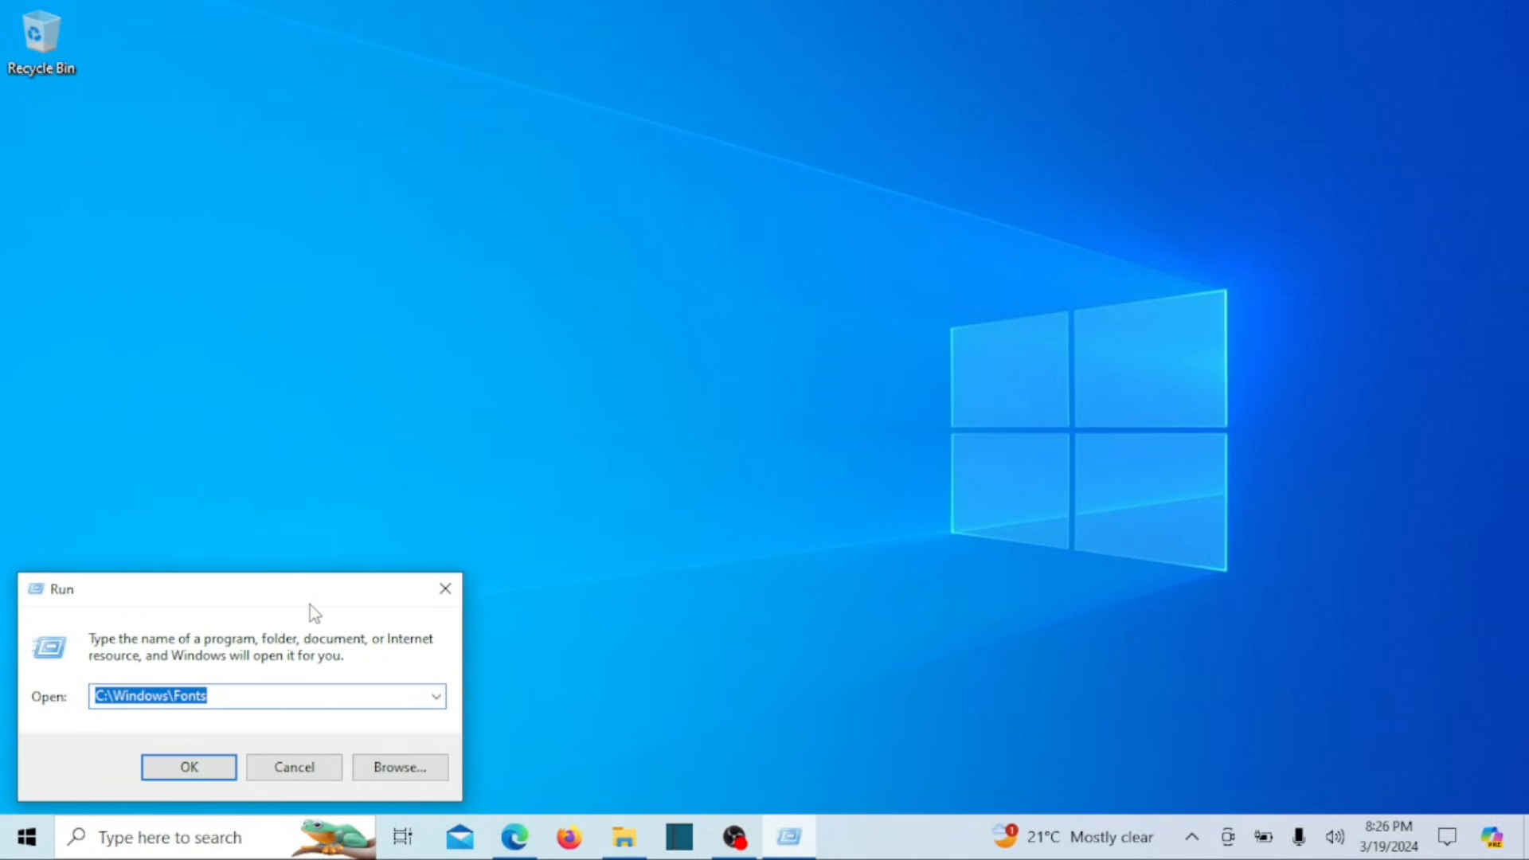
{"action": "left_click_drag", "start_coordinate": [244, 589], "coordinate": [565, 333]}
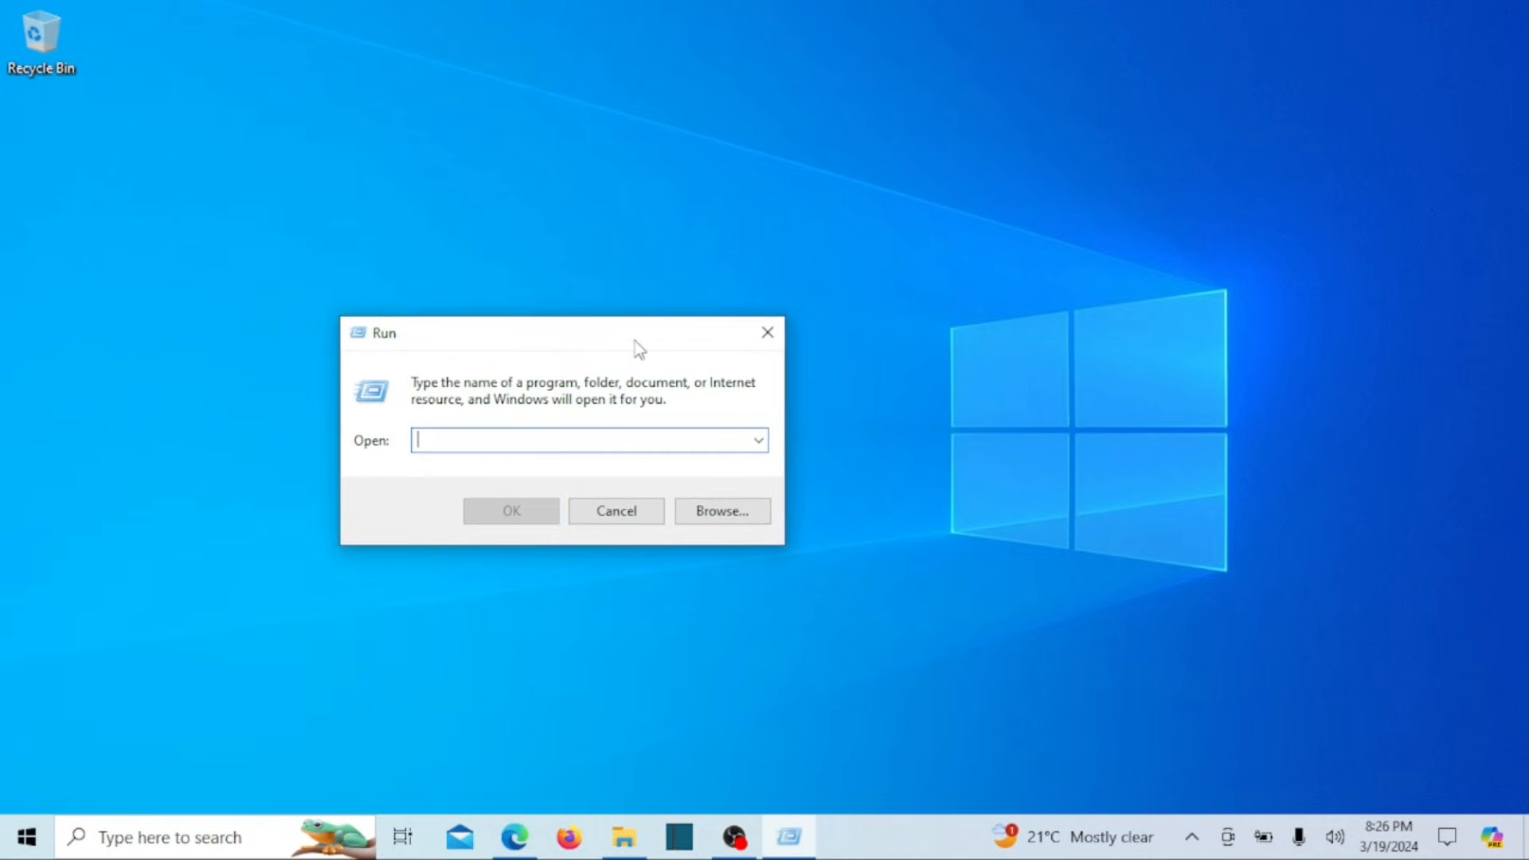
{"action": "type", "text": "reg"}
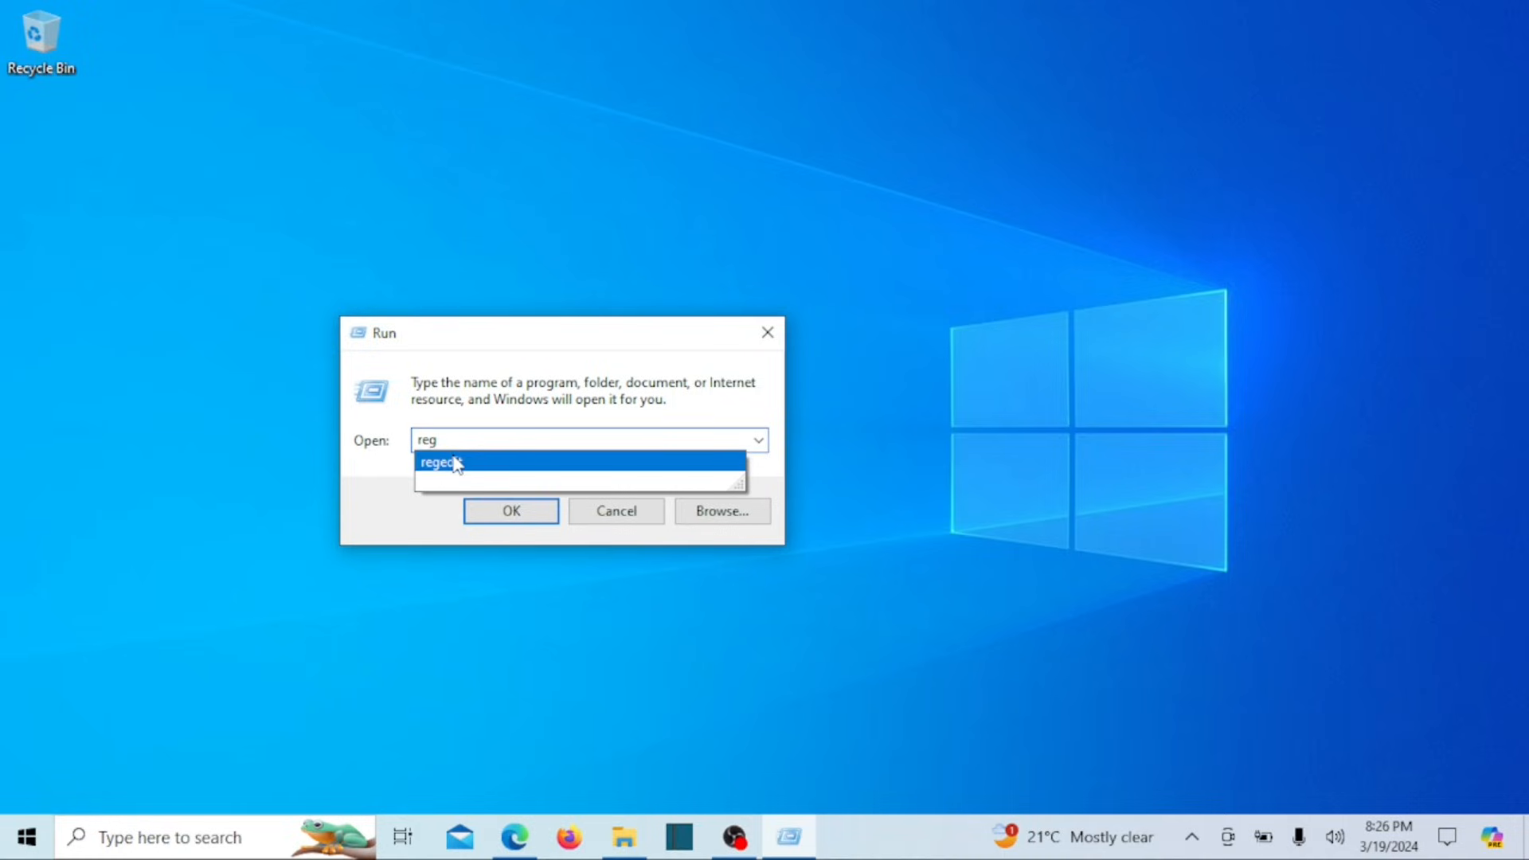
{"action": "left_click", "coordinate": [439, 462]}
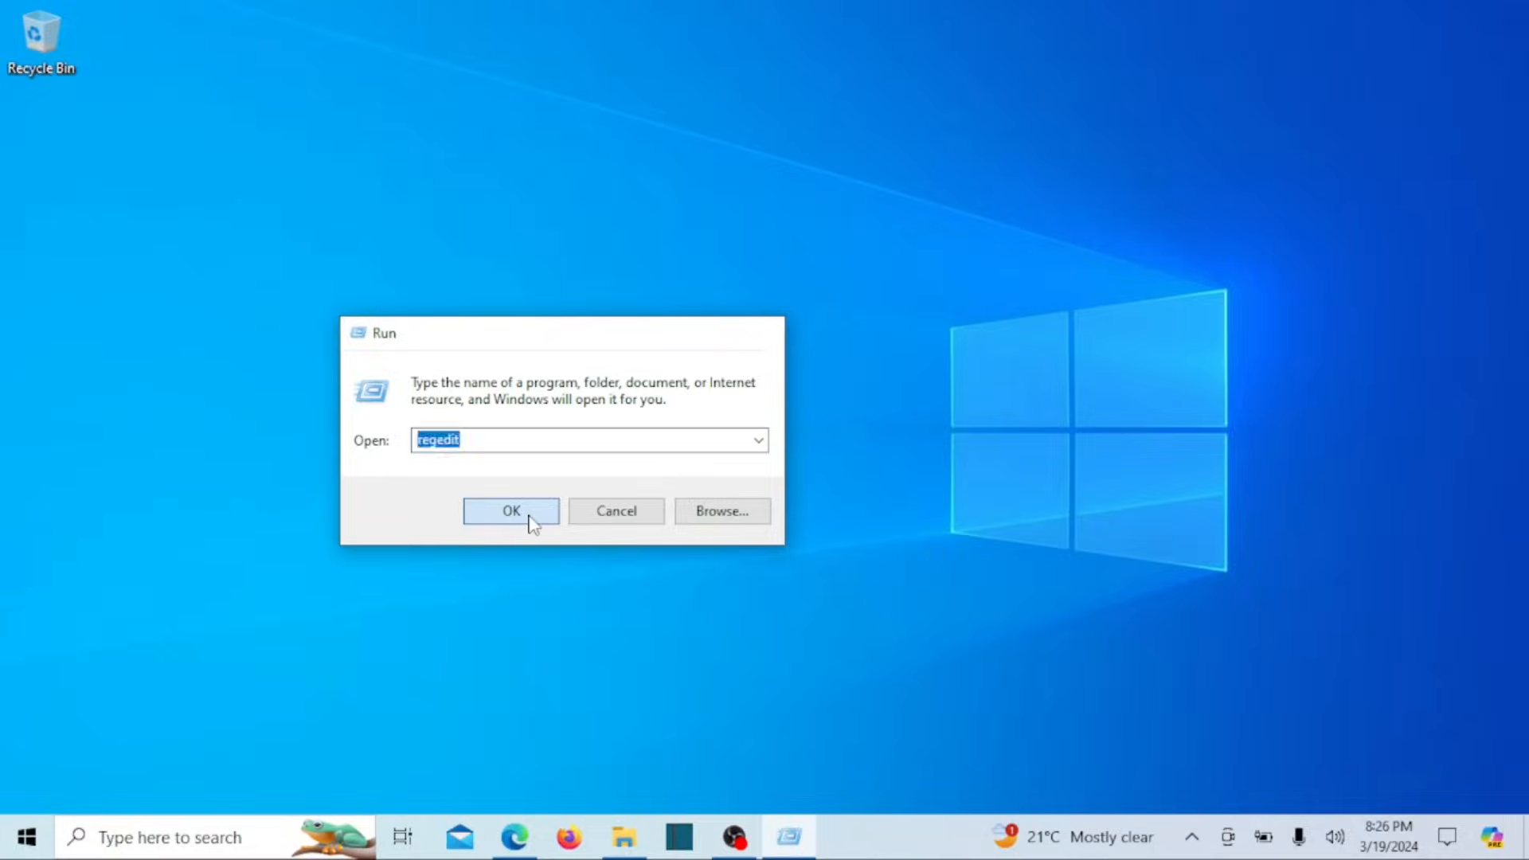
{"action": "left_click", "coordinate": [510, 510]}
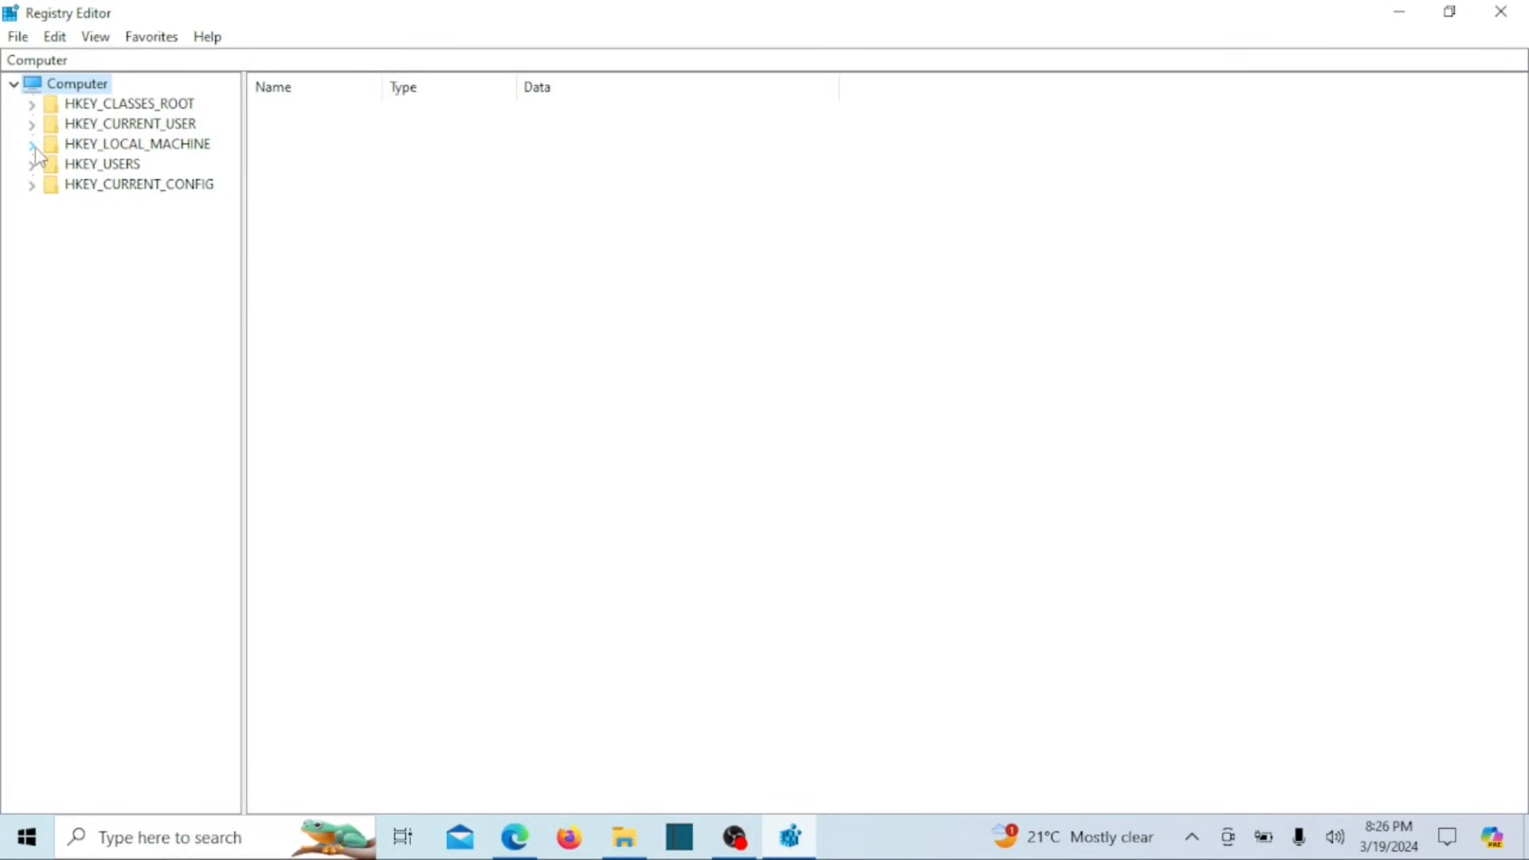
Expand HKEY_LOCAL_MACHINE > SOFTWARE > Microsoft > Windows NT > CurrentVersion in the tree.
{"action": "left_click", "coordinate": [32, 143]}
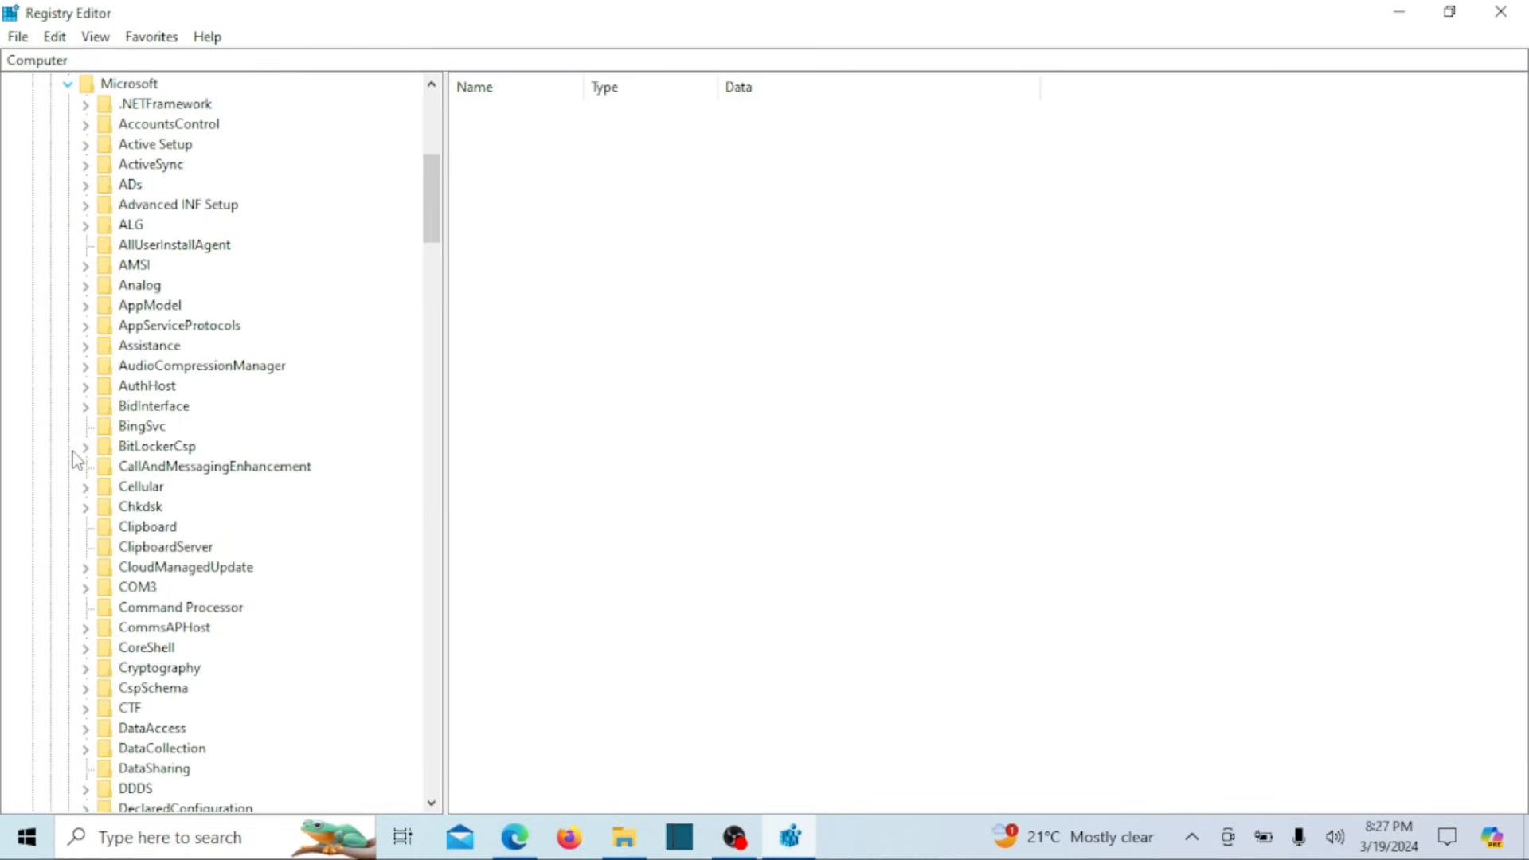
{"action": "mouse_move", "coordinate": [446, 237]}
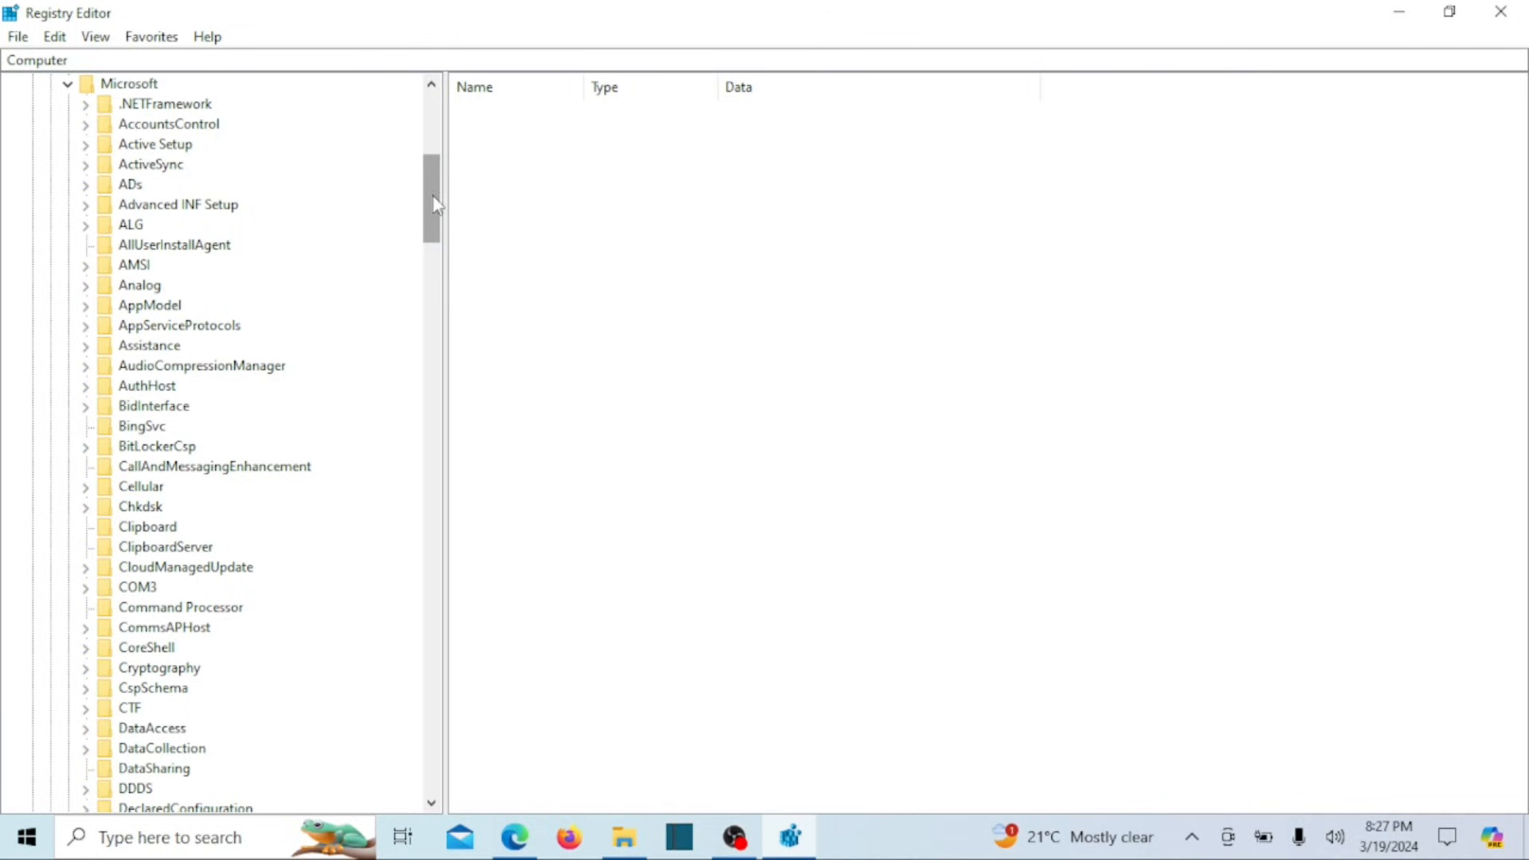
{"action": "scroll", "scroll_direction": "down", "scroll_amount": 3}
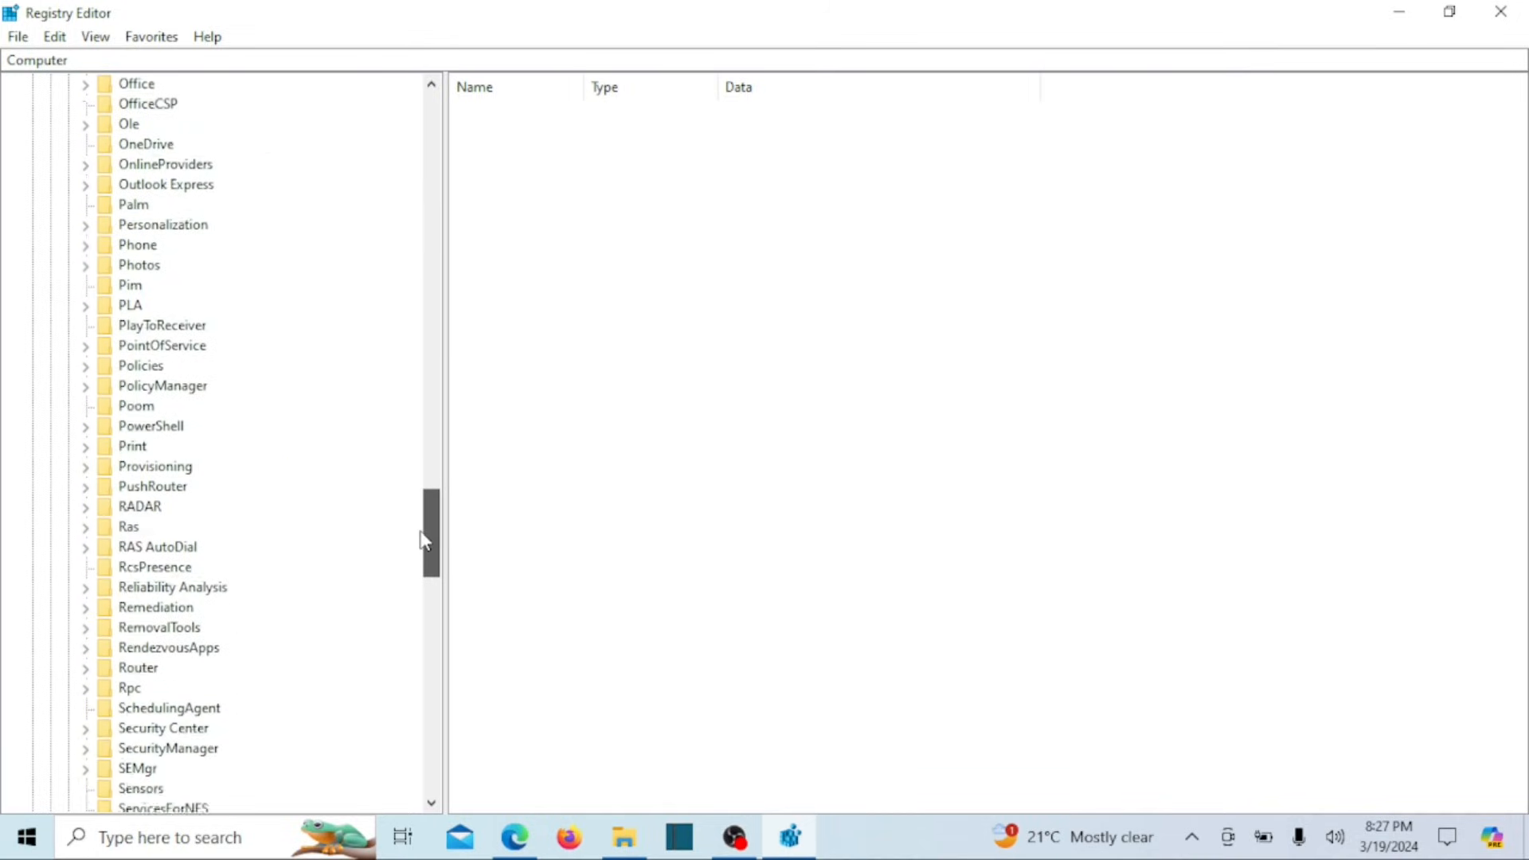
{"action": "left_click_drag", "start_coordinate": [423, 539], "coordinate": [423, 712]}
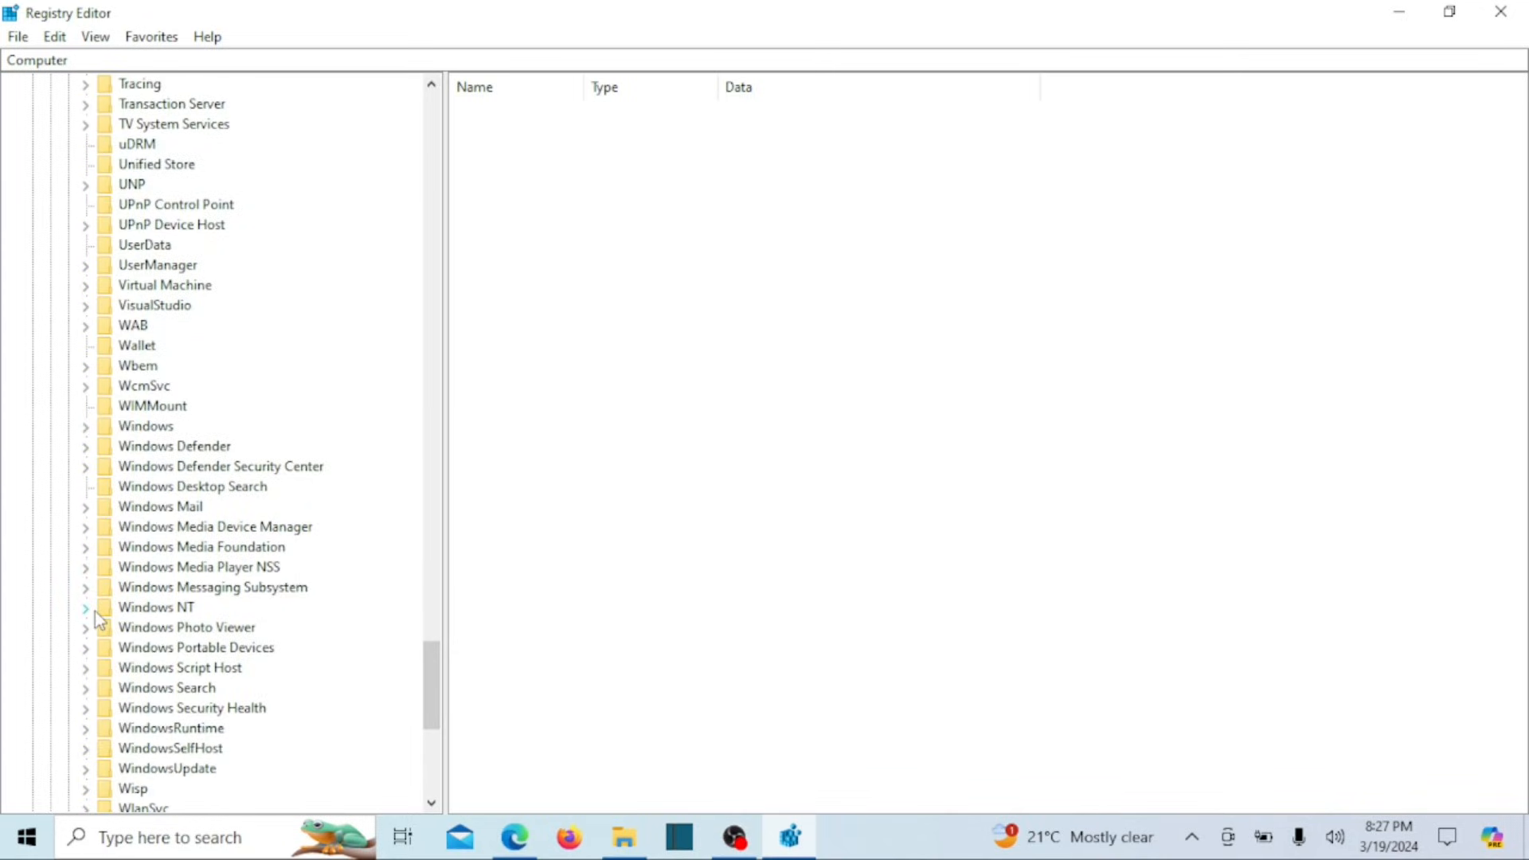
{"action": "left_click", "coordinate": [86, 607]}
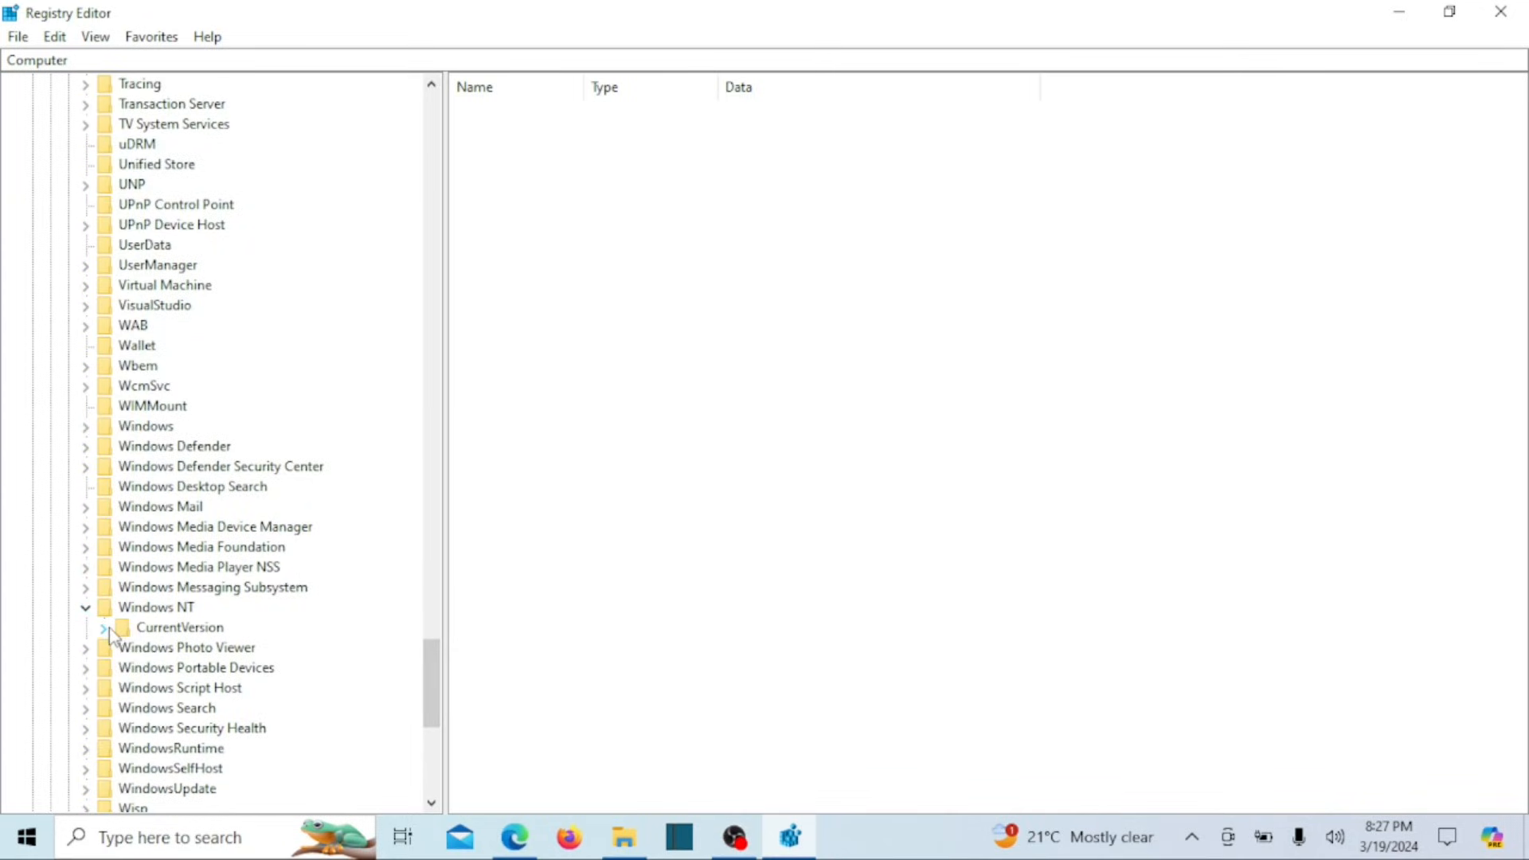
{"action": "left_click", "coordinate": [103, 627]}
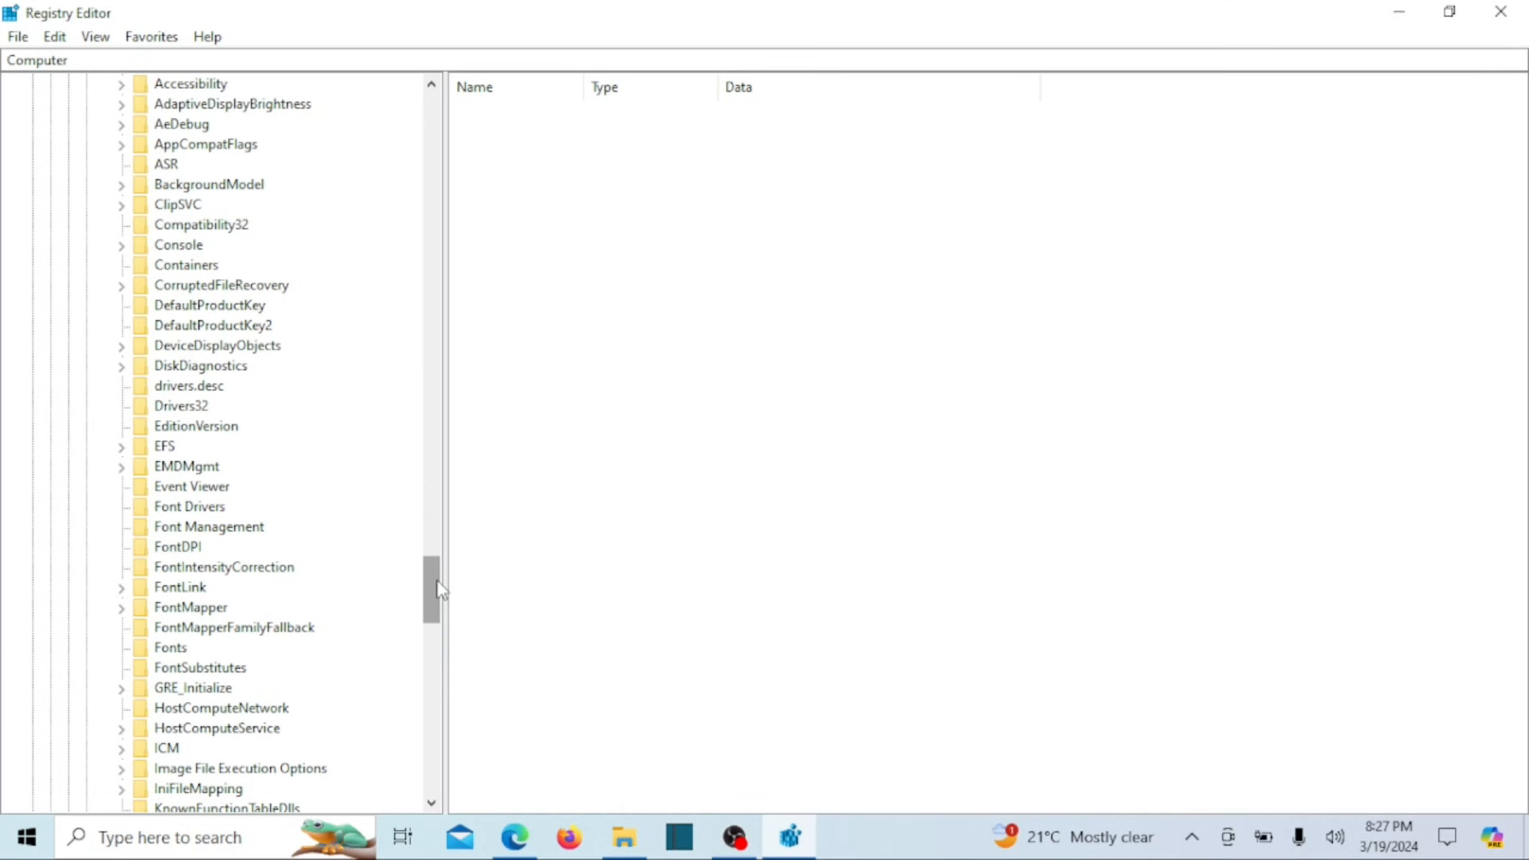
Select the Fonts key and view its entries, including Calibri (TrueType) mapped to calibri.ttf.
{"action": "left_click", "coordinate": [170, 646]}
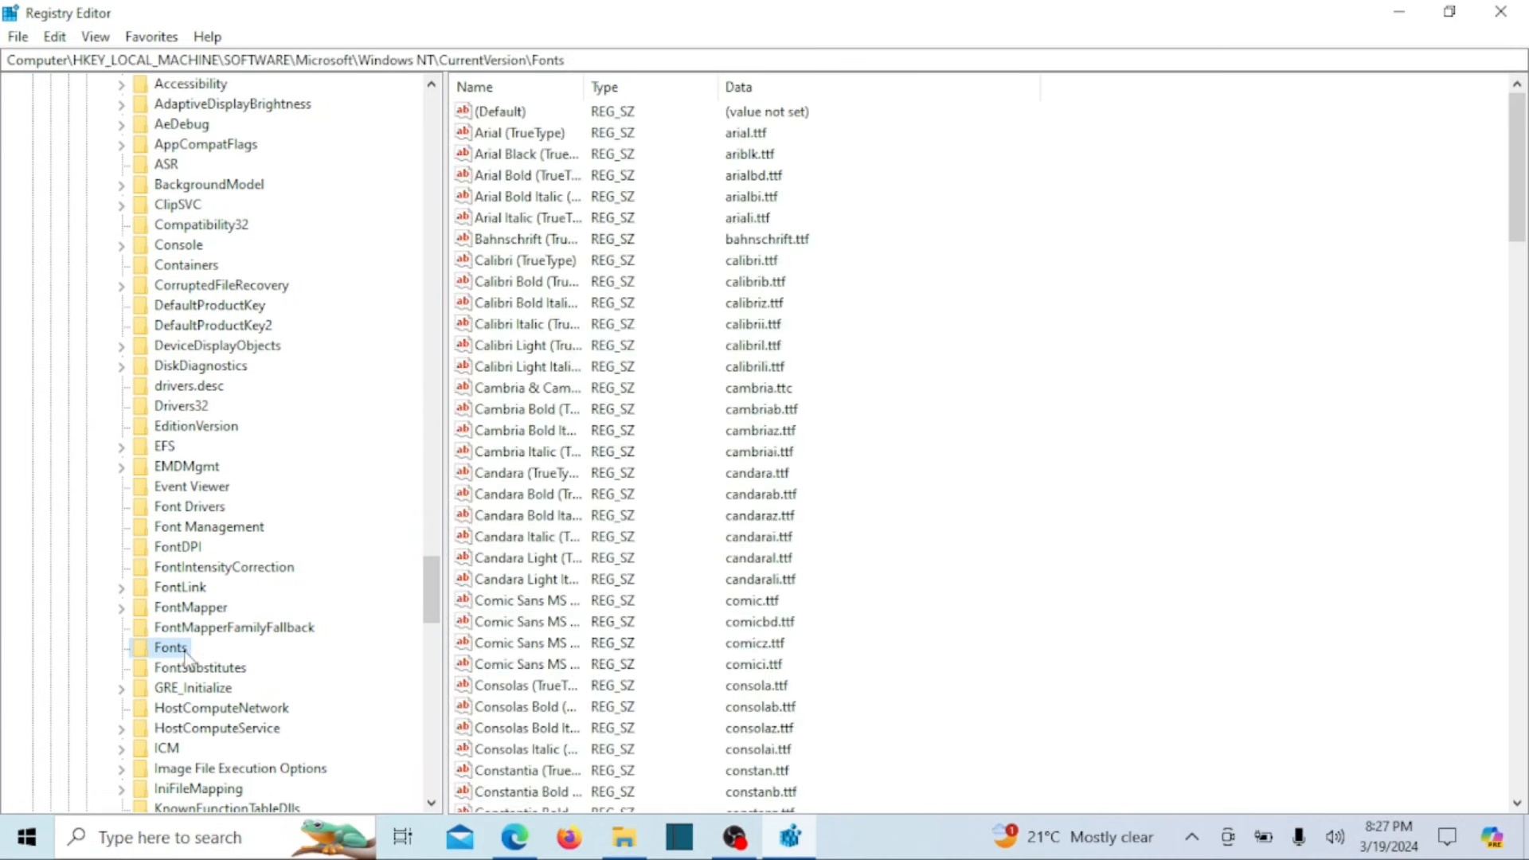
{"action": "mouse_move", "coordinate": [582, 89]}
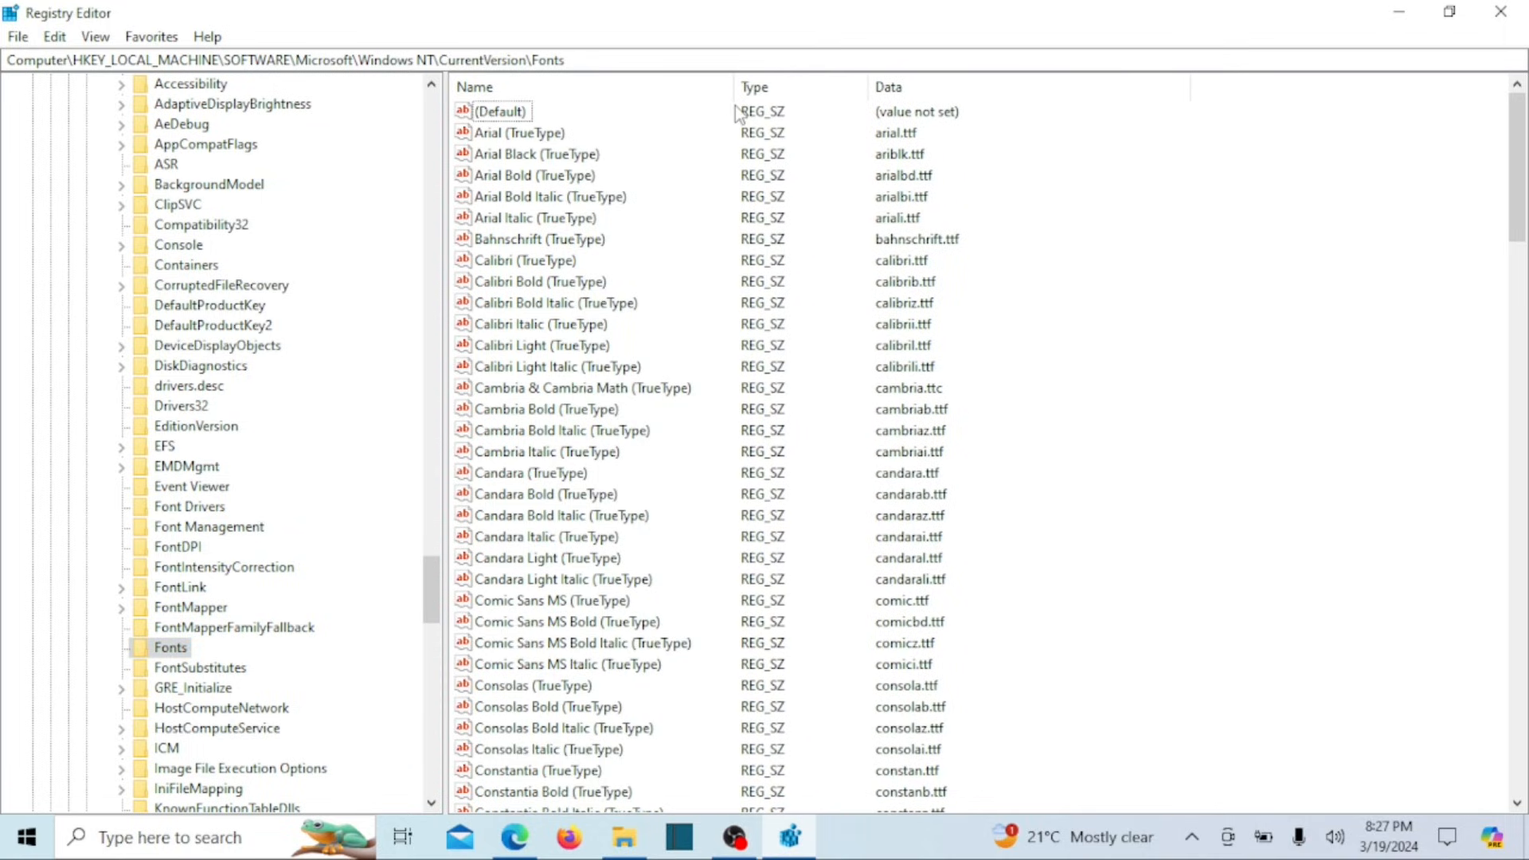
{"action": "mouse_move", "coordinate": [737, 118]}
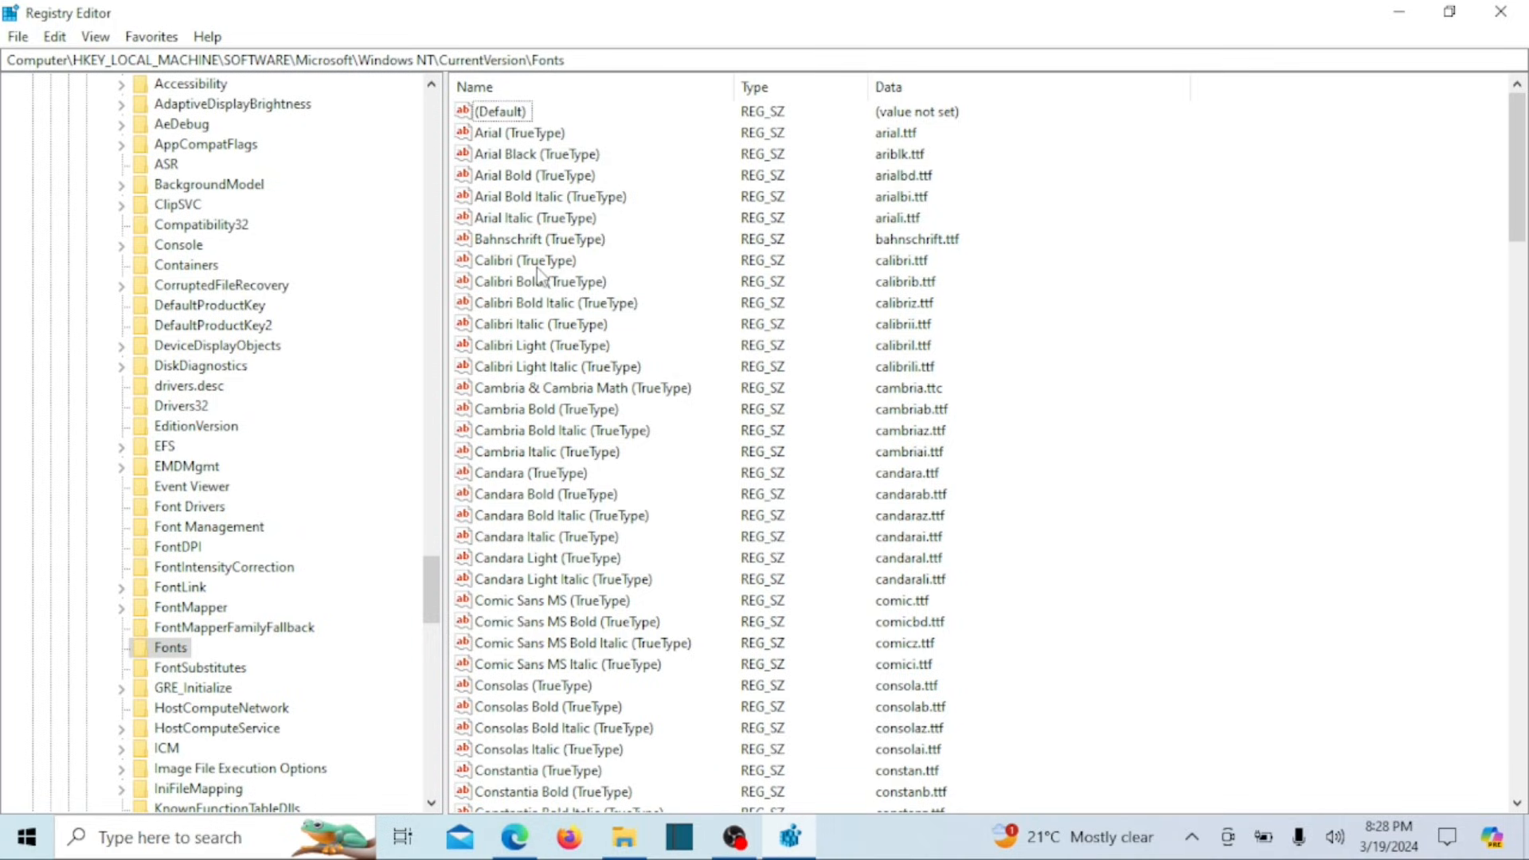
{"action": "left_click", "coordinate": [524, 260]}
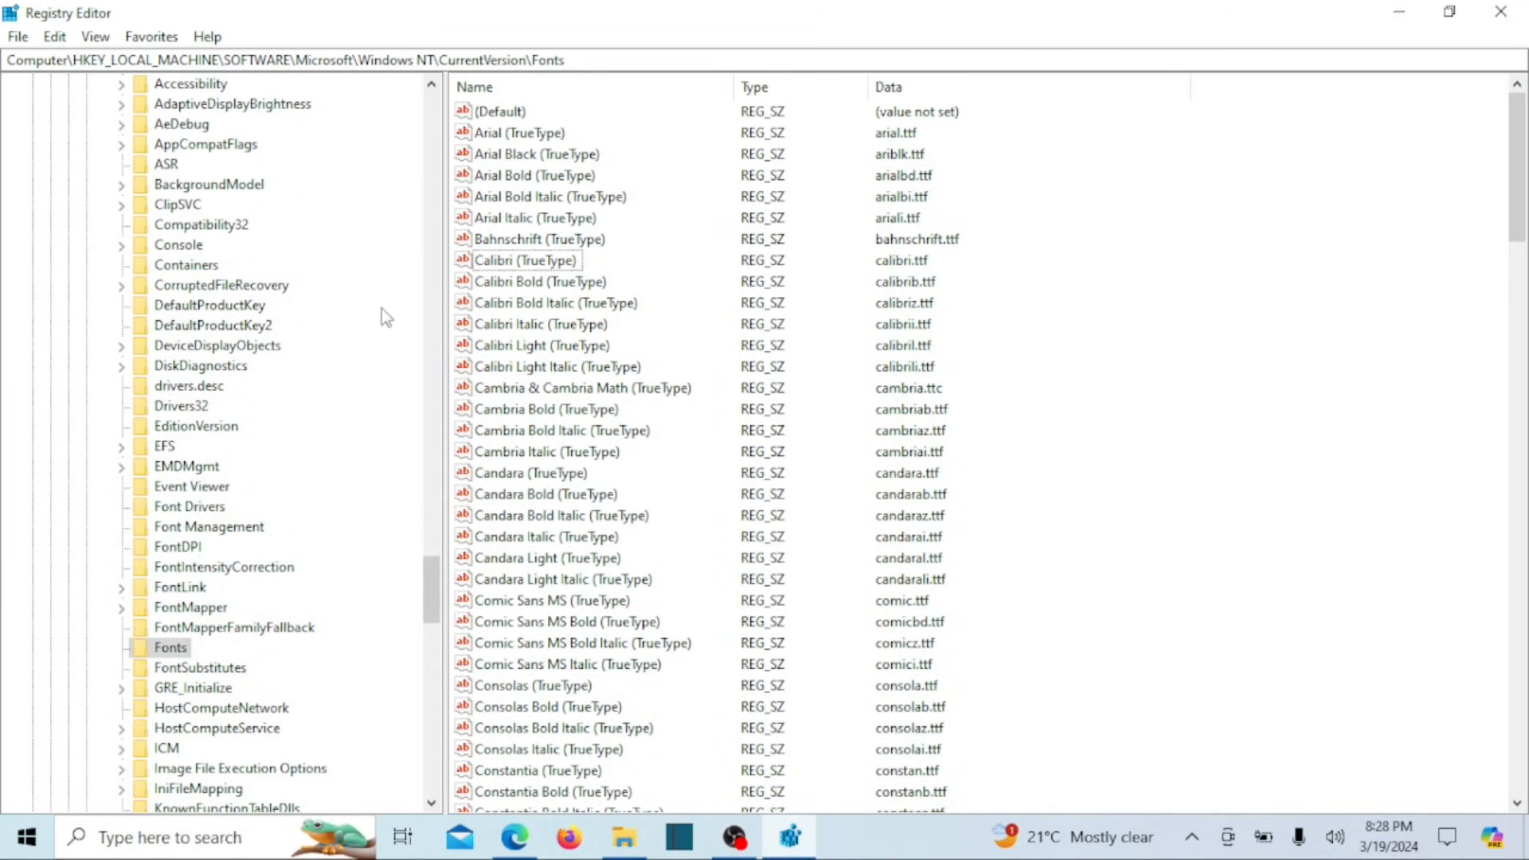
{"action": "mouse_move", "coordinate": [306, 299]}
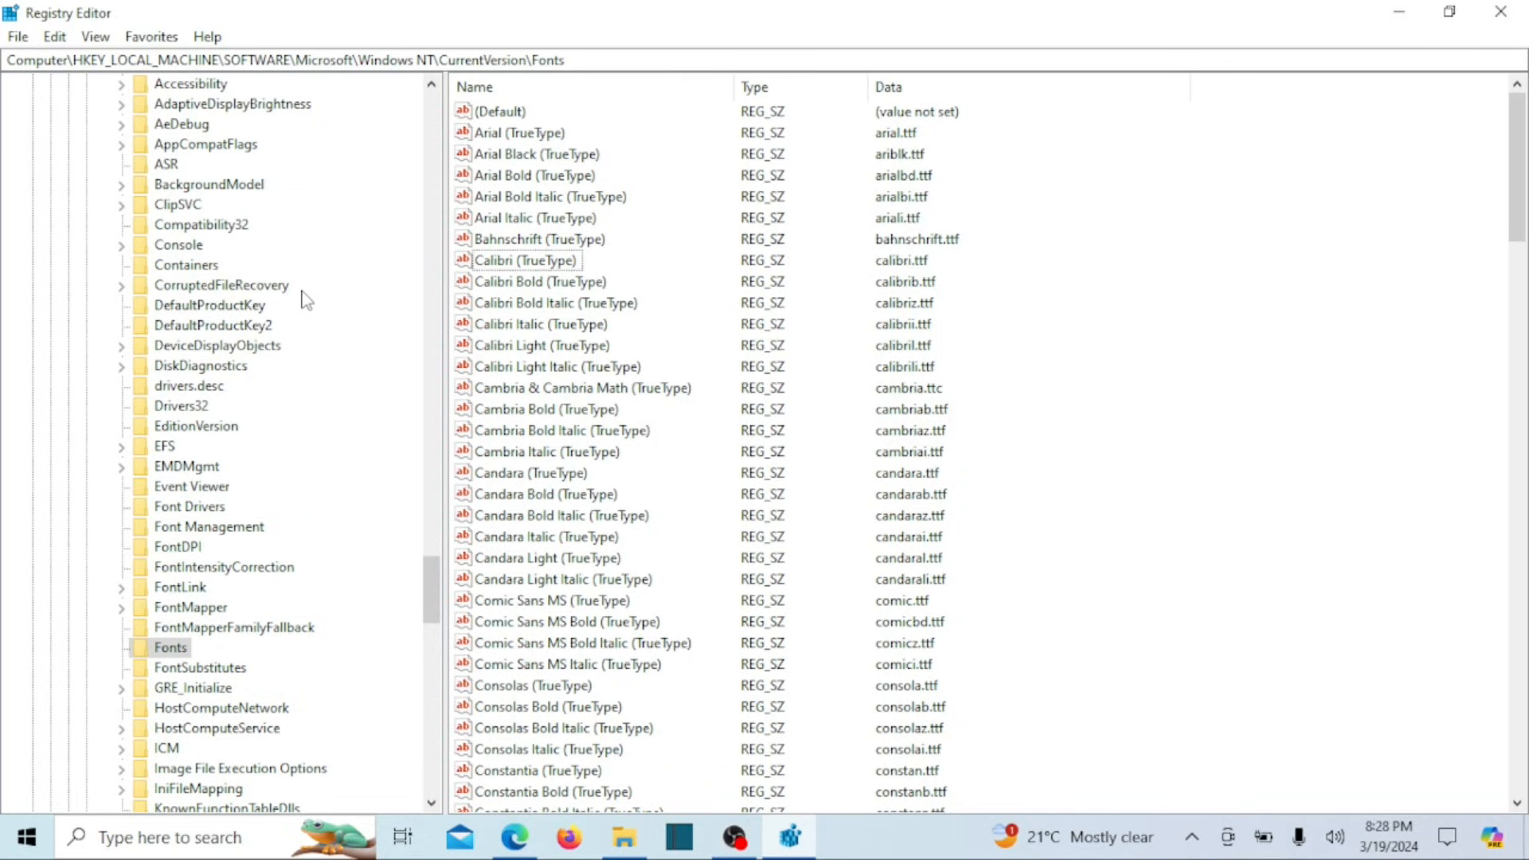
{"action": "mouse_move", "coordinate": [189, 715]}
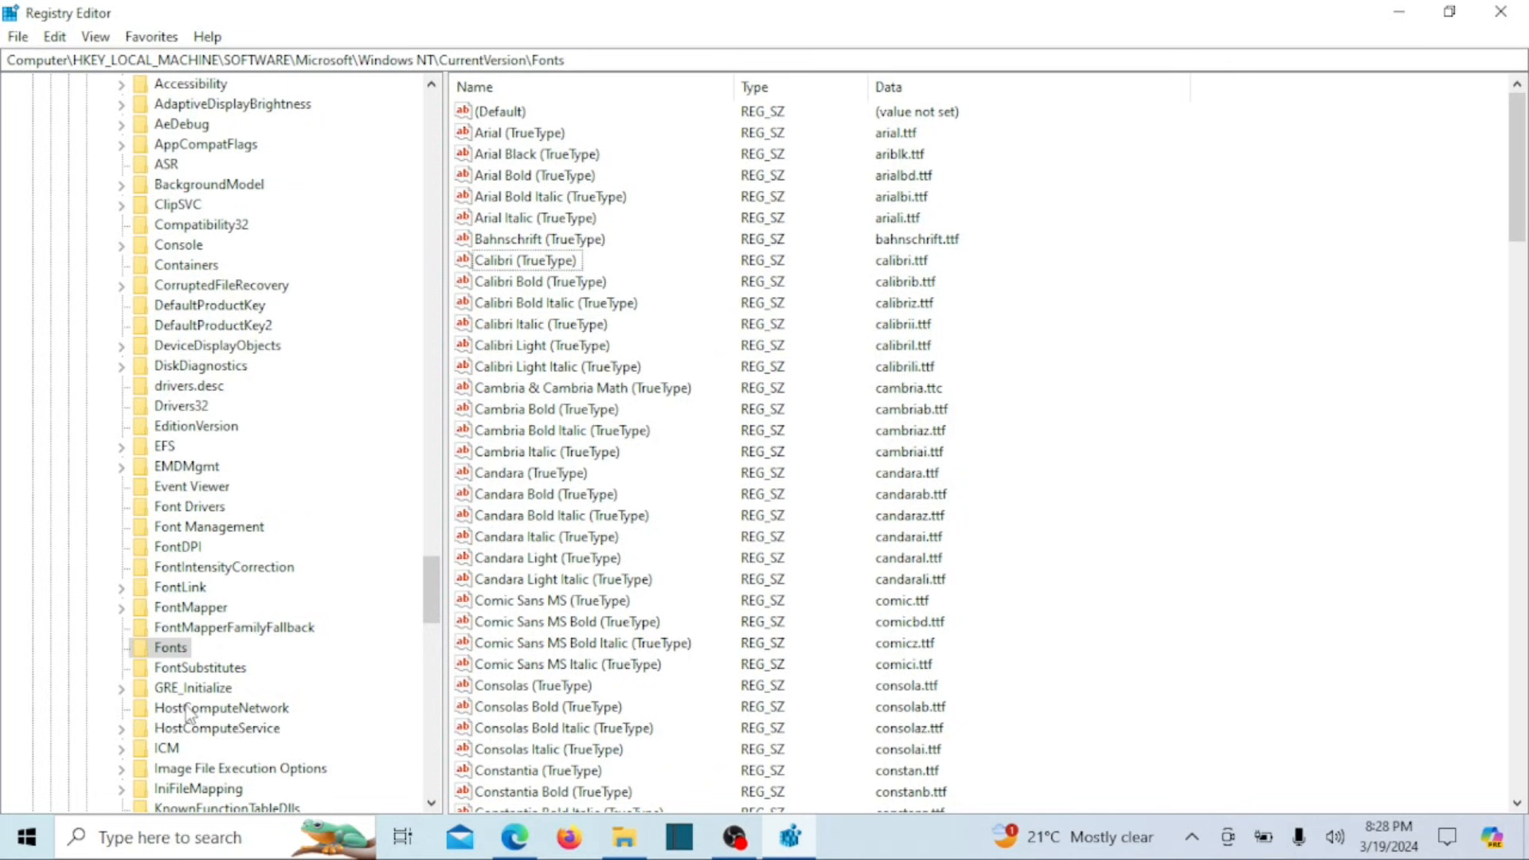
Export the Fonts key to a Fonts.reg backup in Documents.
{"action": "right_click", "coordinate": [170, 648]}
{"action": "type", "text": "ChangeFont.reg"}
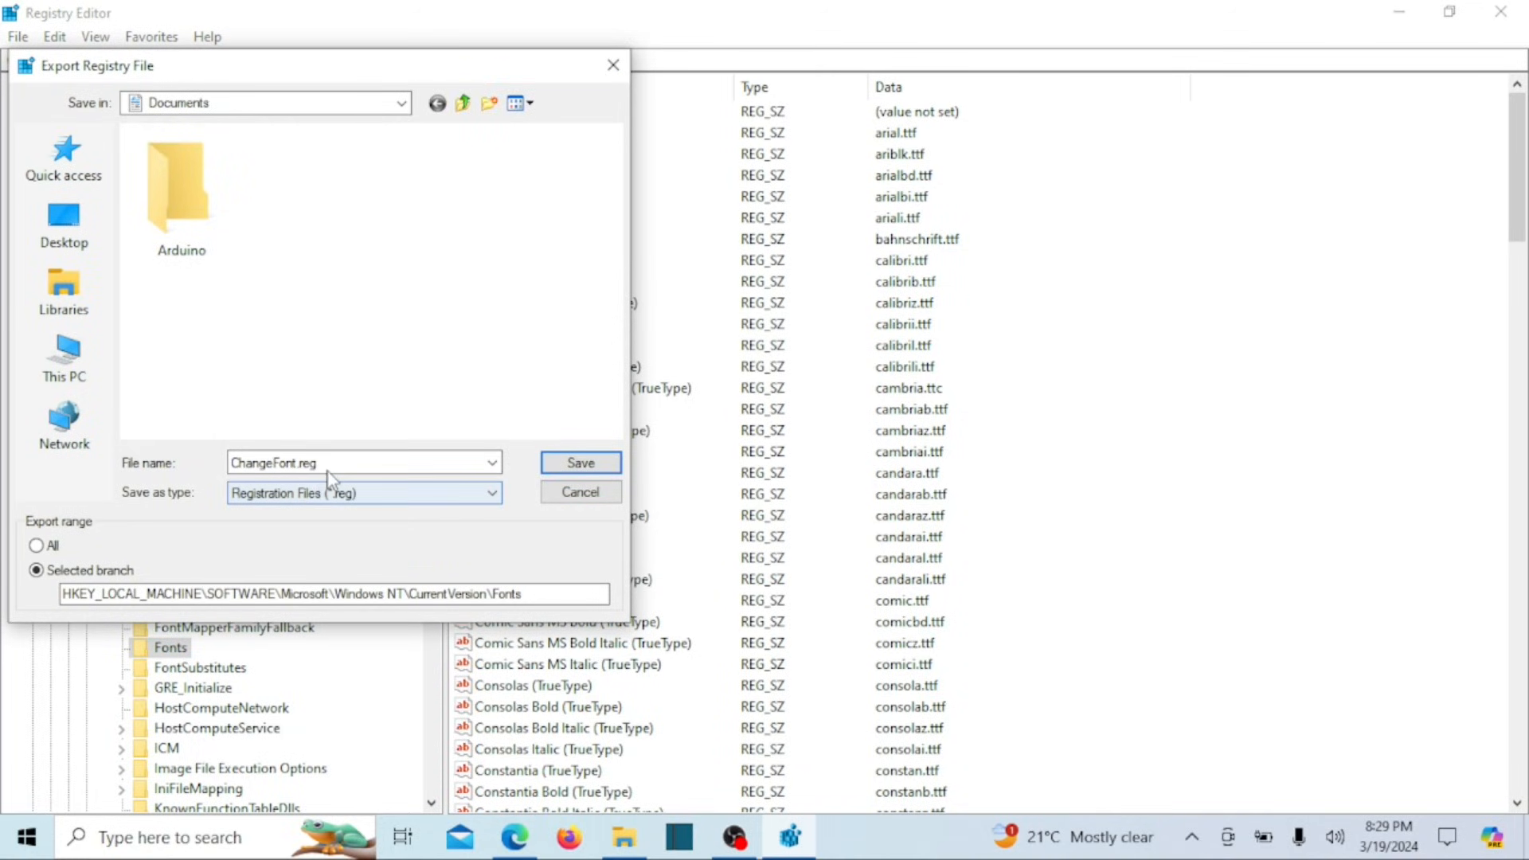
{"action": "left_click", "coordinate": [363, 461]}
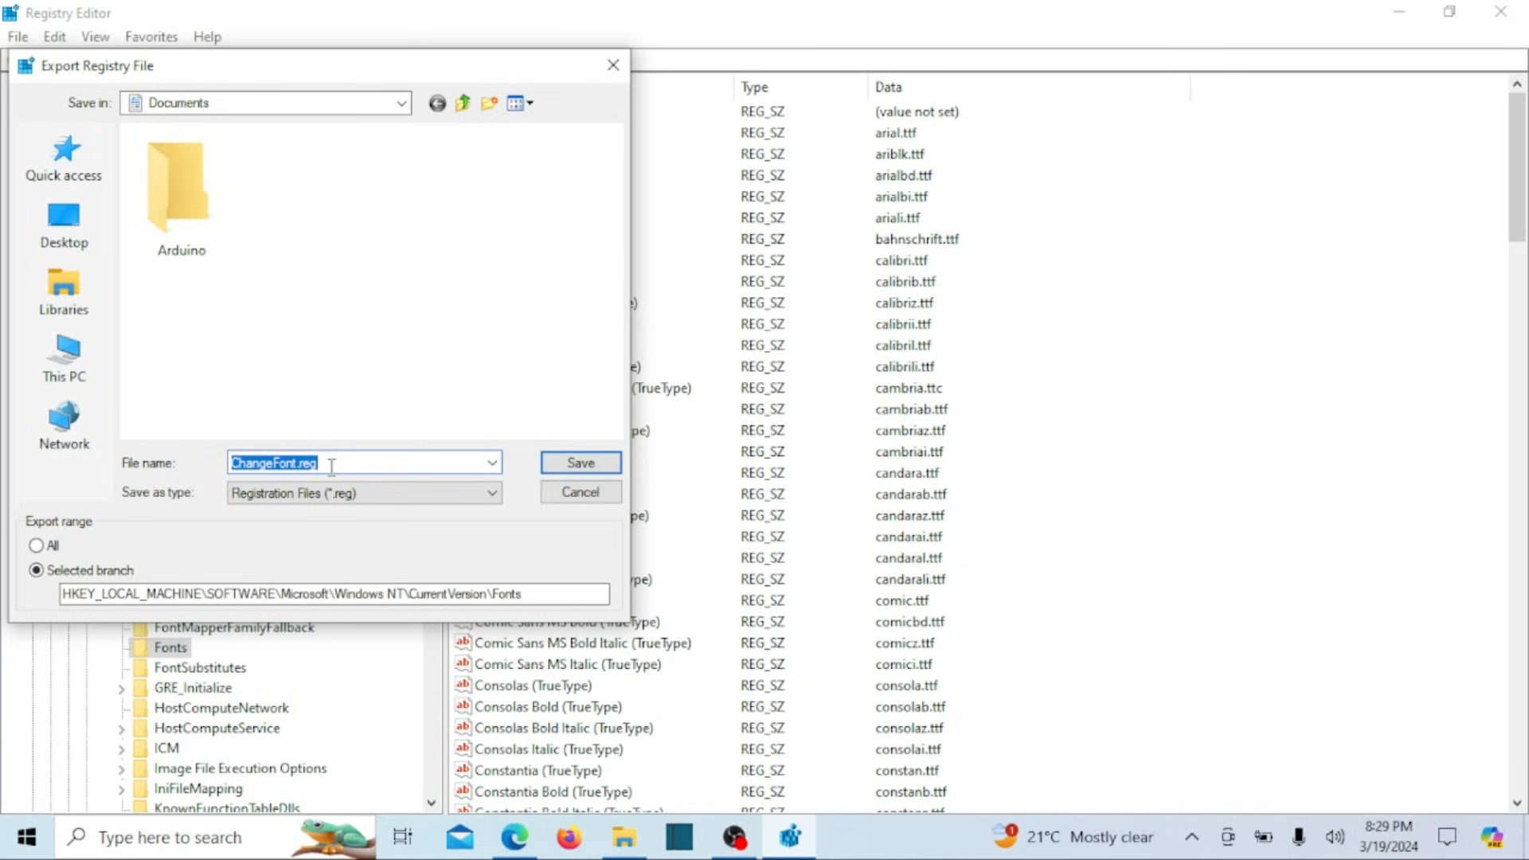
{"action": "type", "text": "F"}
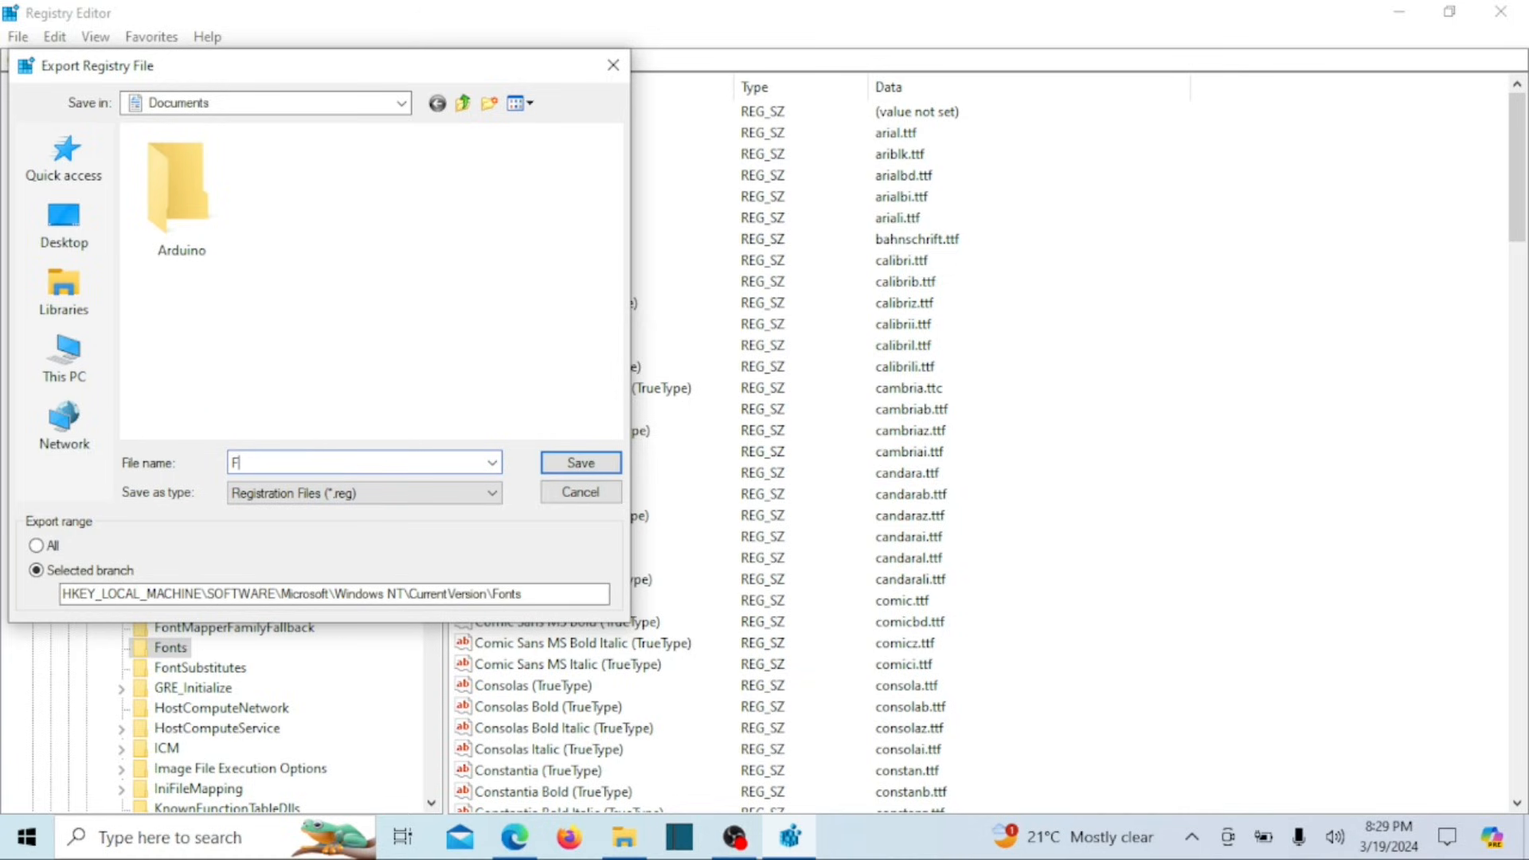
{"action": "type", "text": "onts"}
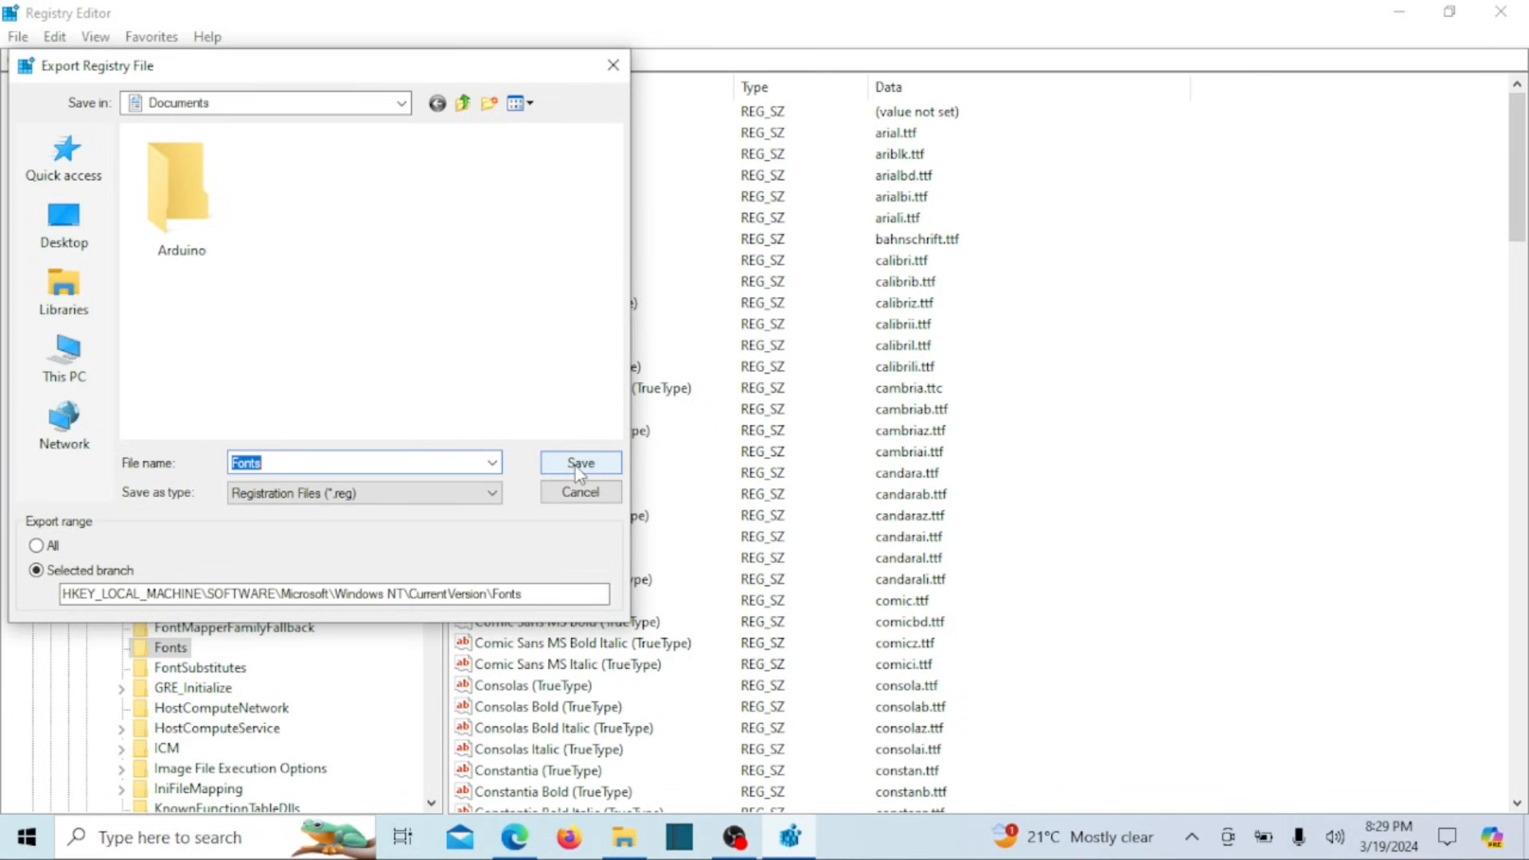
{"action": "left_click", "coordinate": [579, 462]}
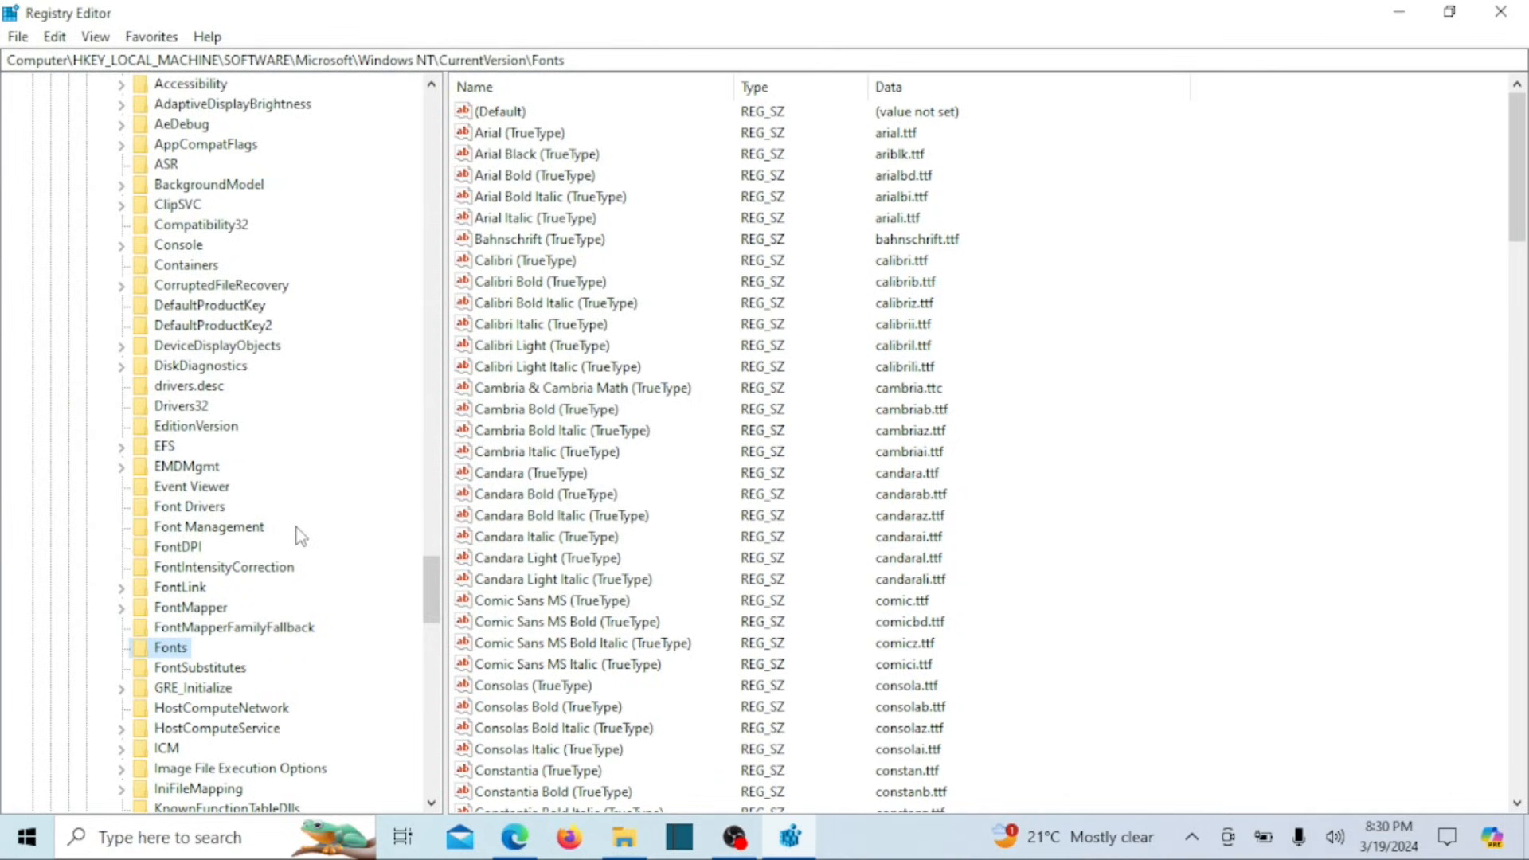
{"action": "mouse_move", "coordinate": [220, 678]}
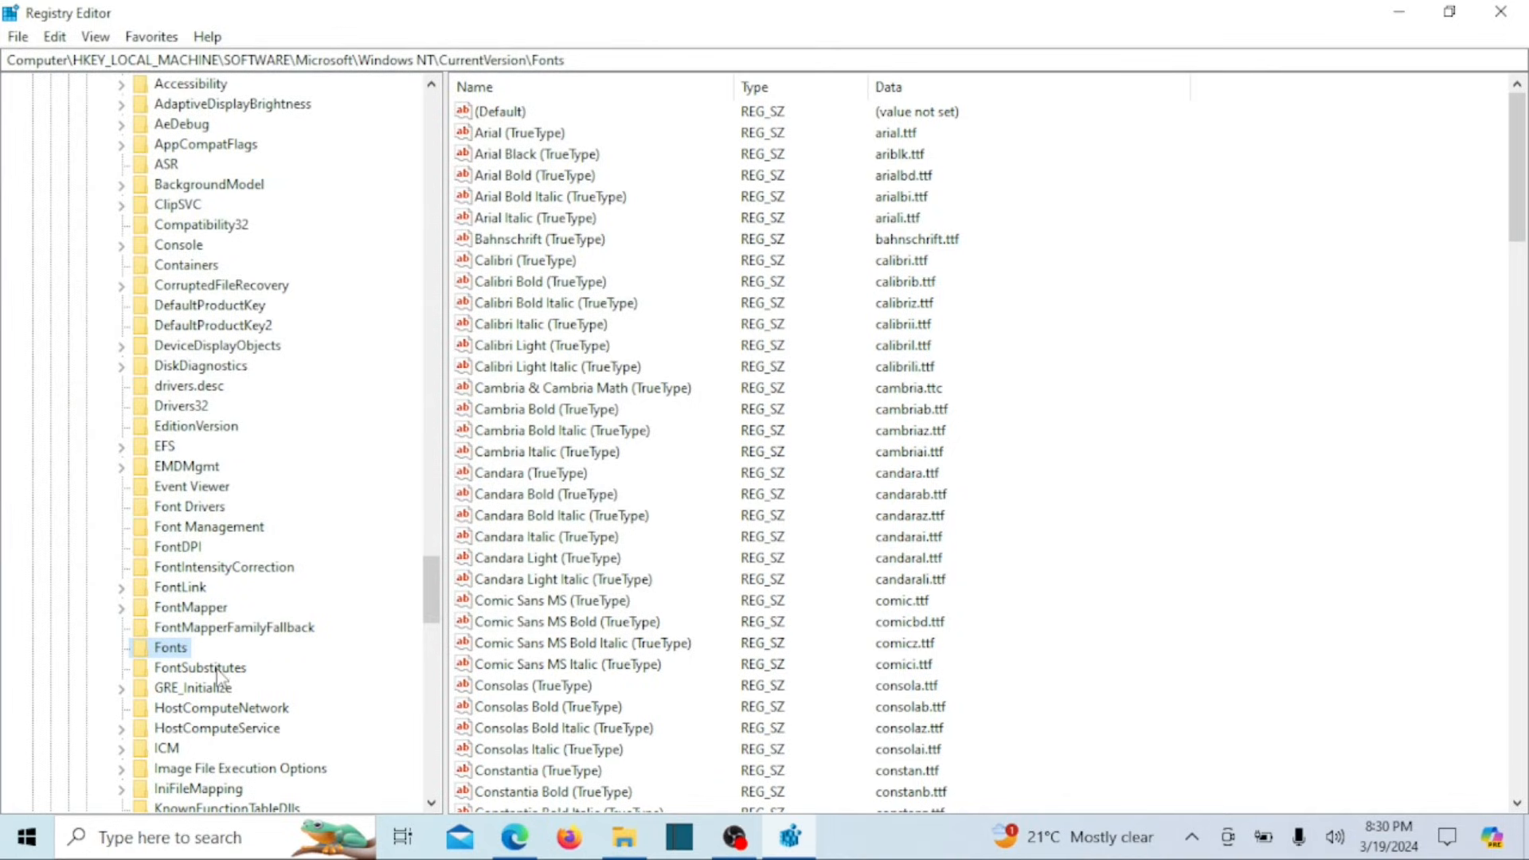
Export the FontSubstitutes key to a FontSubstitutes.reg backup in Documents.
{"action": "left_click", "coordinate": [200, 667]}
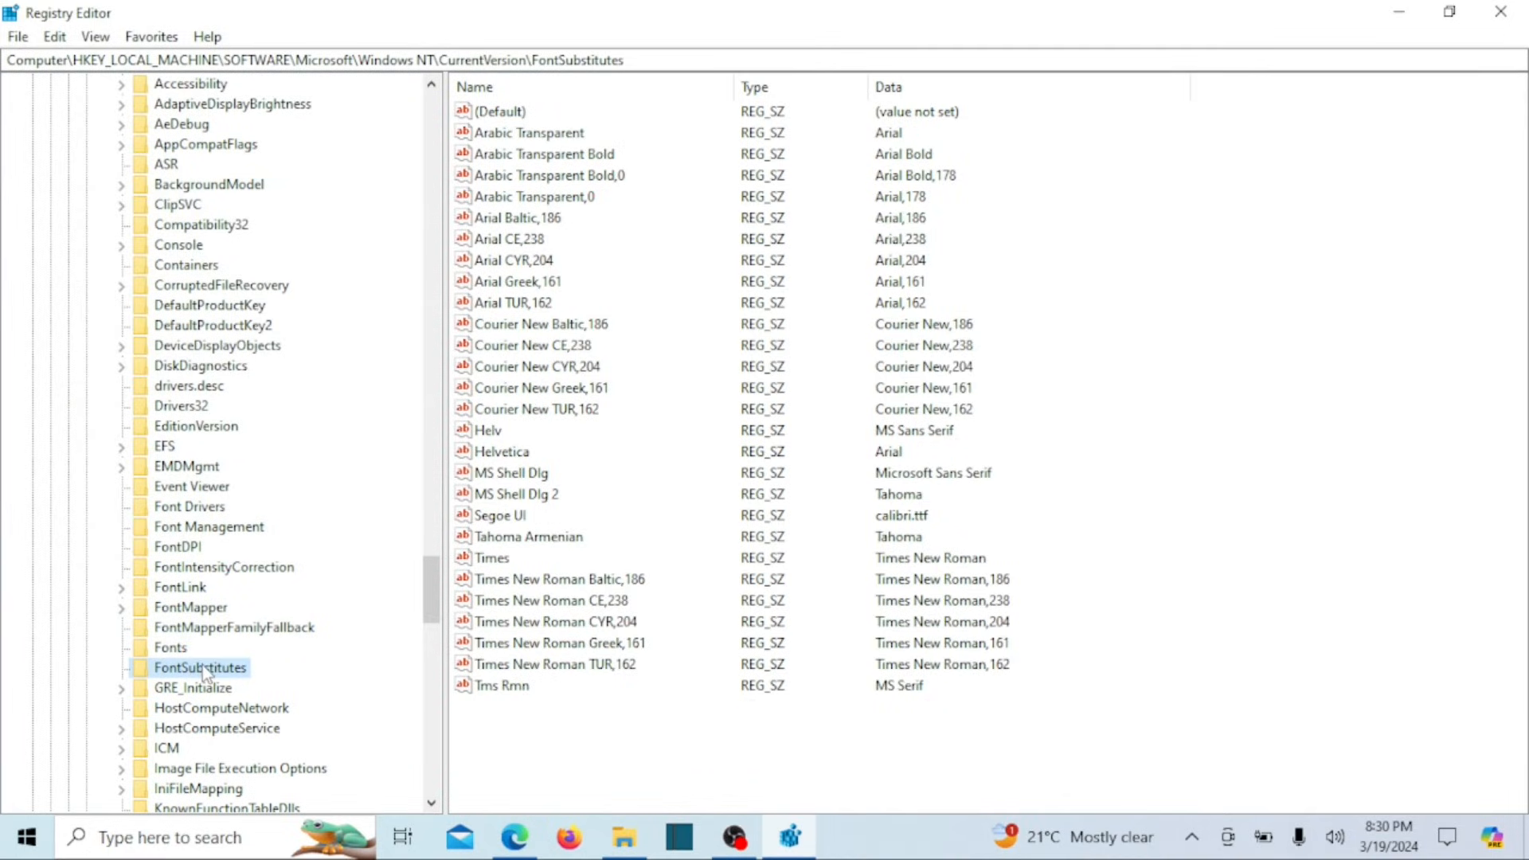
{"action": "right_click", "coordinate": [200, 667]}
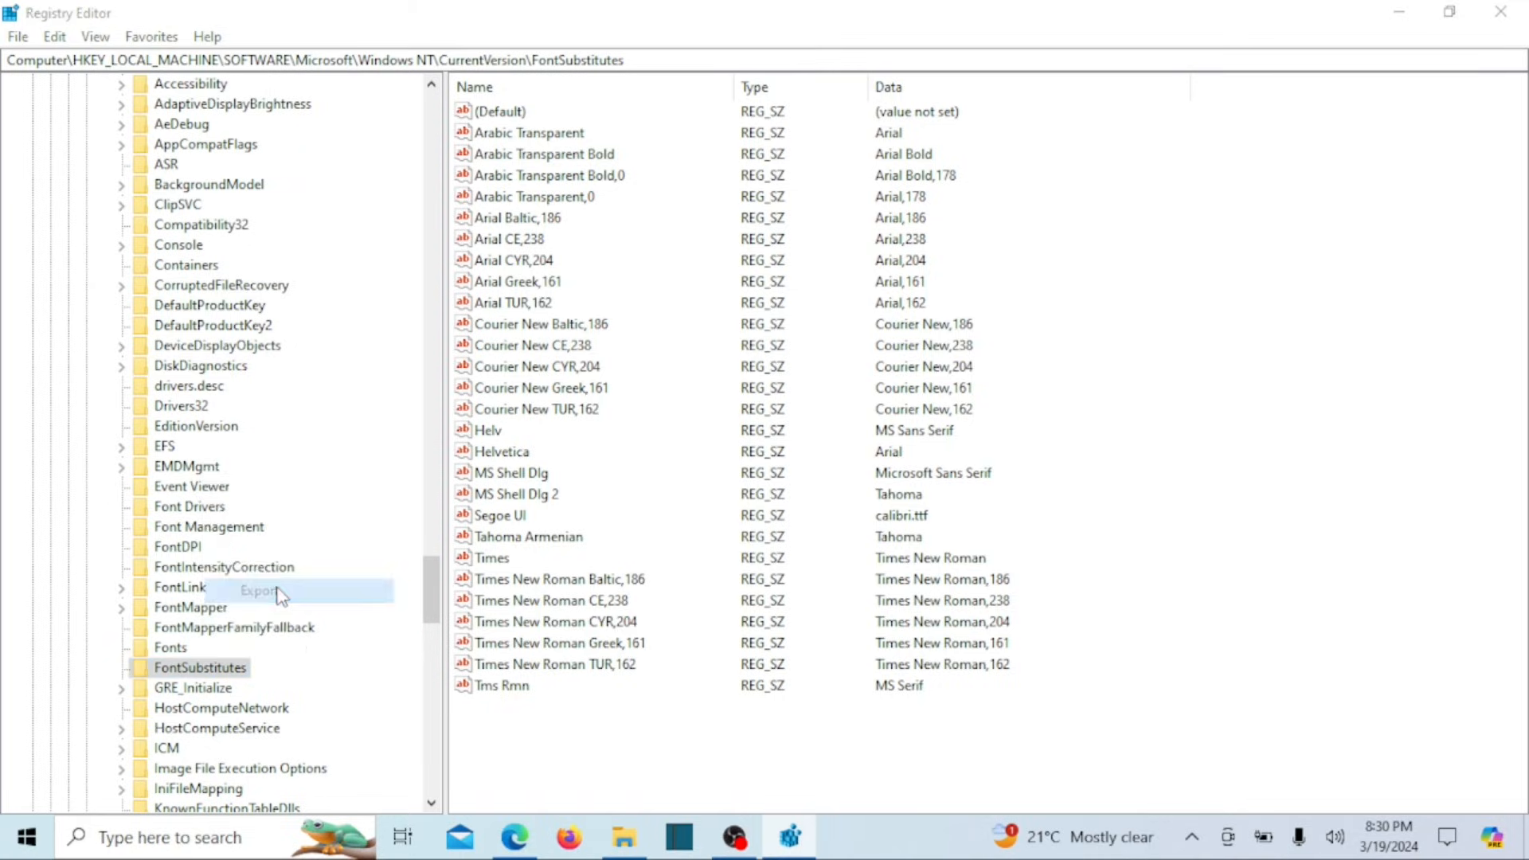
{"action": "left_click", "coordinate": [259, 590]}
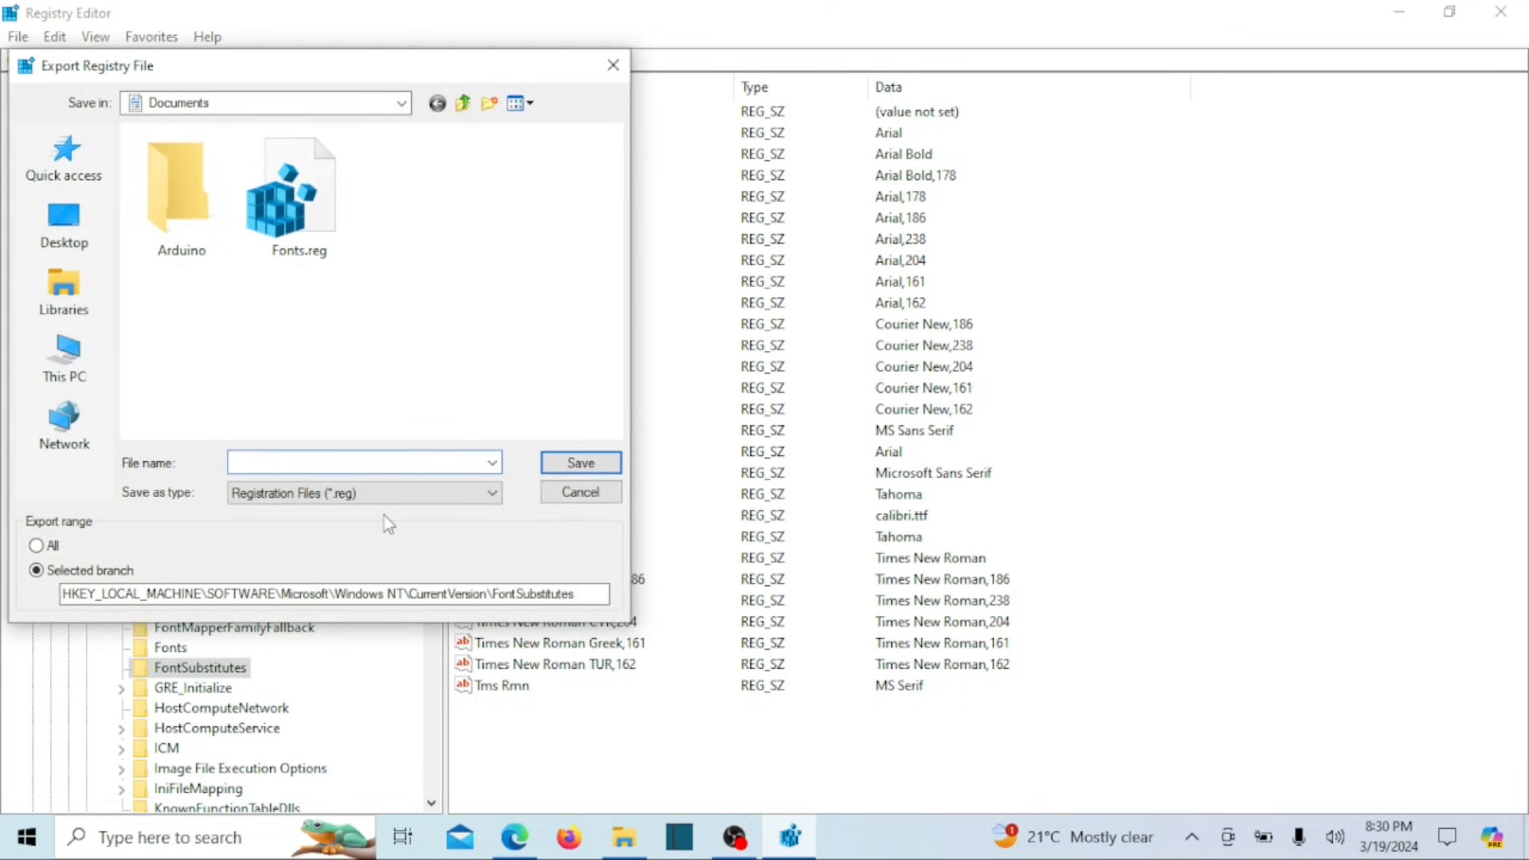
{"action": "type", "text": "F"}
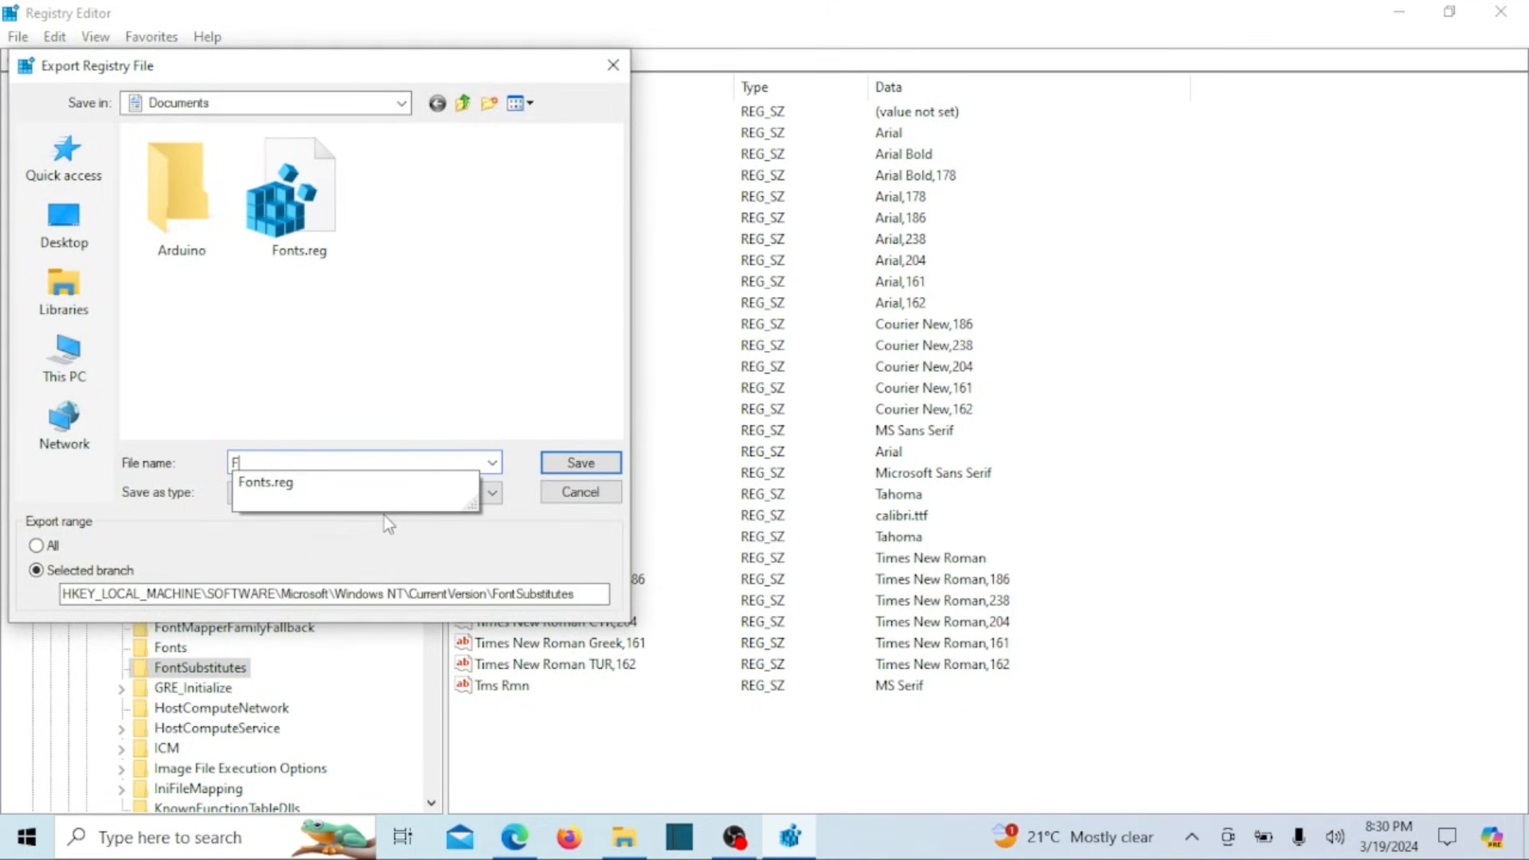
{"action": "type", "text": "ontSubstitutes"}
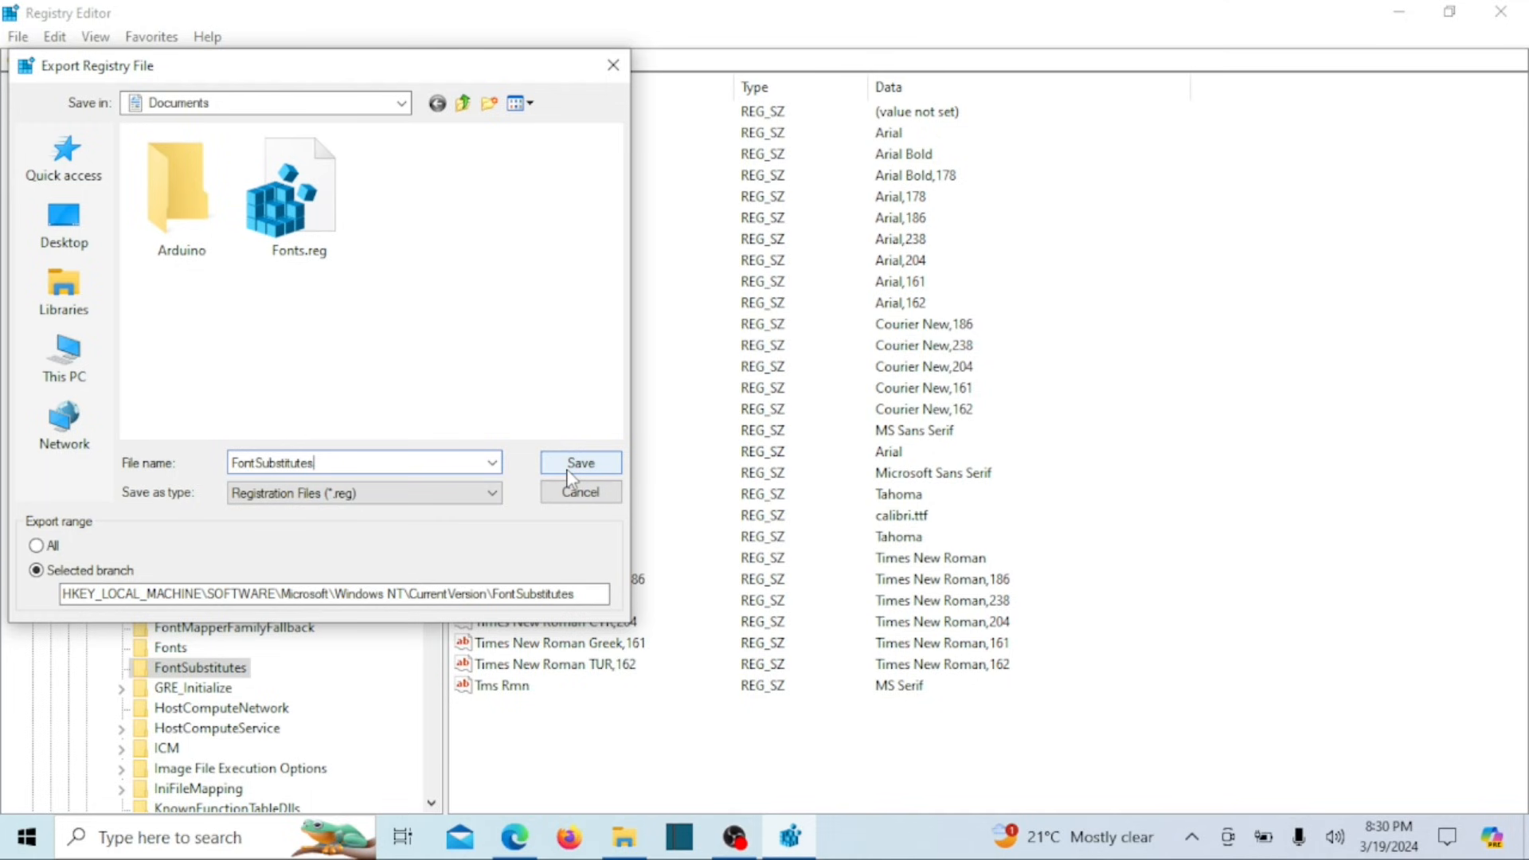
{"action": "left_click", "coordinate": [580, 462]}
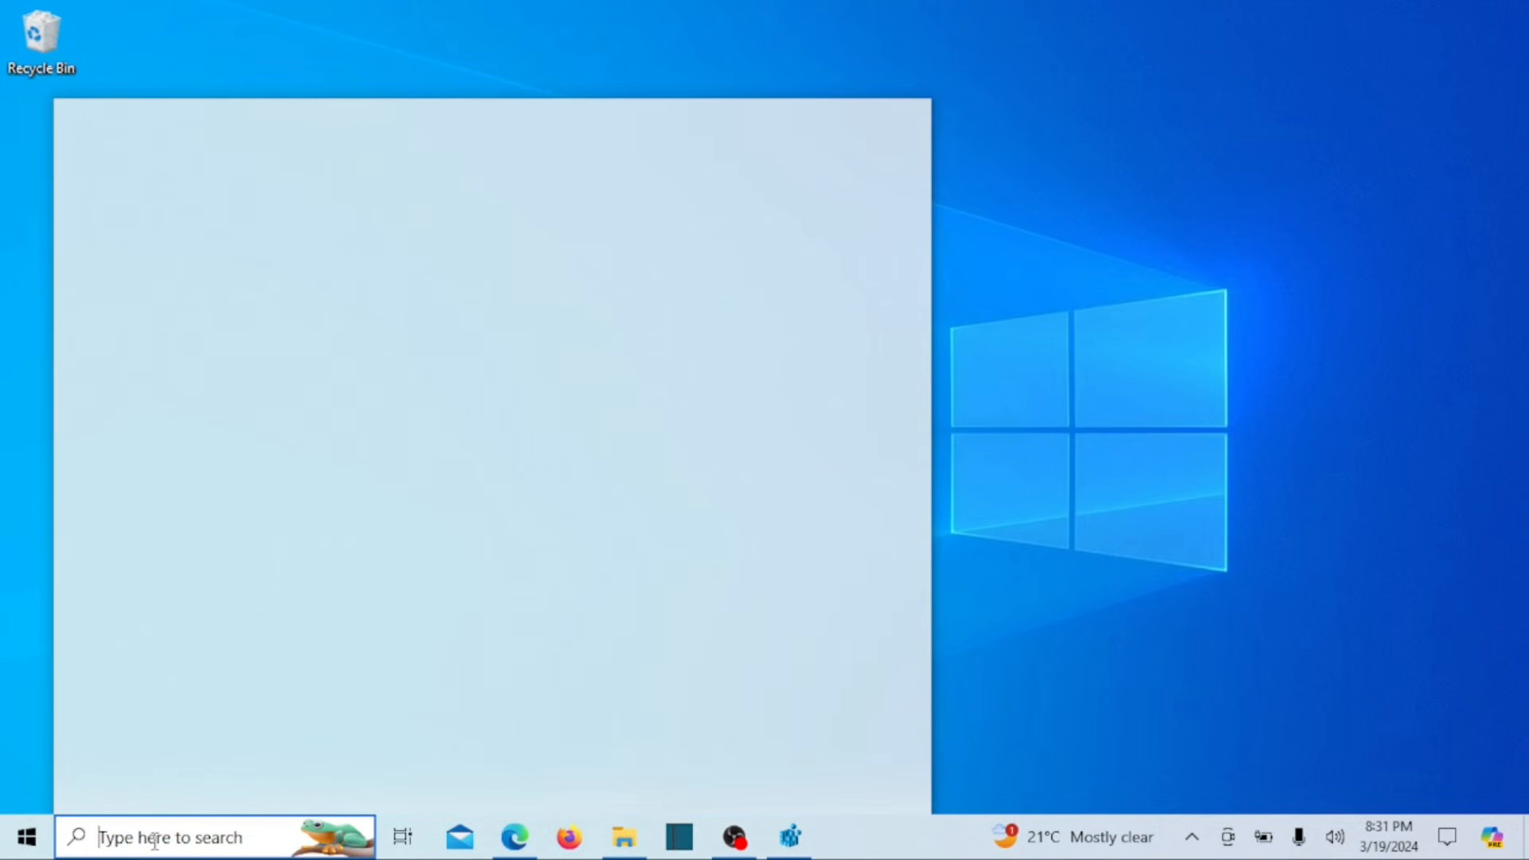
Launch Notepad, paste the Segoe UI-to-YourFontName registry script, and return to Registry Editor.
{"action": "type", "text": "notepad"}
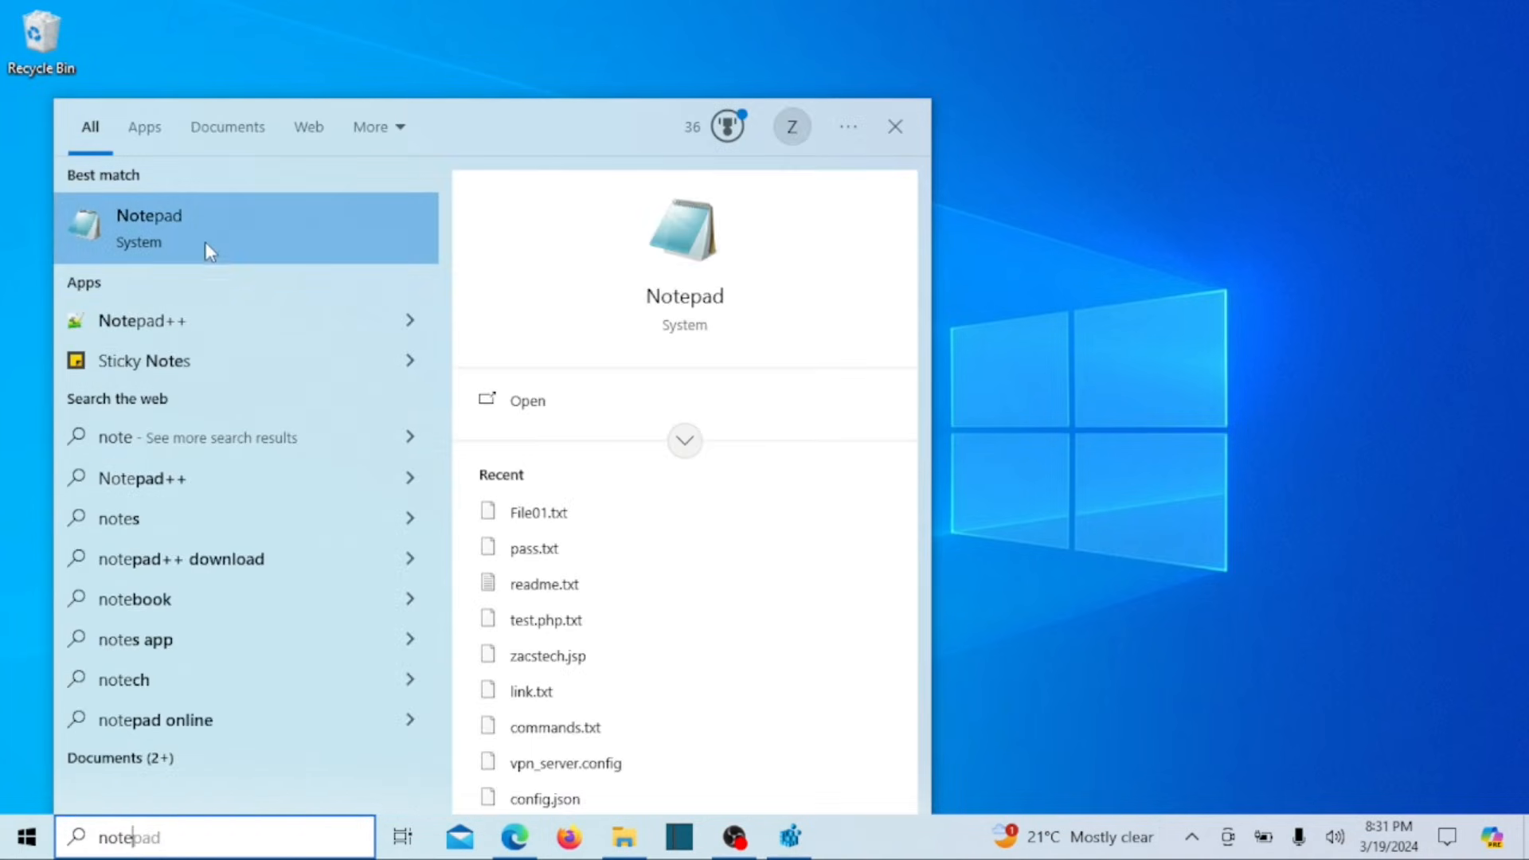
{"action": "left_click", "coordinate": [150, 228]}
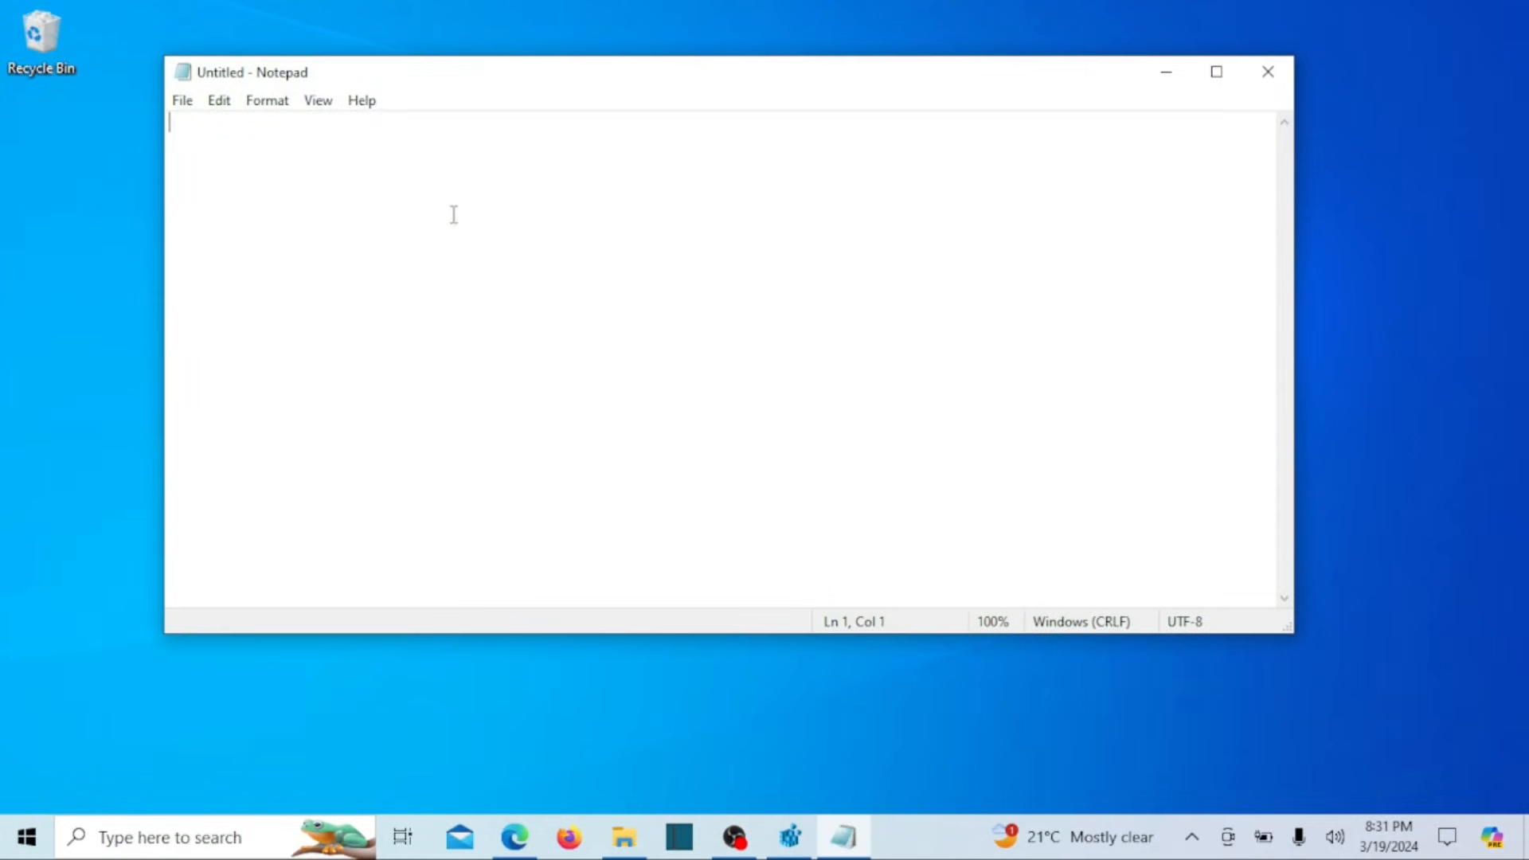
{"action": "right_click", "coordinate": [450, 213]}
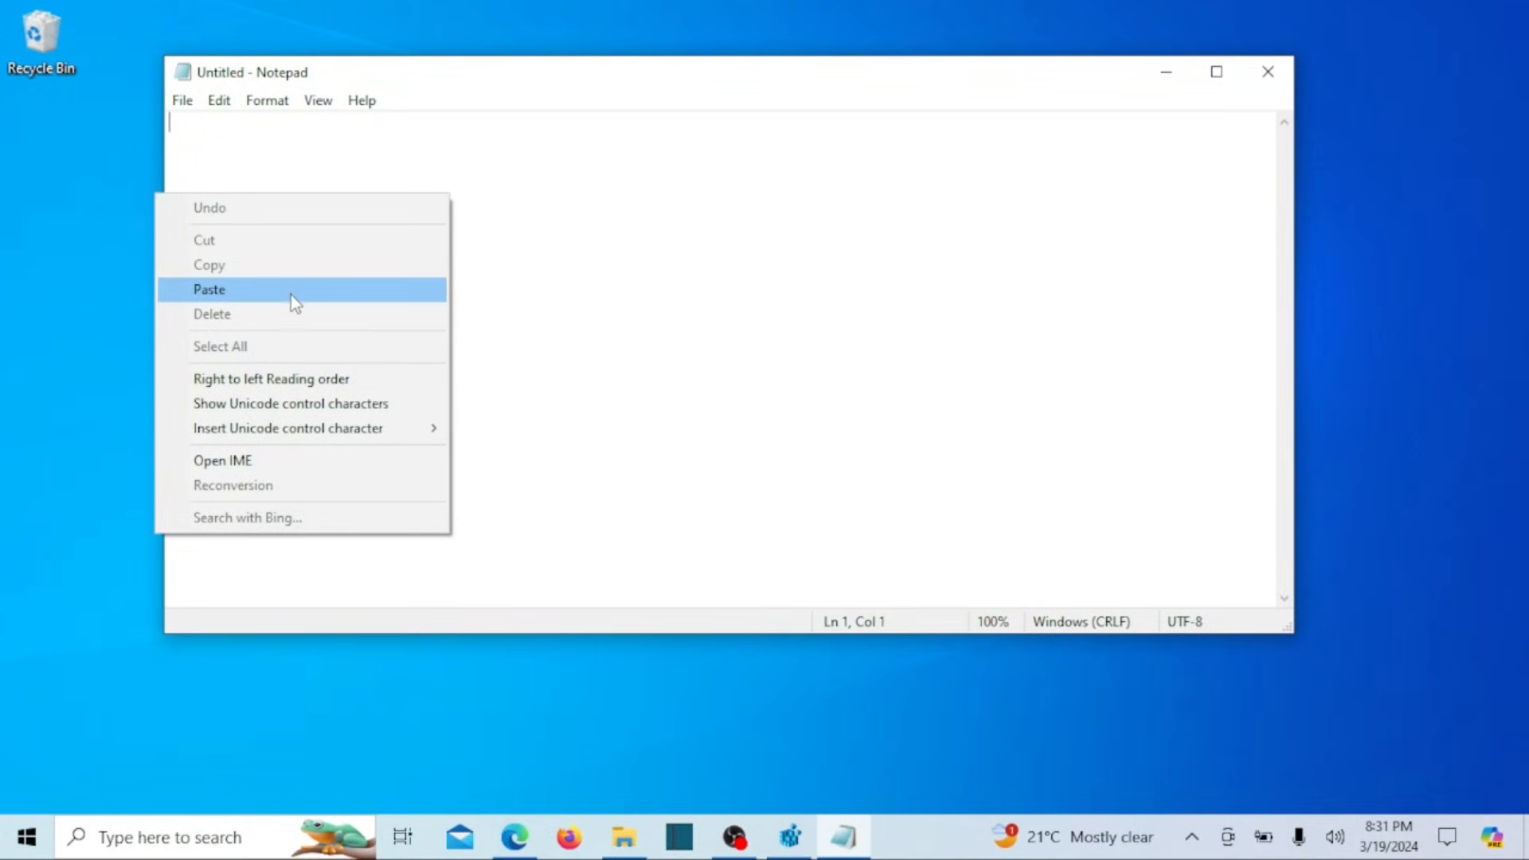
{"action": "left_click", "coordinate": [209, 289]}
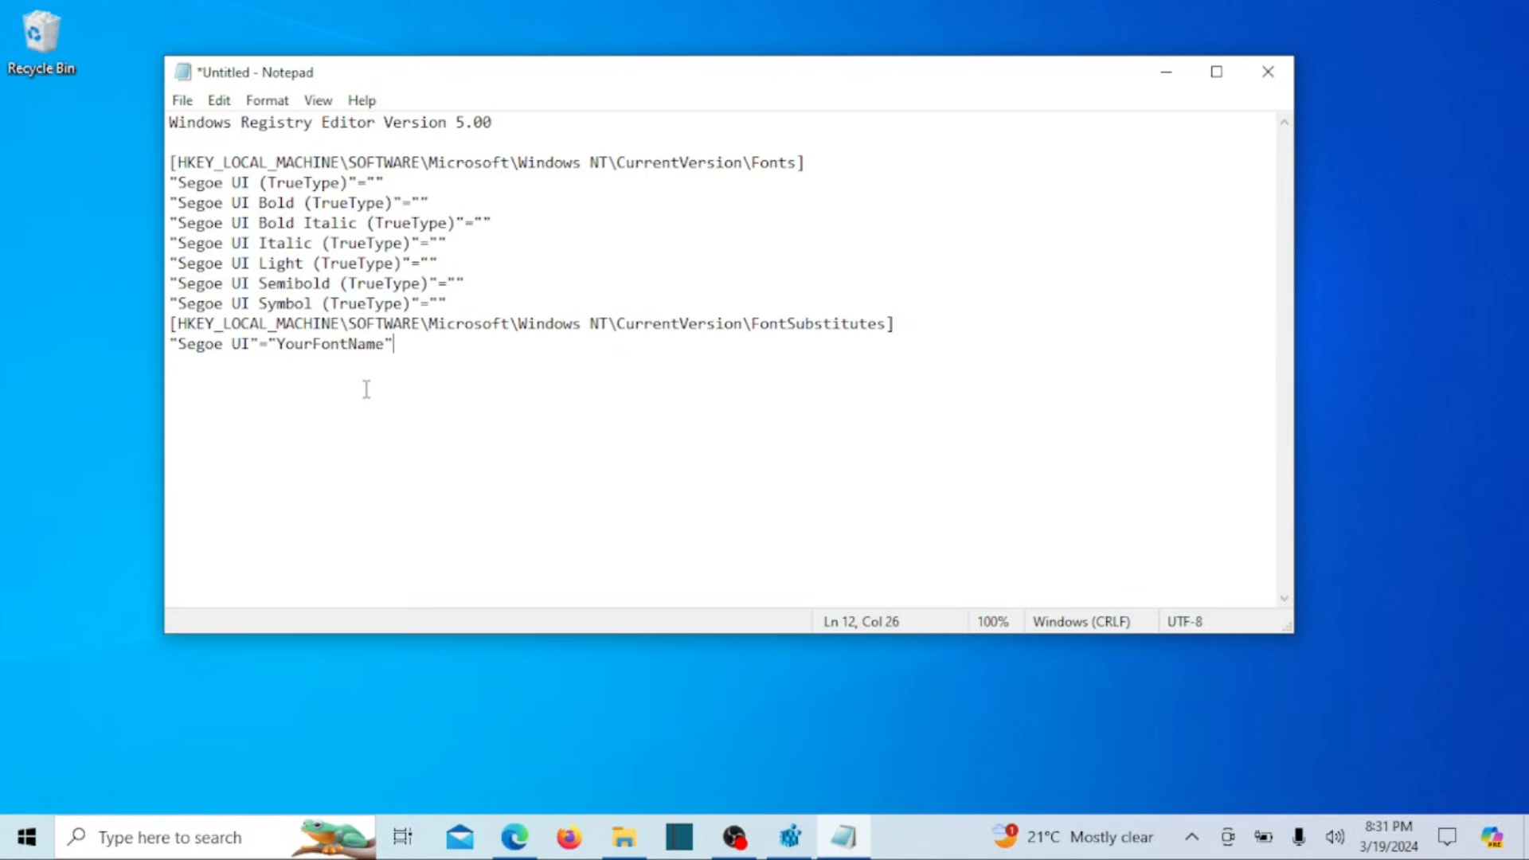
{"action": "key", "text": "backspace"}
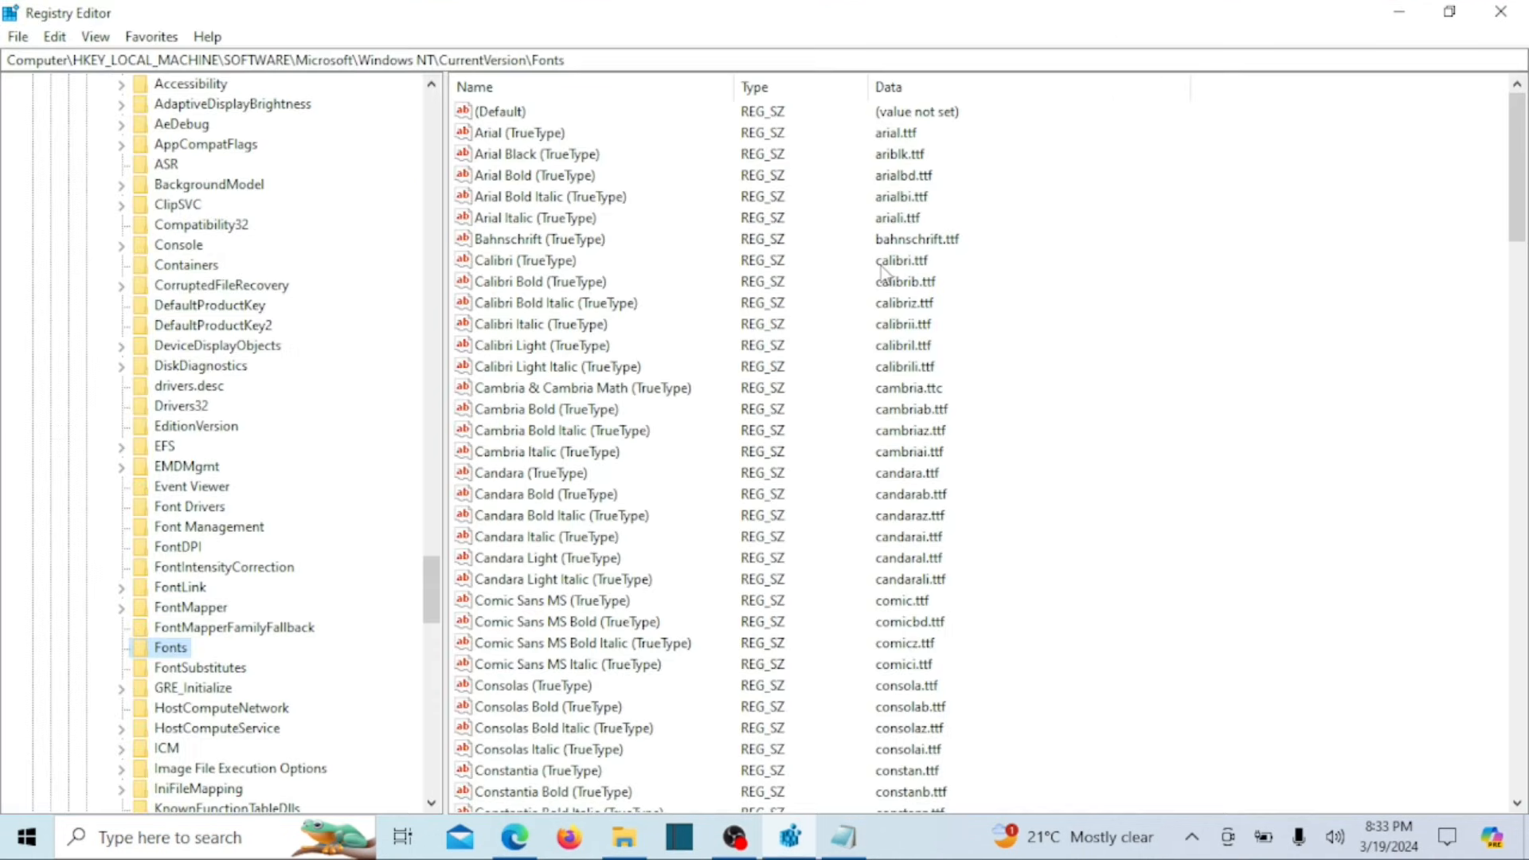
Read Calibri (TrueType)'s file name and replace YourFontName with calibri.ttf in the script.
{"action": "left_click", "coordinate": [500, 110]}
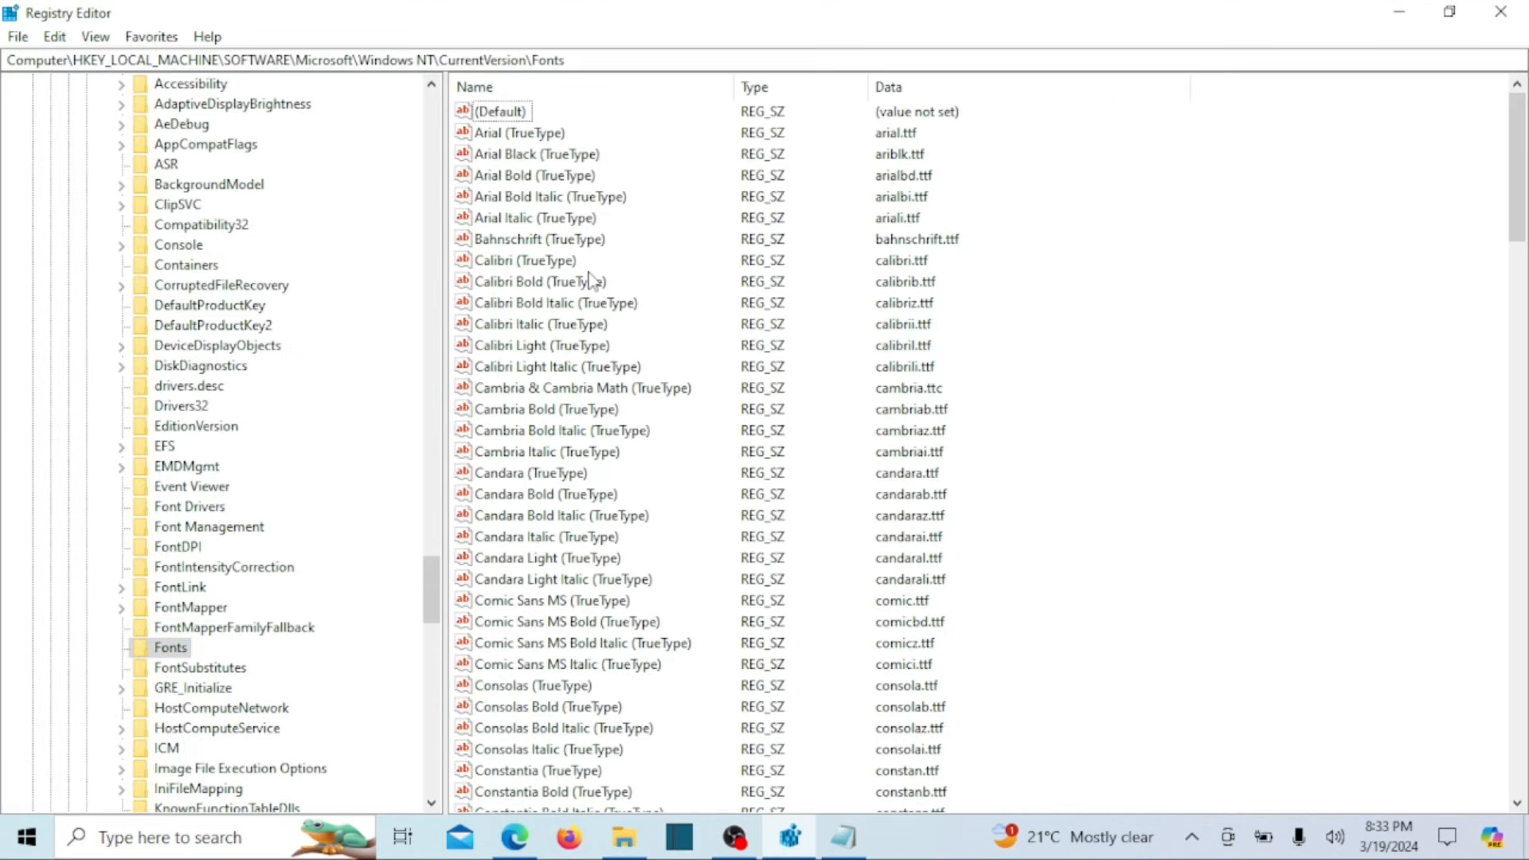
{"action": "left_click", "coordinate": [524, 260]}
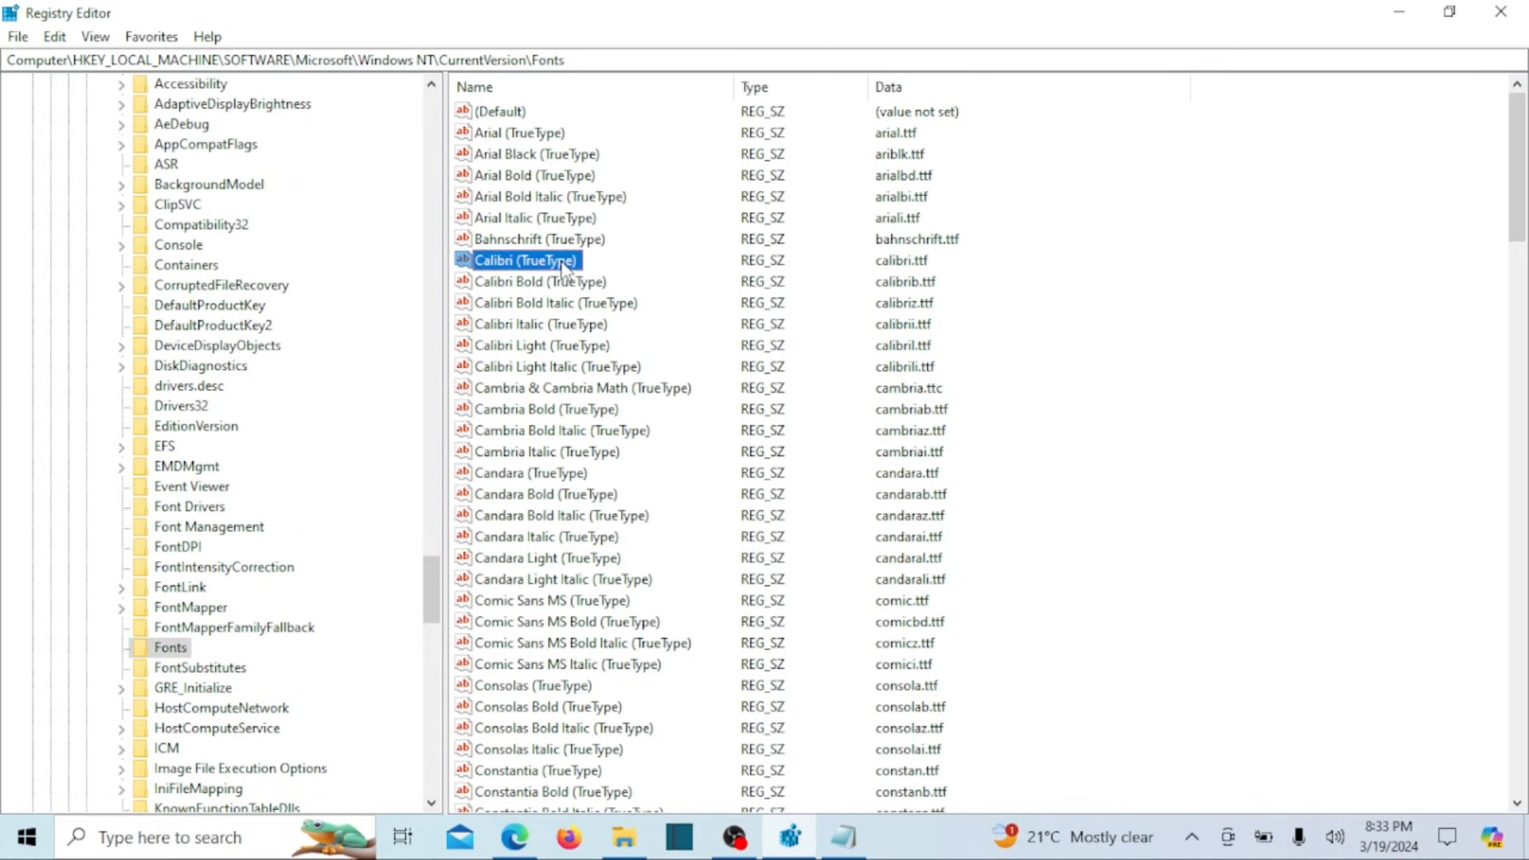
{"action": "double_click", "coordinate": [523, 260]}
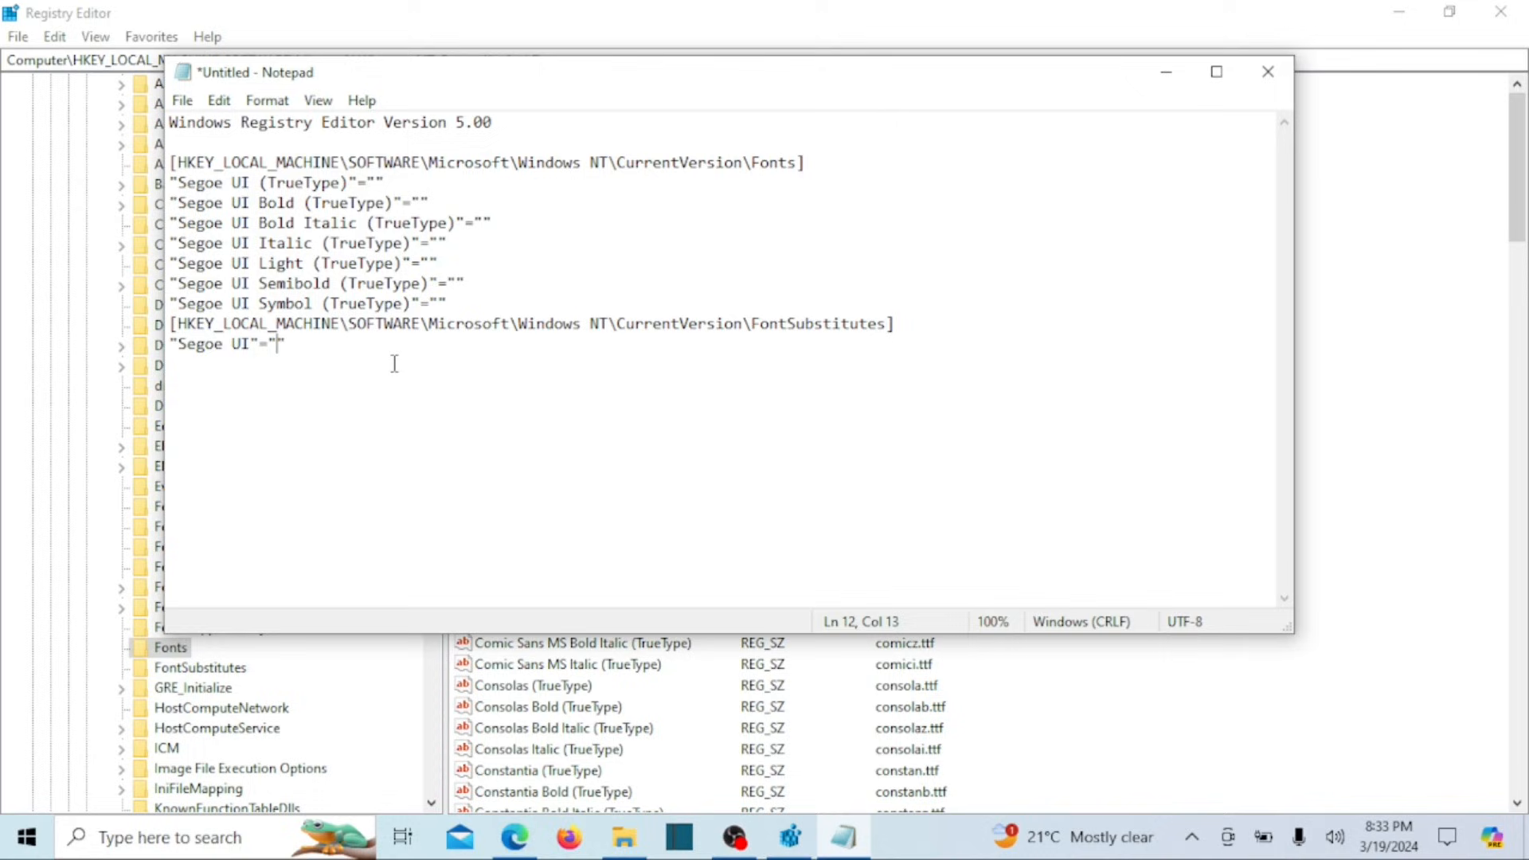
{"action": "type", "text": "calibri.ttf"}
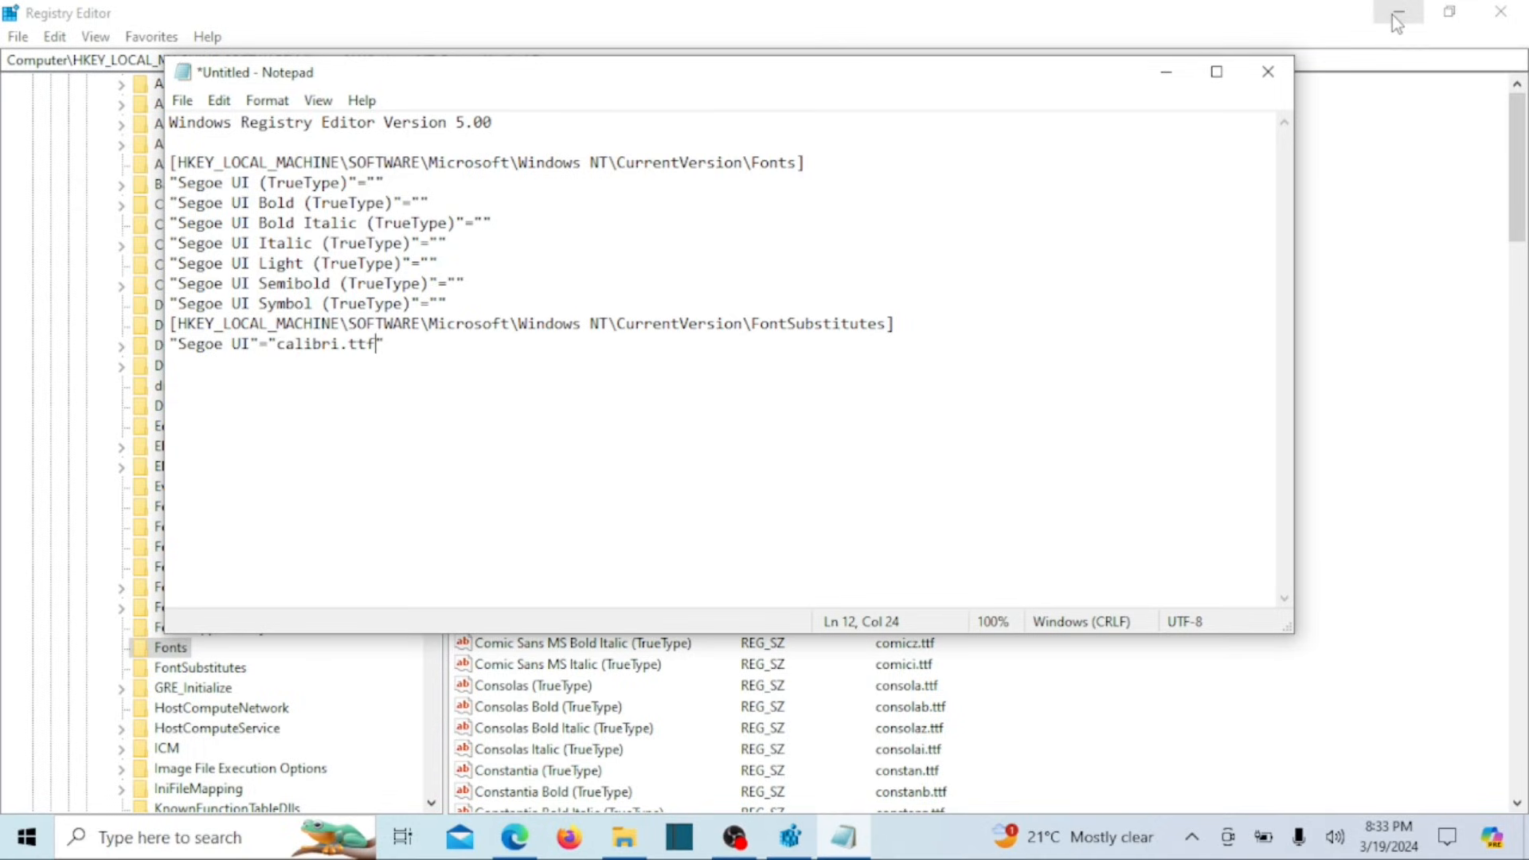
Save the script as ChangeFont.reg (All Files) in Documents and close Notepad.
{"action": "left_click", "coordinate": [1396, 11]}
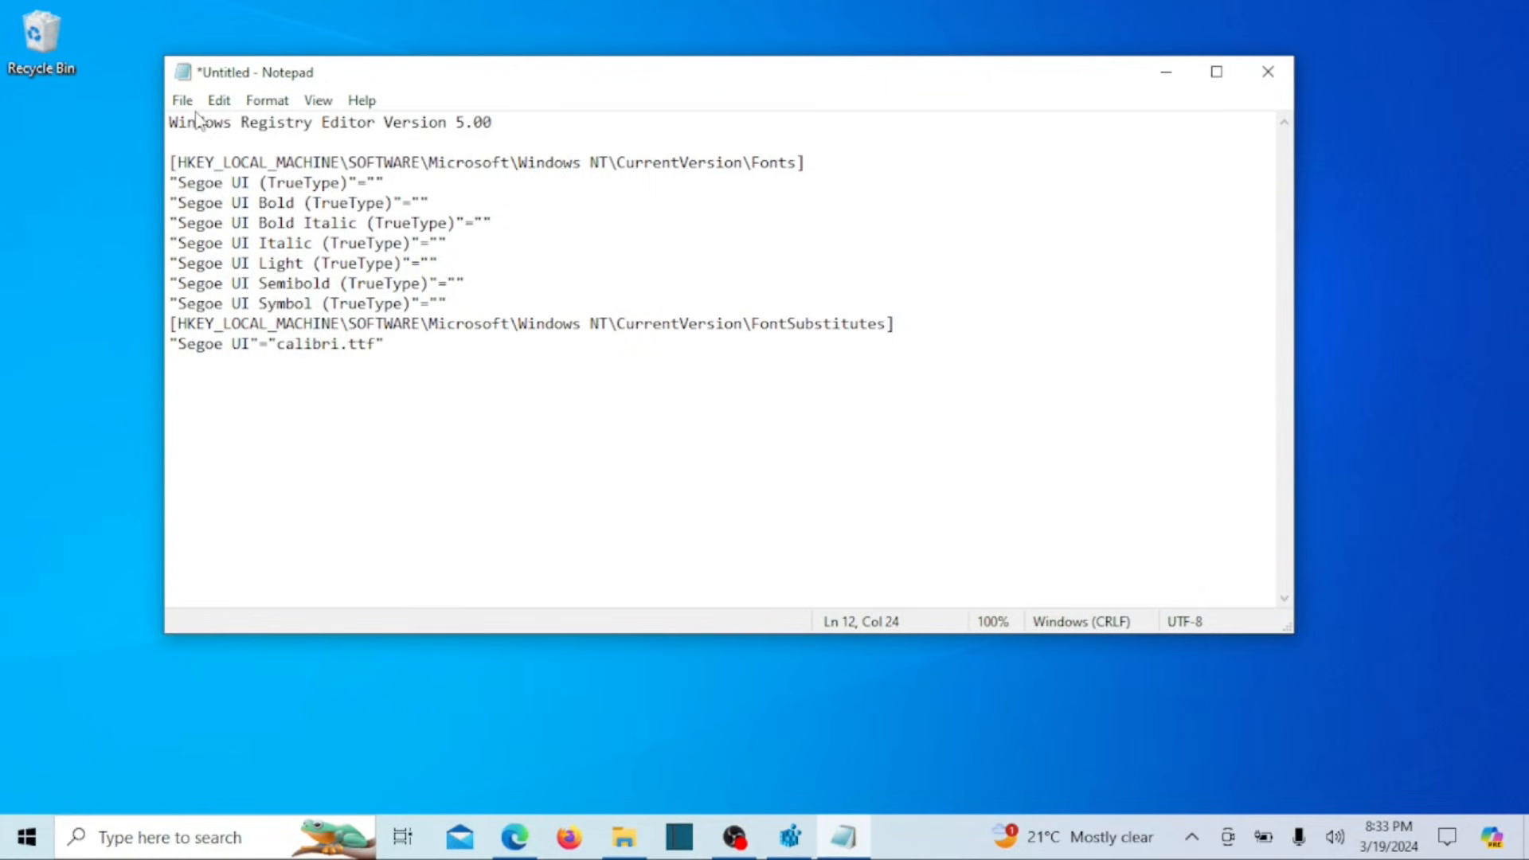
{"action": "double_click", "coordinate": [262, 223]}
{"action": "type", "text": "ChangeFont.reg"}
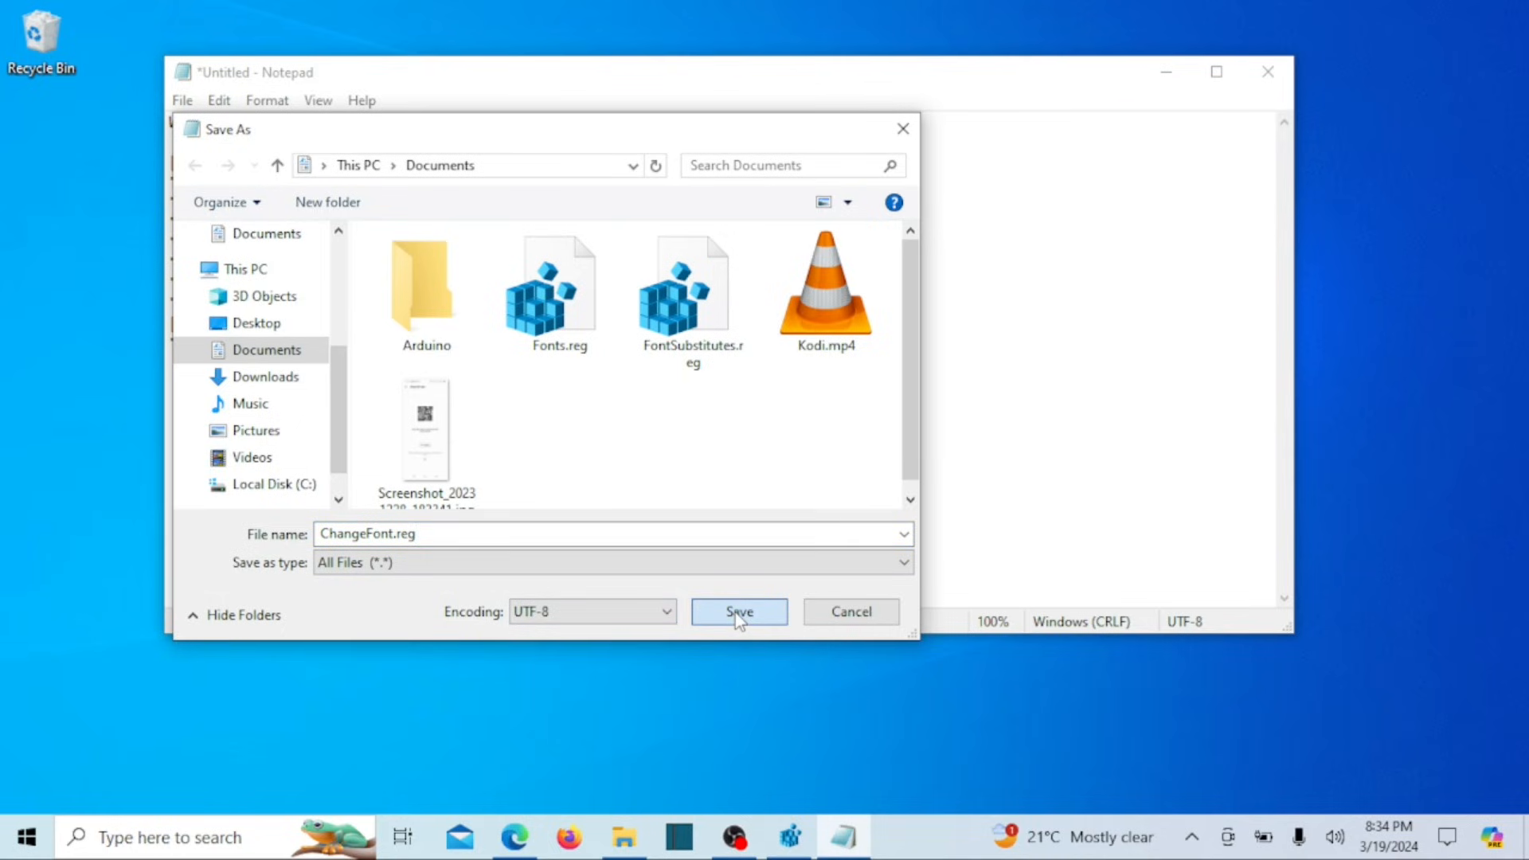
{"action": "left_click", "coordinate": [738, 611]}
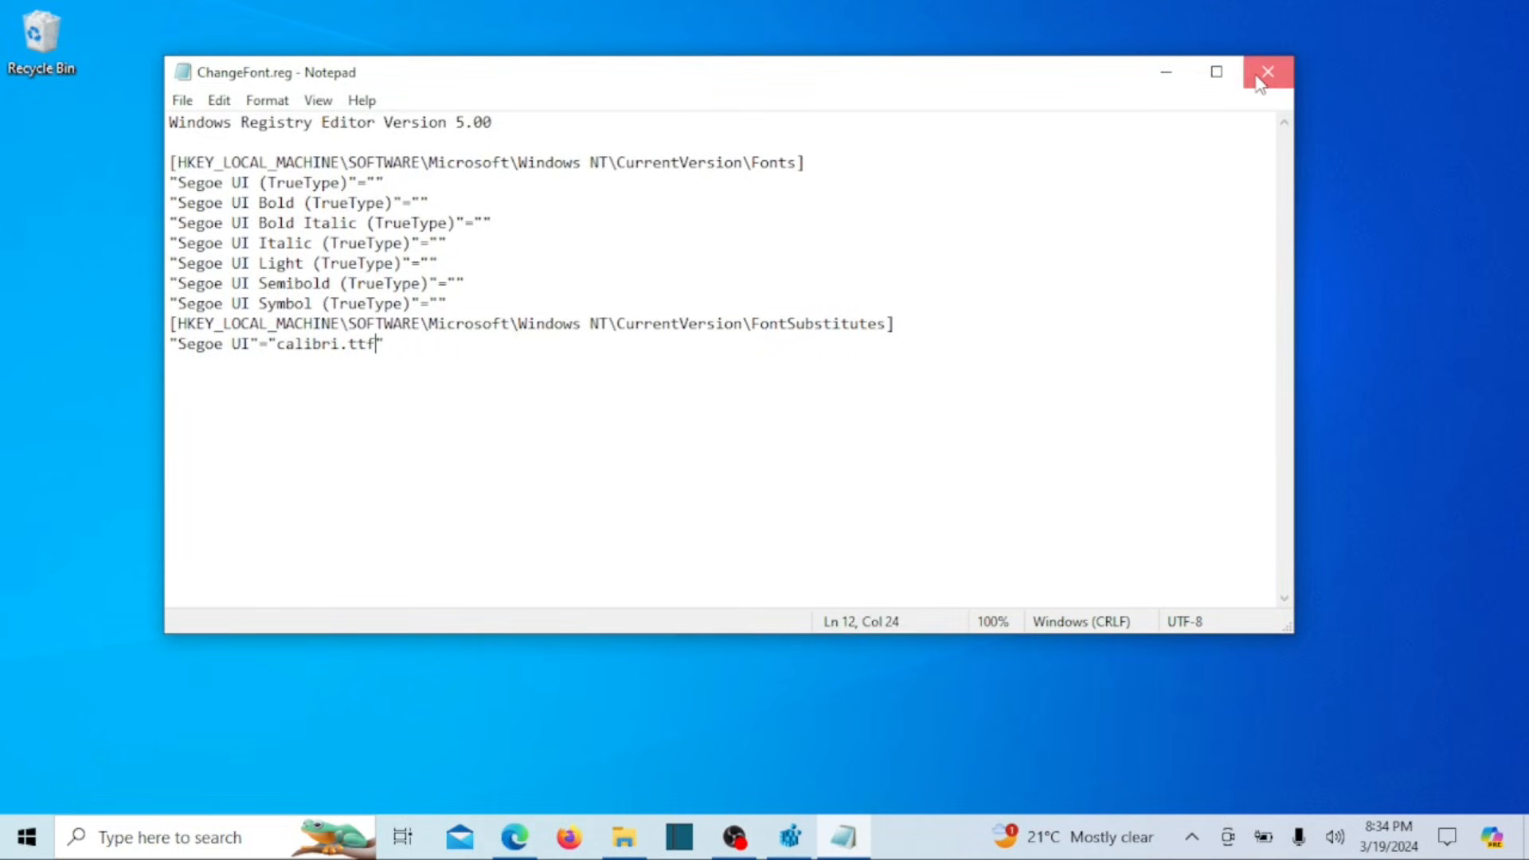
{"action": "left_click", "coordinate": [1265, 72]}
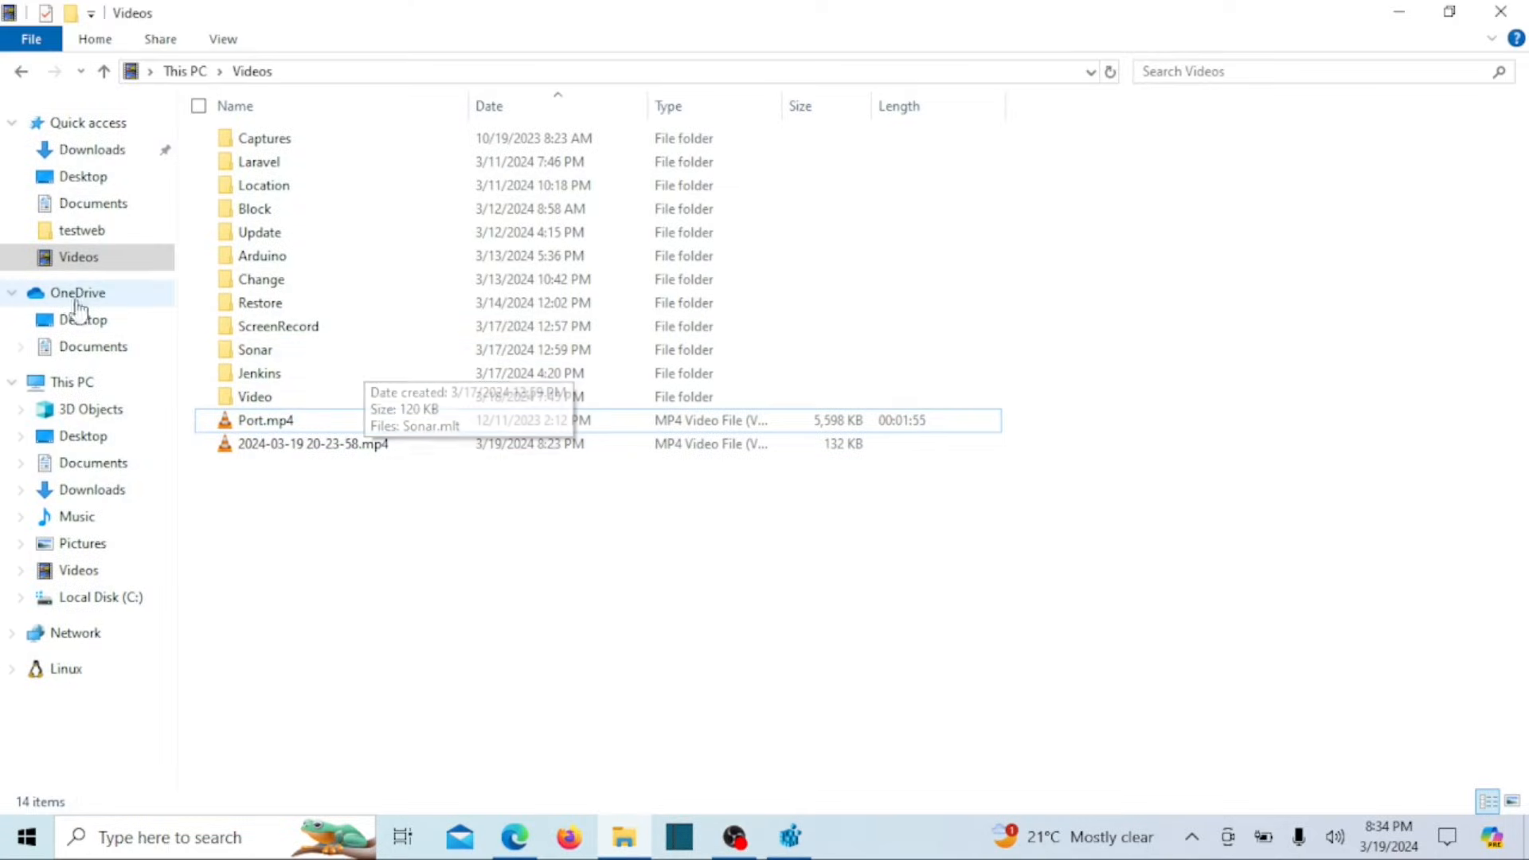
Merge ChangeFont.reg from OneDrive Documents into the registry and confirm the success message.
{"action": "left_click", "coordinate": [92, 346]}
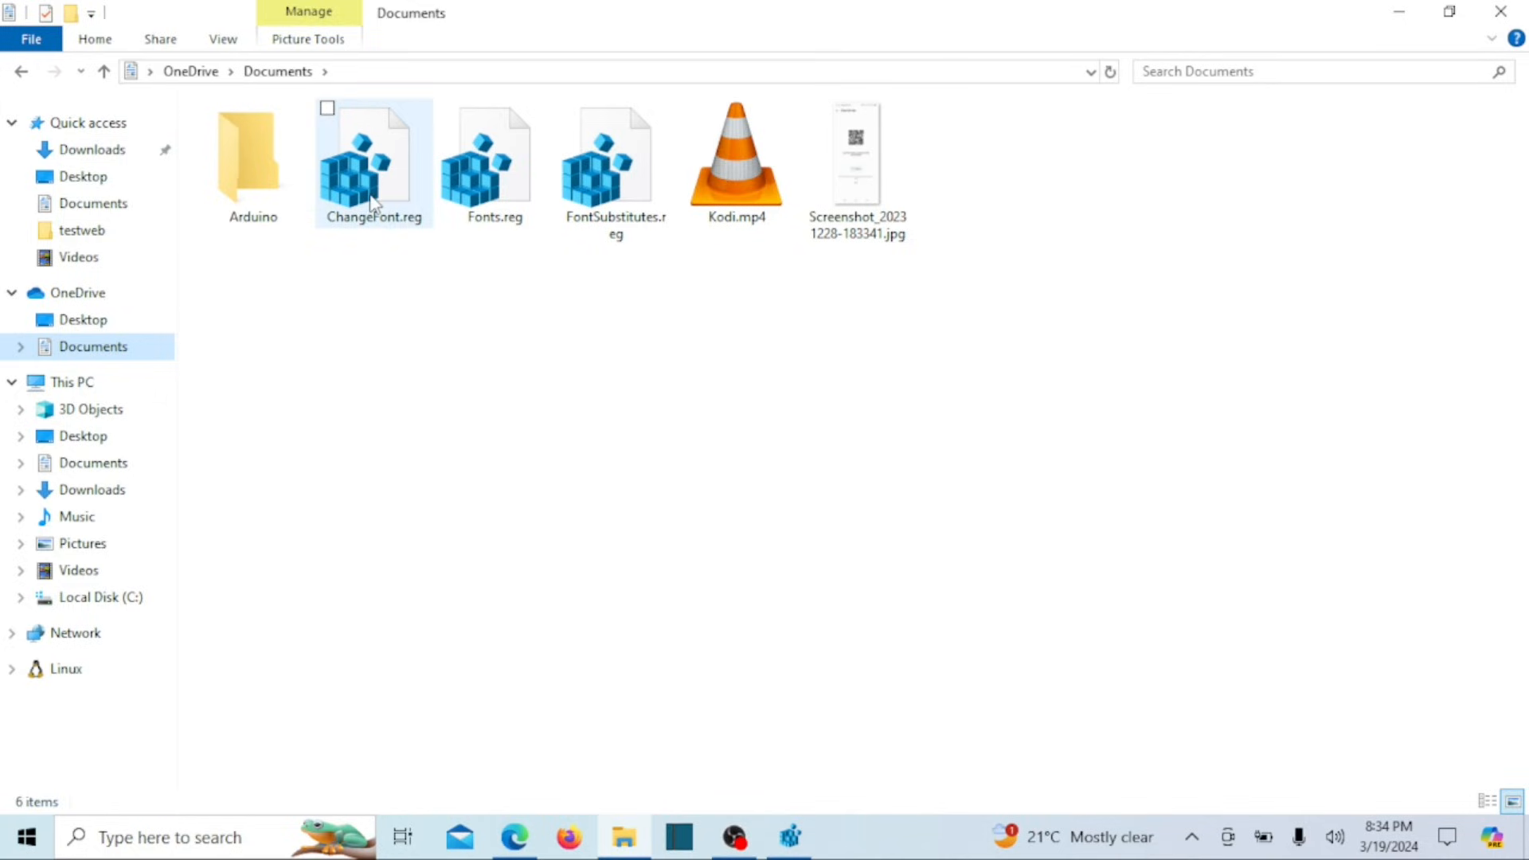
{"action": "right_click", "coordinate": [373, 161]}
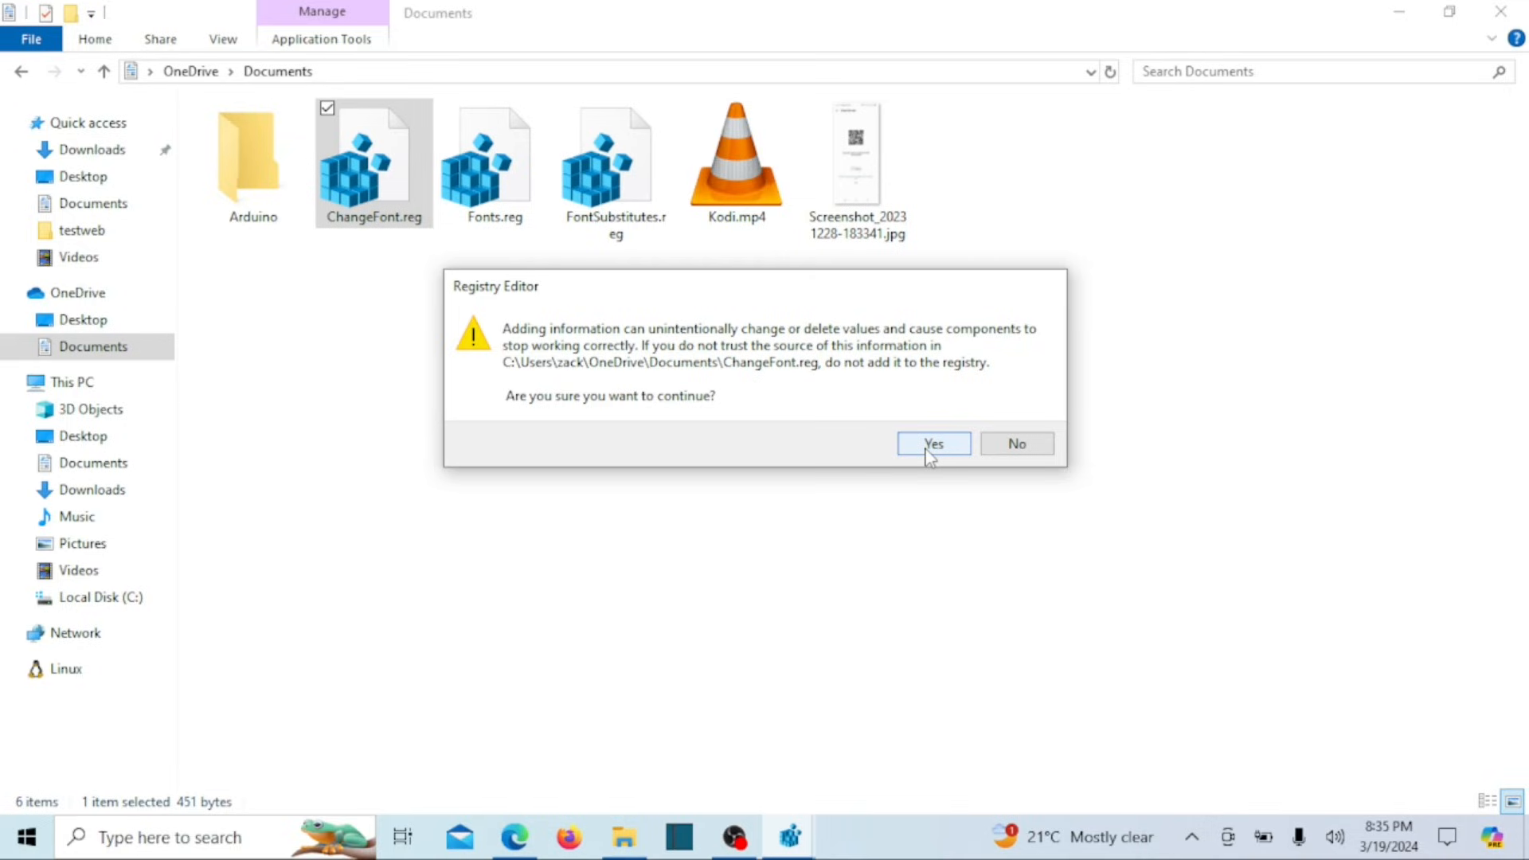
{"action": "left_click", "coordinate": [932, 444]}
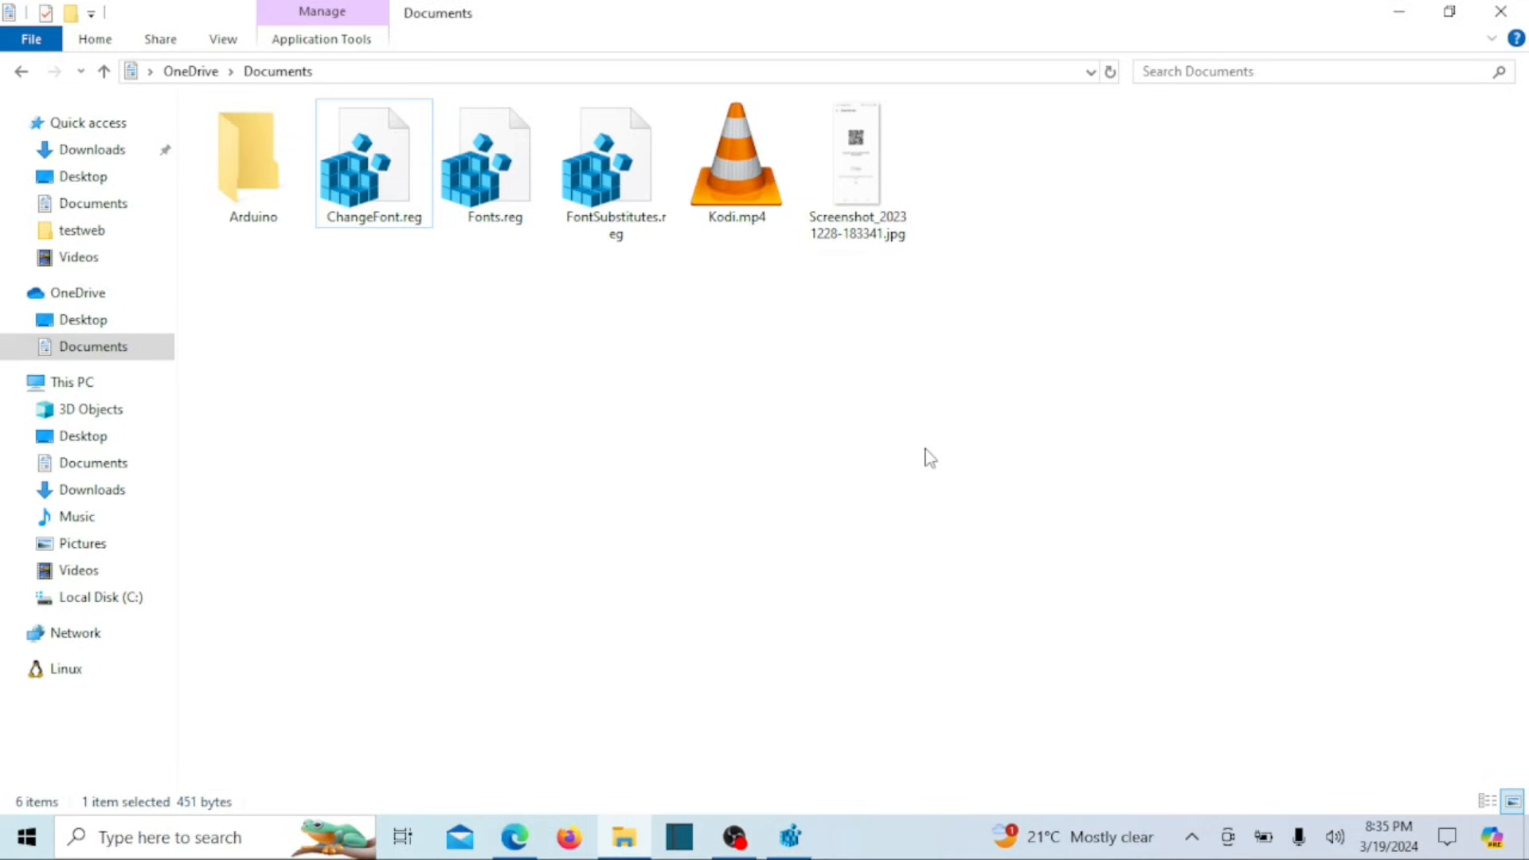
{"action": "double_click", "coordinate": [373, 163]}
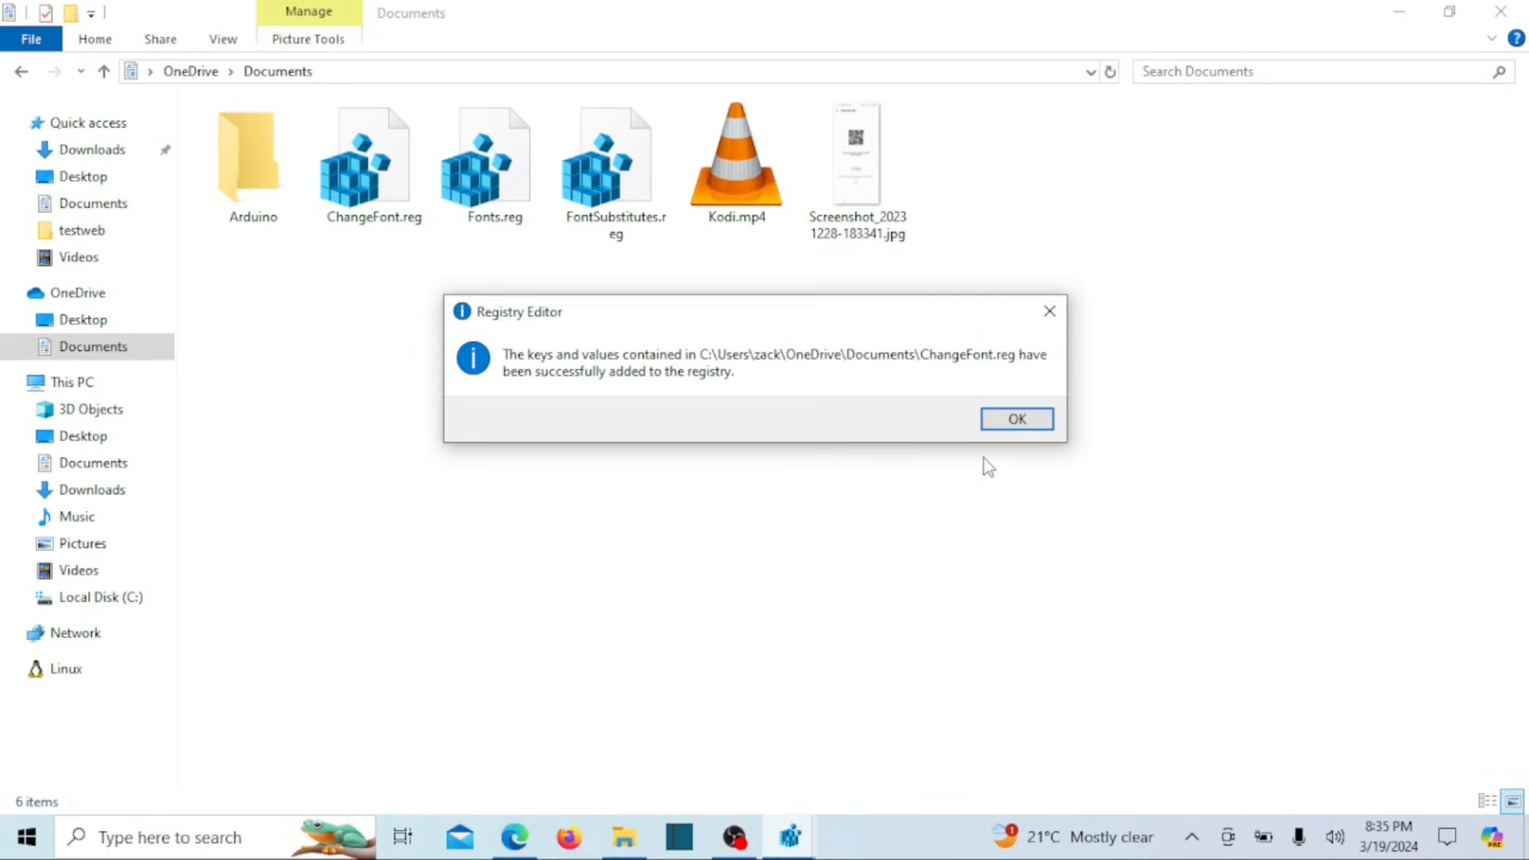
{"action": "left_click", "coordinate": [1014, 419]}
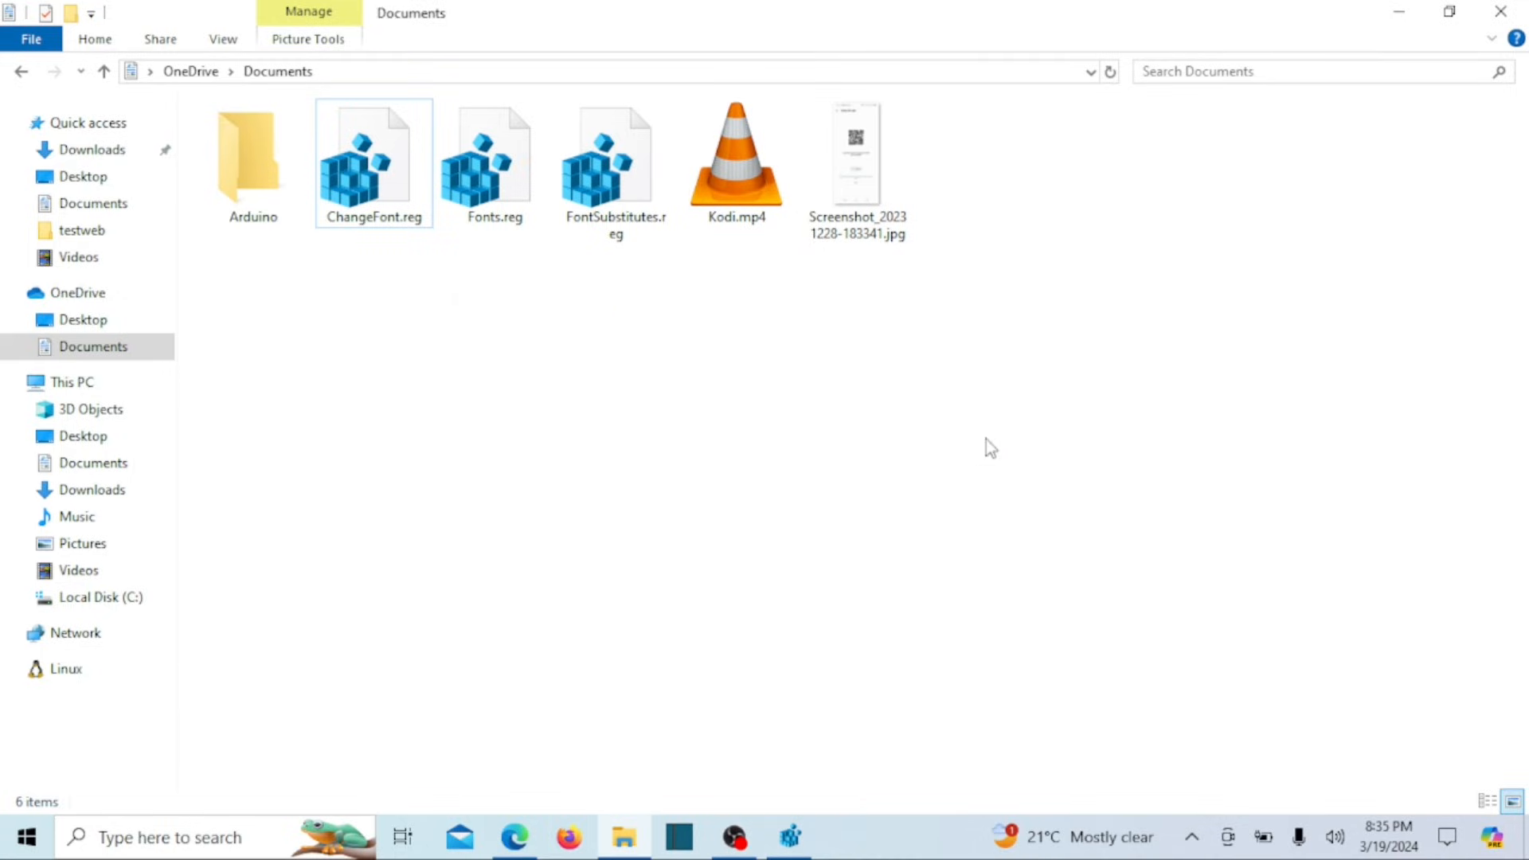
{"action": "mouse_move", "coordinate": [270, 680]}
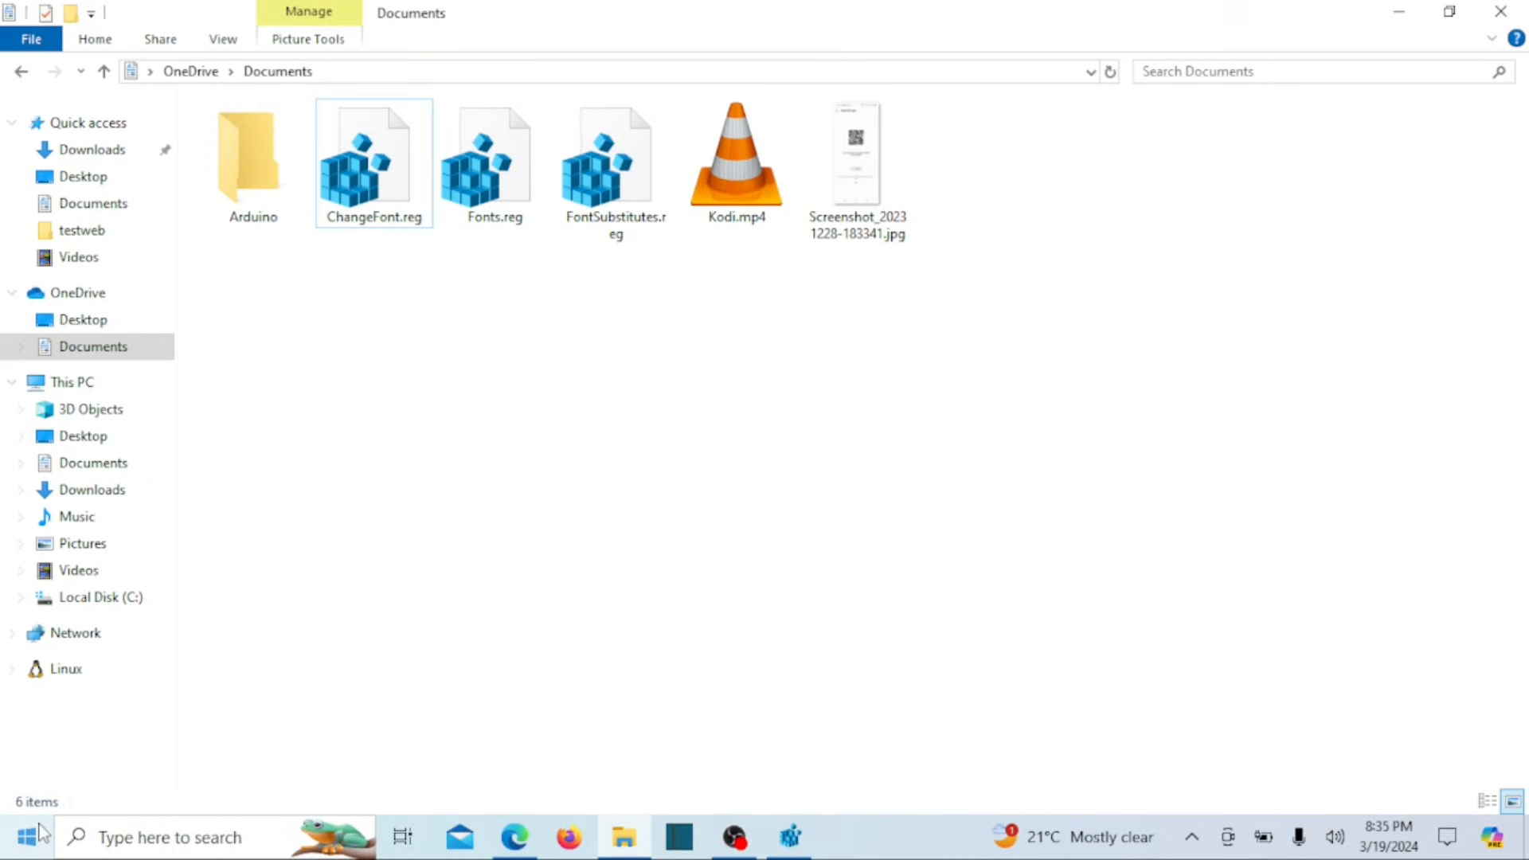
Restart the PC from Start > Power so the new system font applies.
{"action": "left_click", "coordinate": [27, 836]}
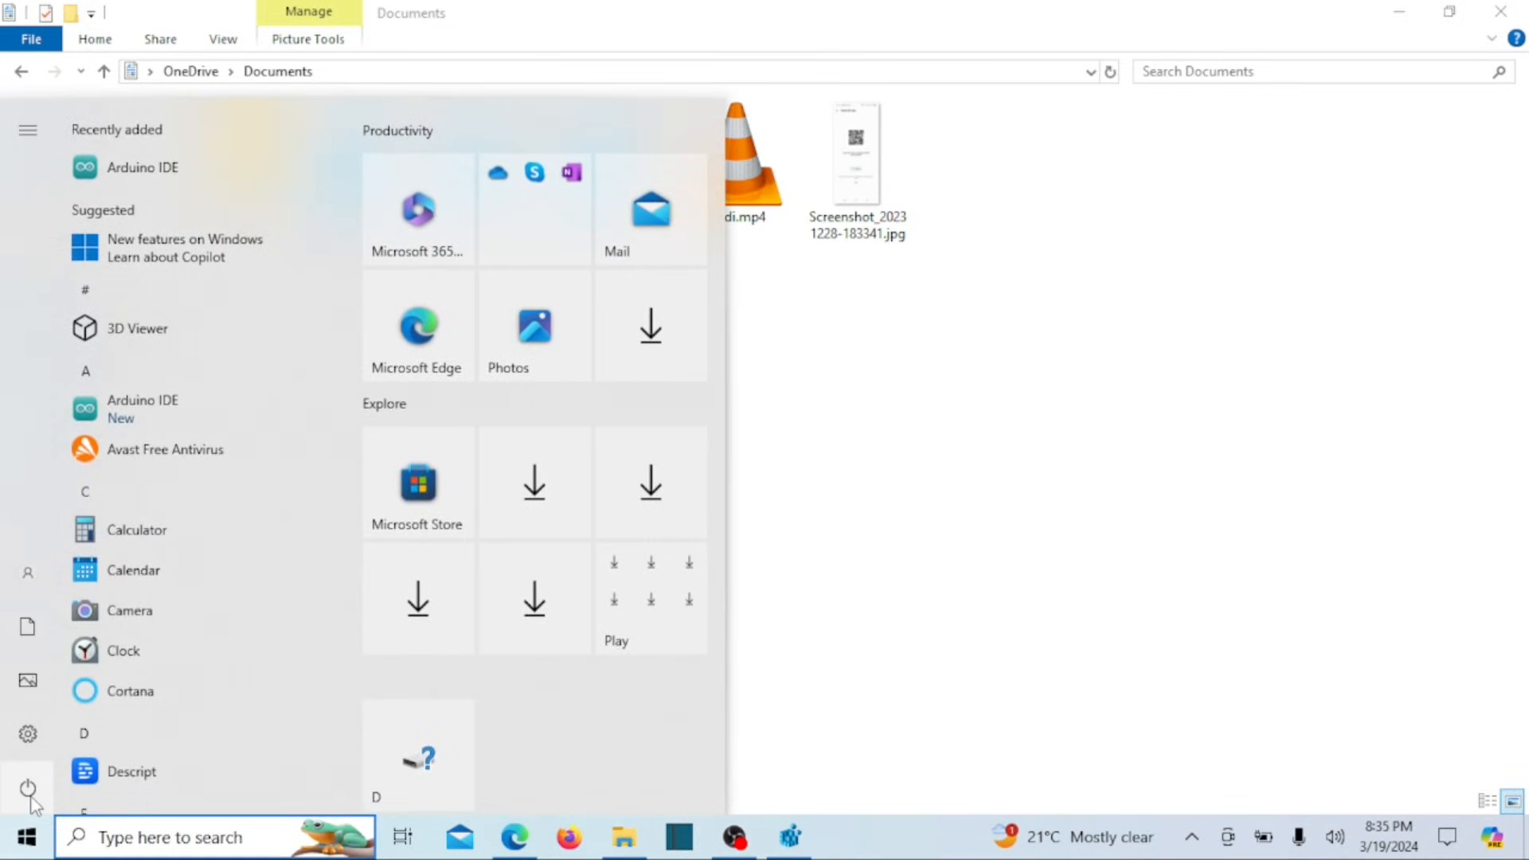
{"action": "left_click", "coordinate": [29, 789]}
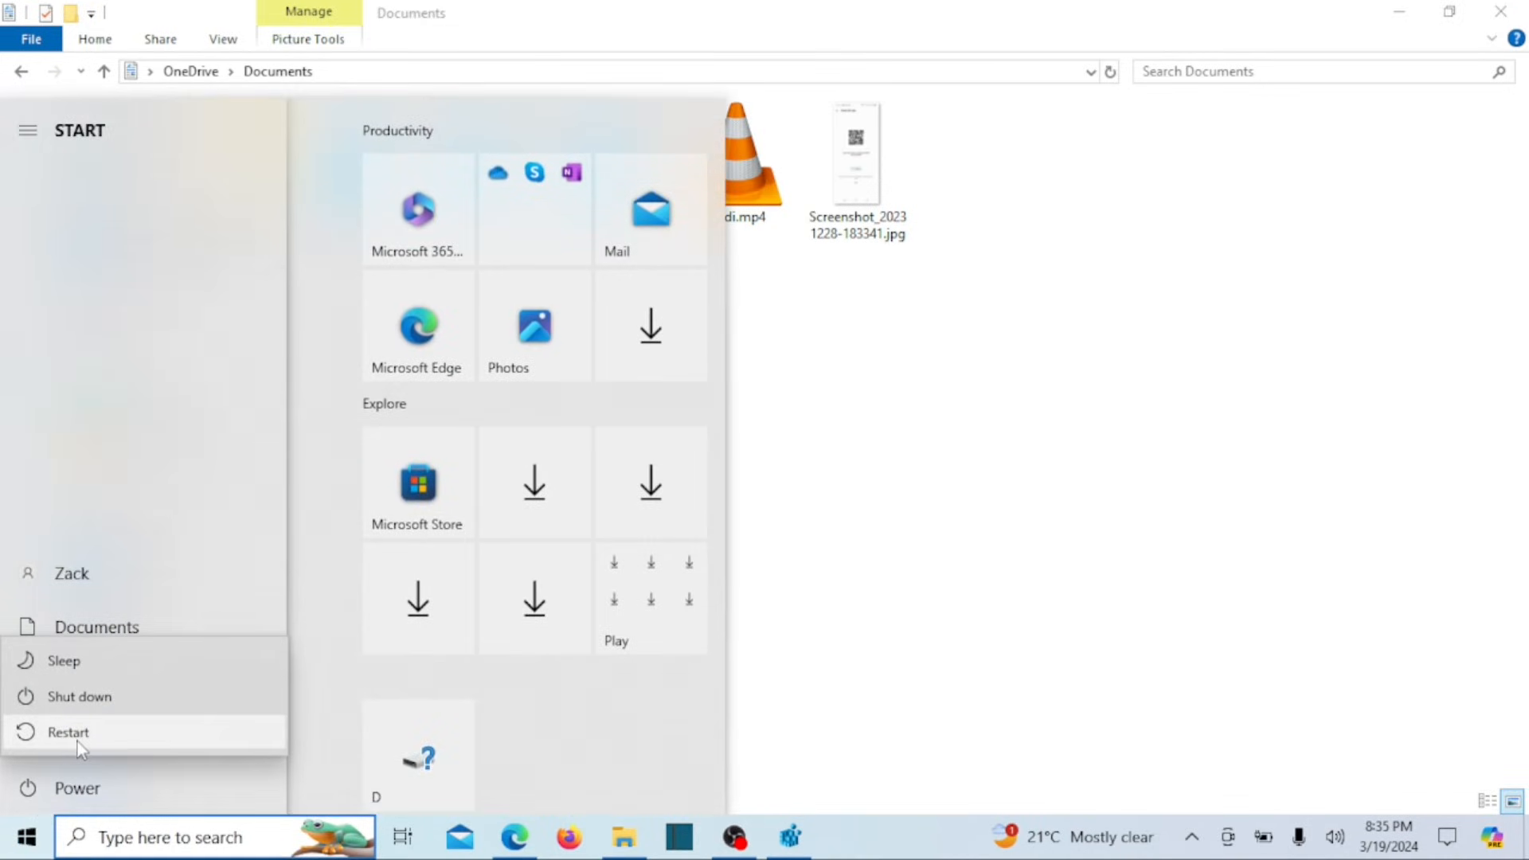
{"action": "left_click", "coordinate": [69, 733]}
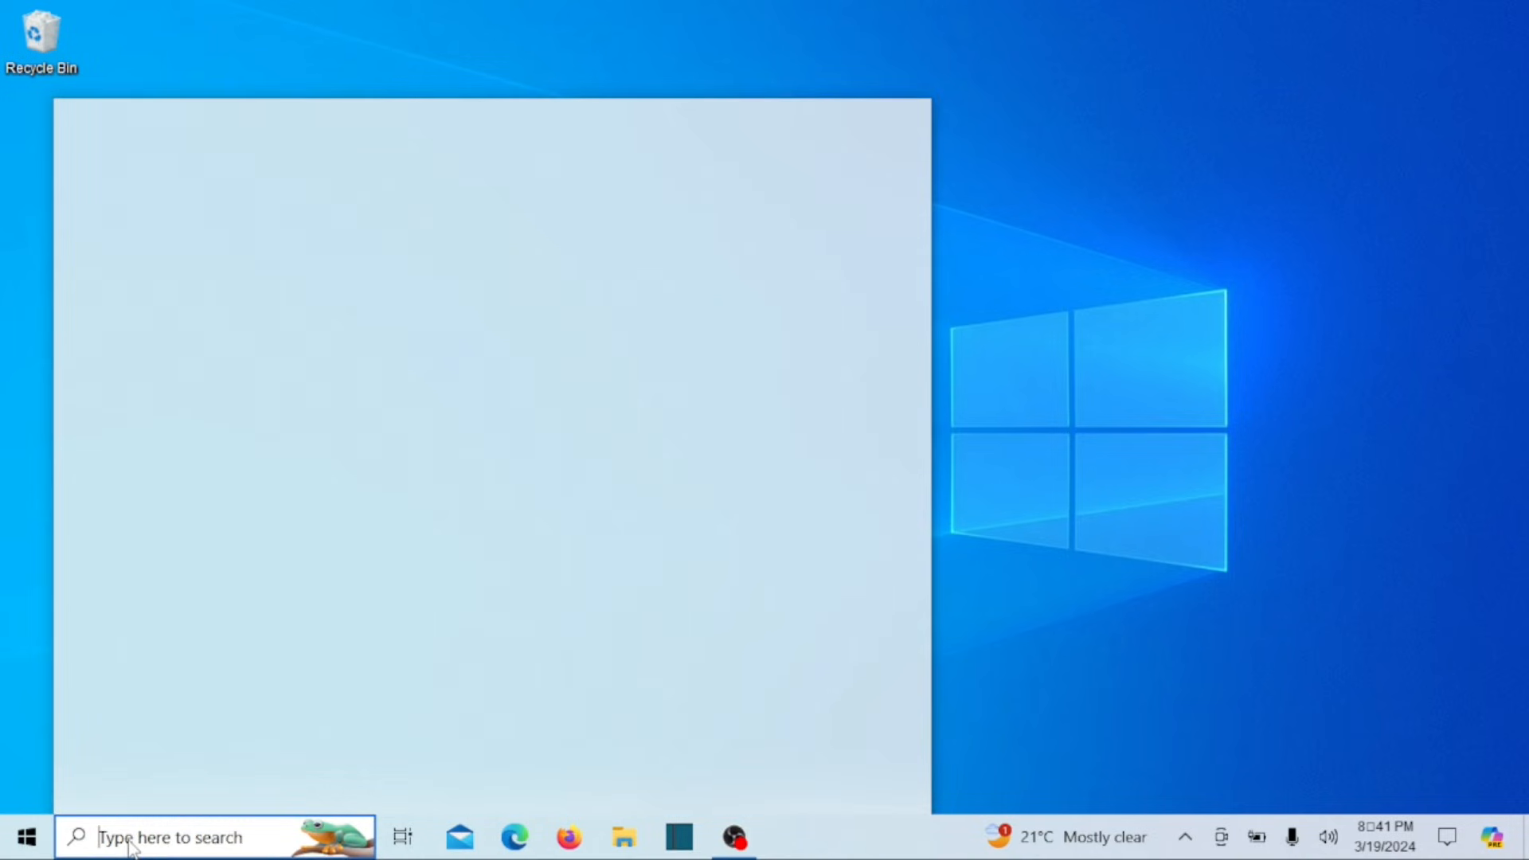
After reboot, search 'fire' in Windows search and bring up the taskbar options.
{"action": "left_click", "coordinate": [215, 836]}
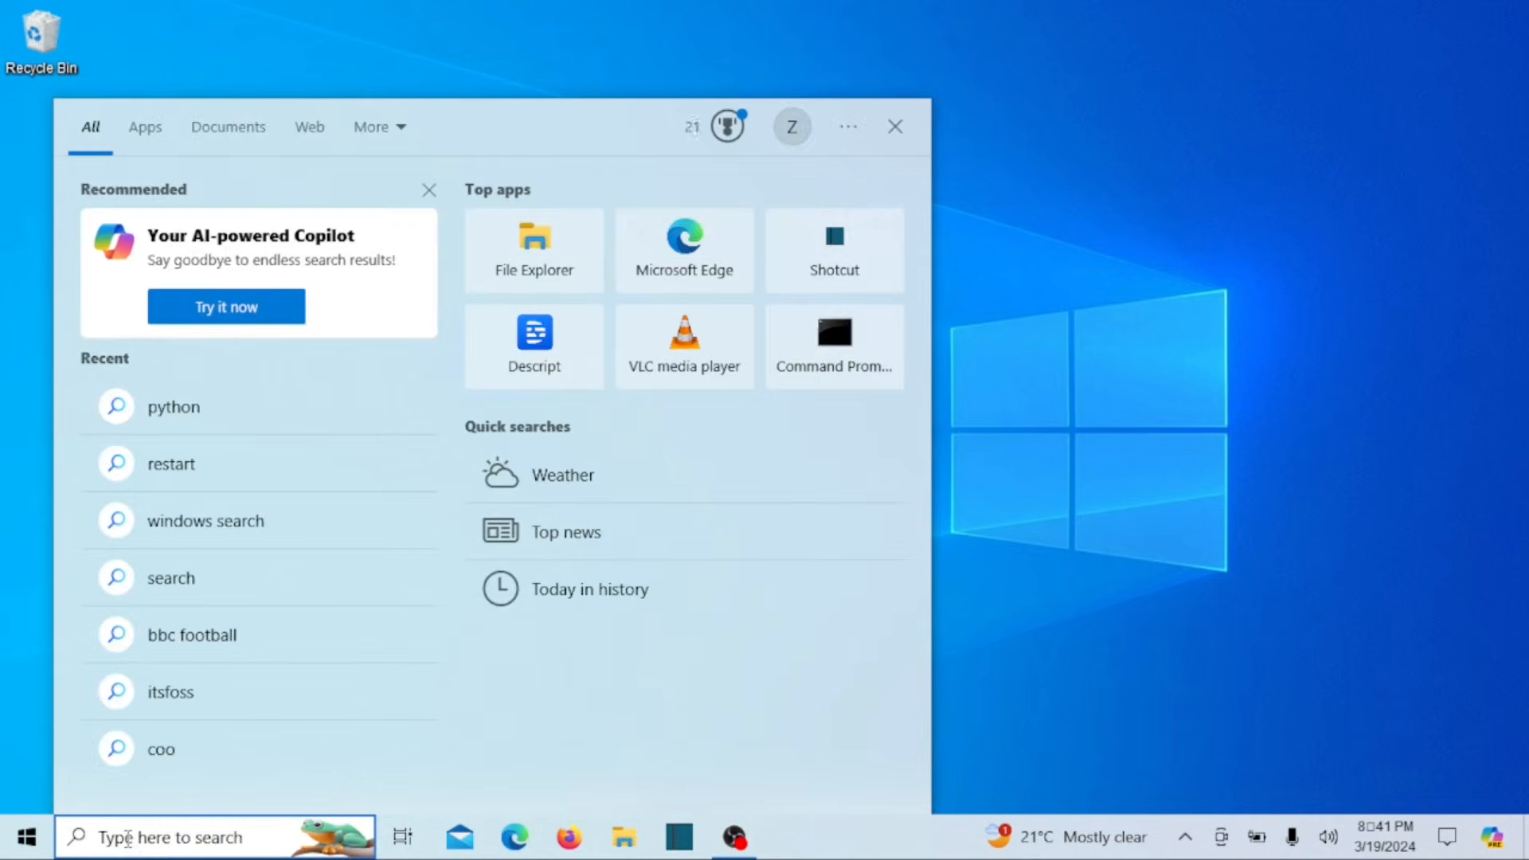
{"action": "type", "text": "firewall"}
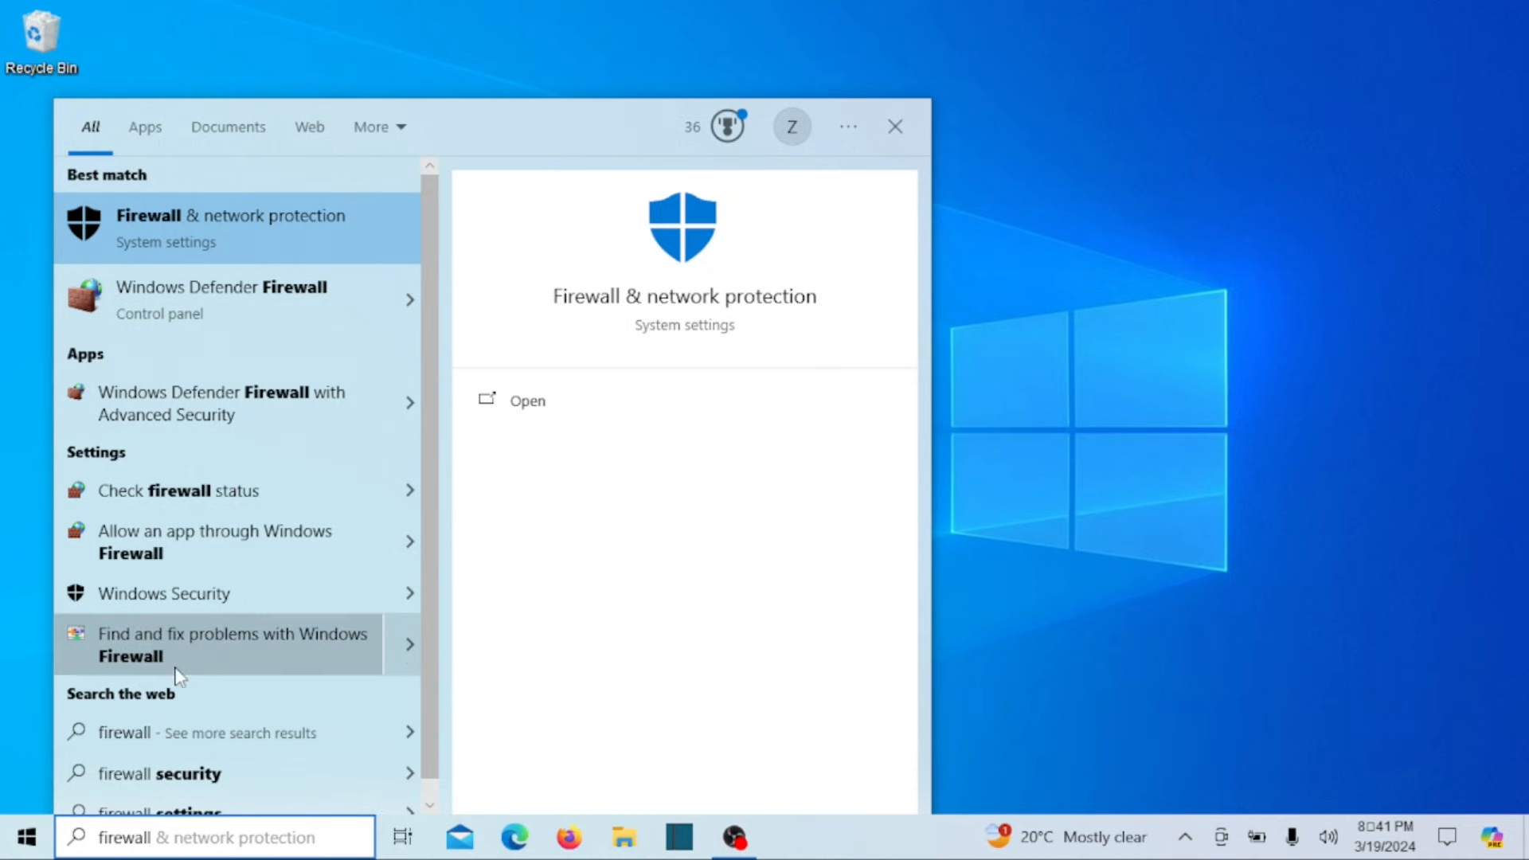
{"action": "mouse_move", "coordinate": [322, 663]}
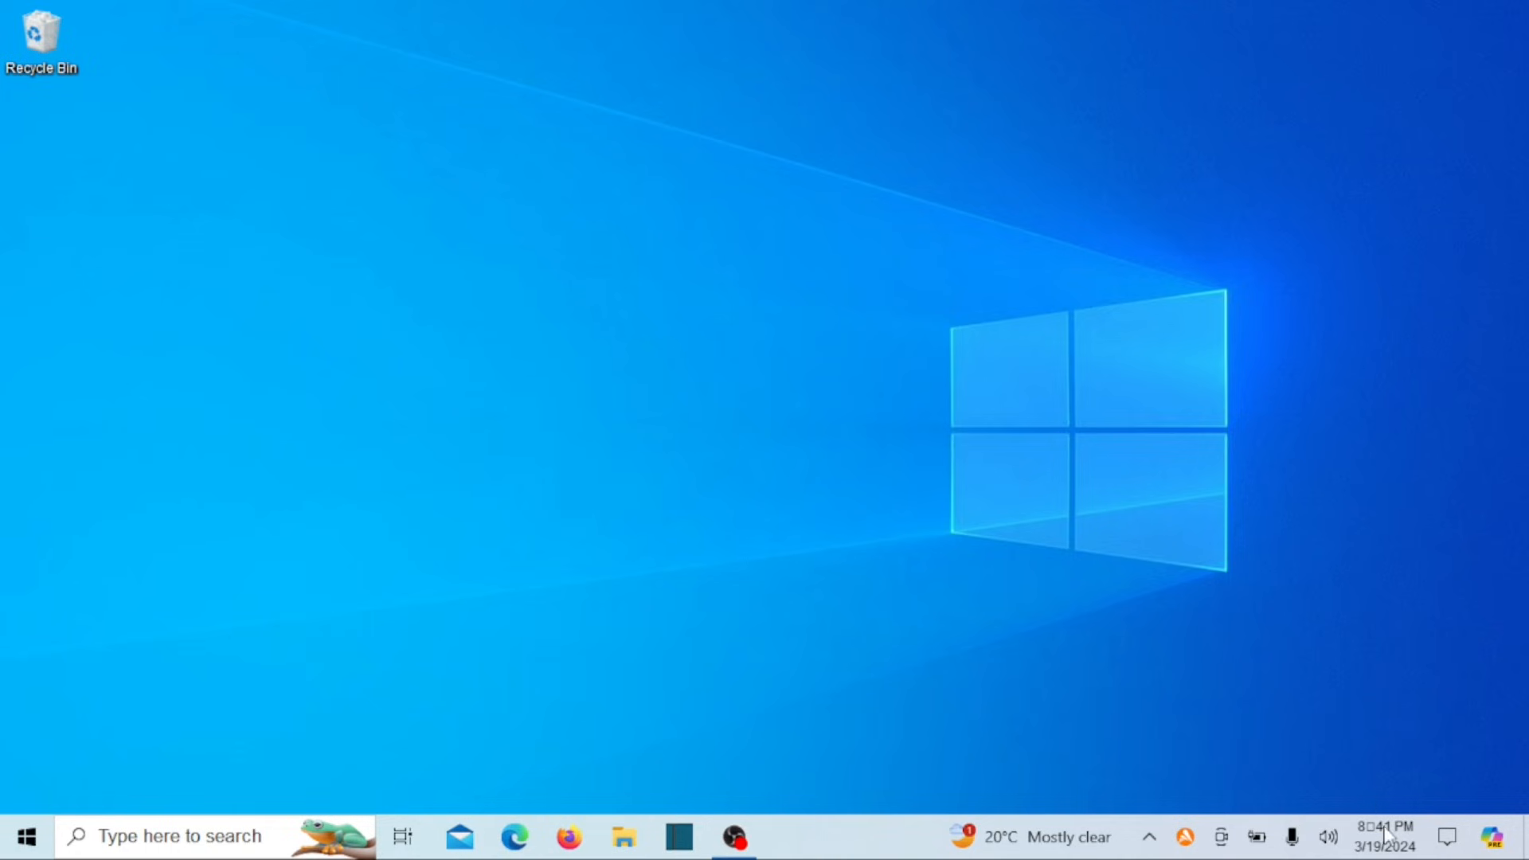
{"action": "right_click", "coordinate": [1383, 836]}
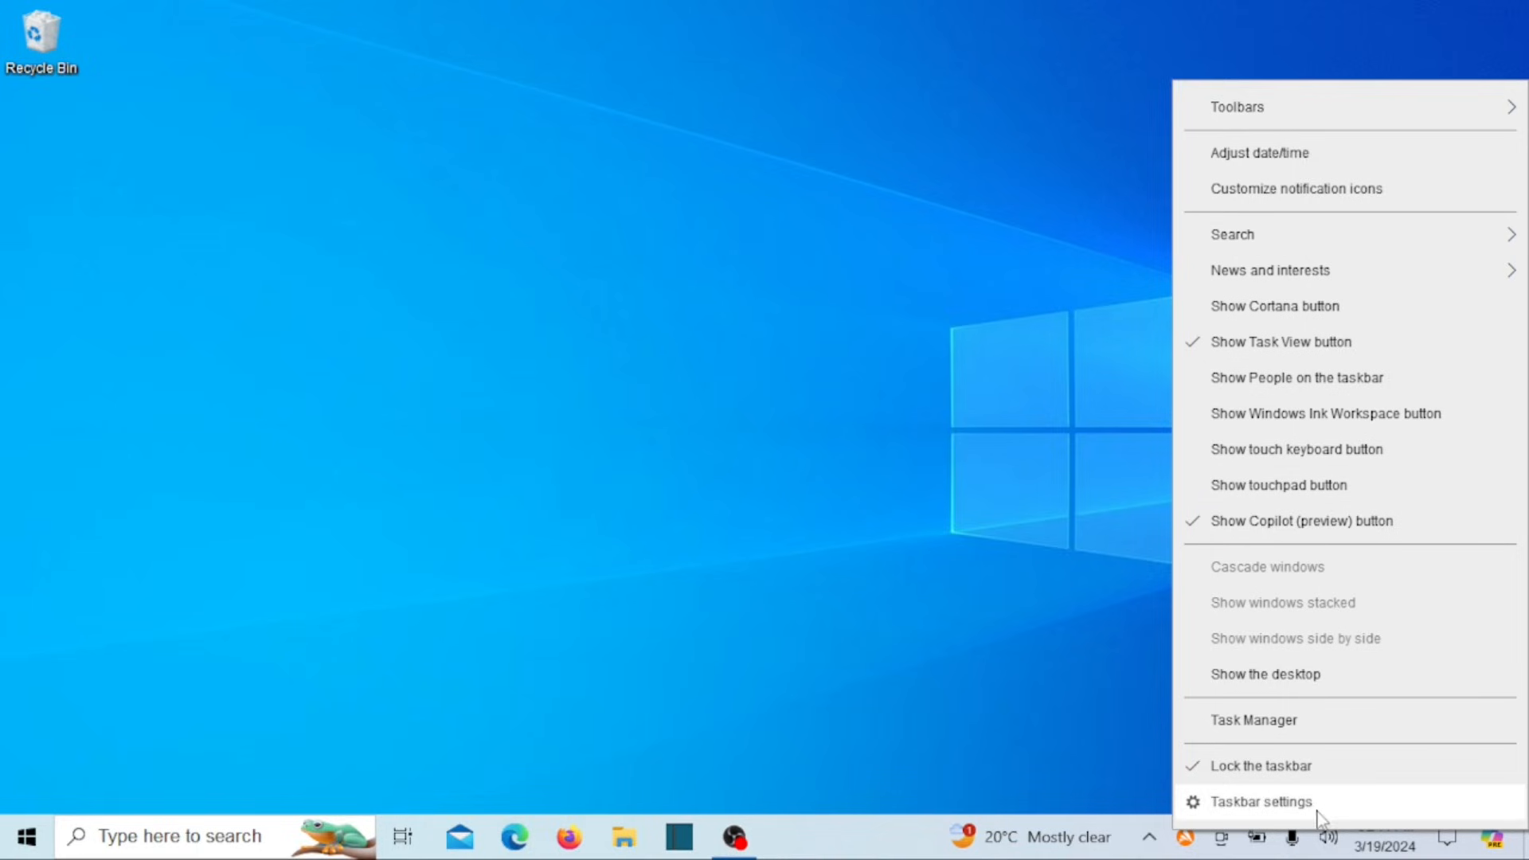
{"action": "mouse_move", "coordinate": [1296, 377]}
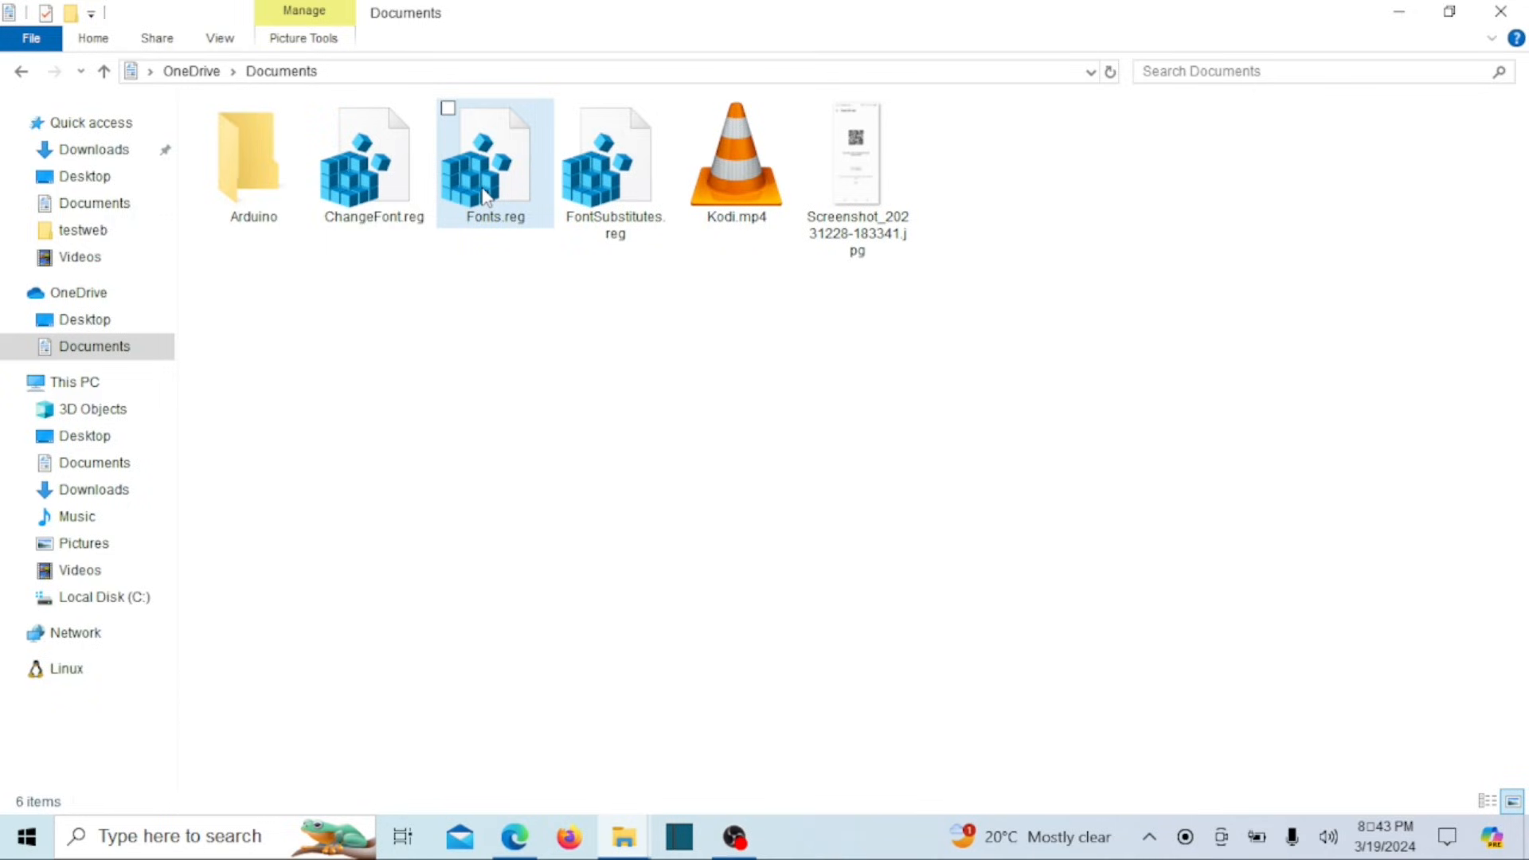
Merge the Fonts.reg backup into the registry and confirm the success message.
{"action": "left_click", "coordinate": [493, 156]}
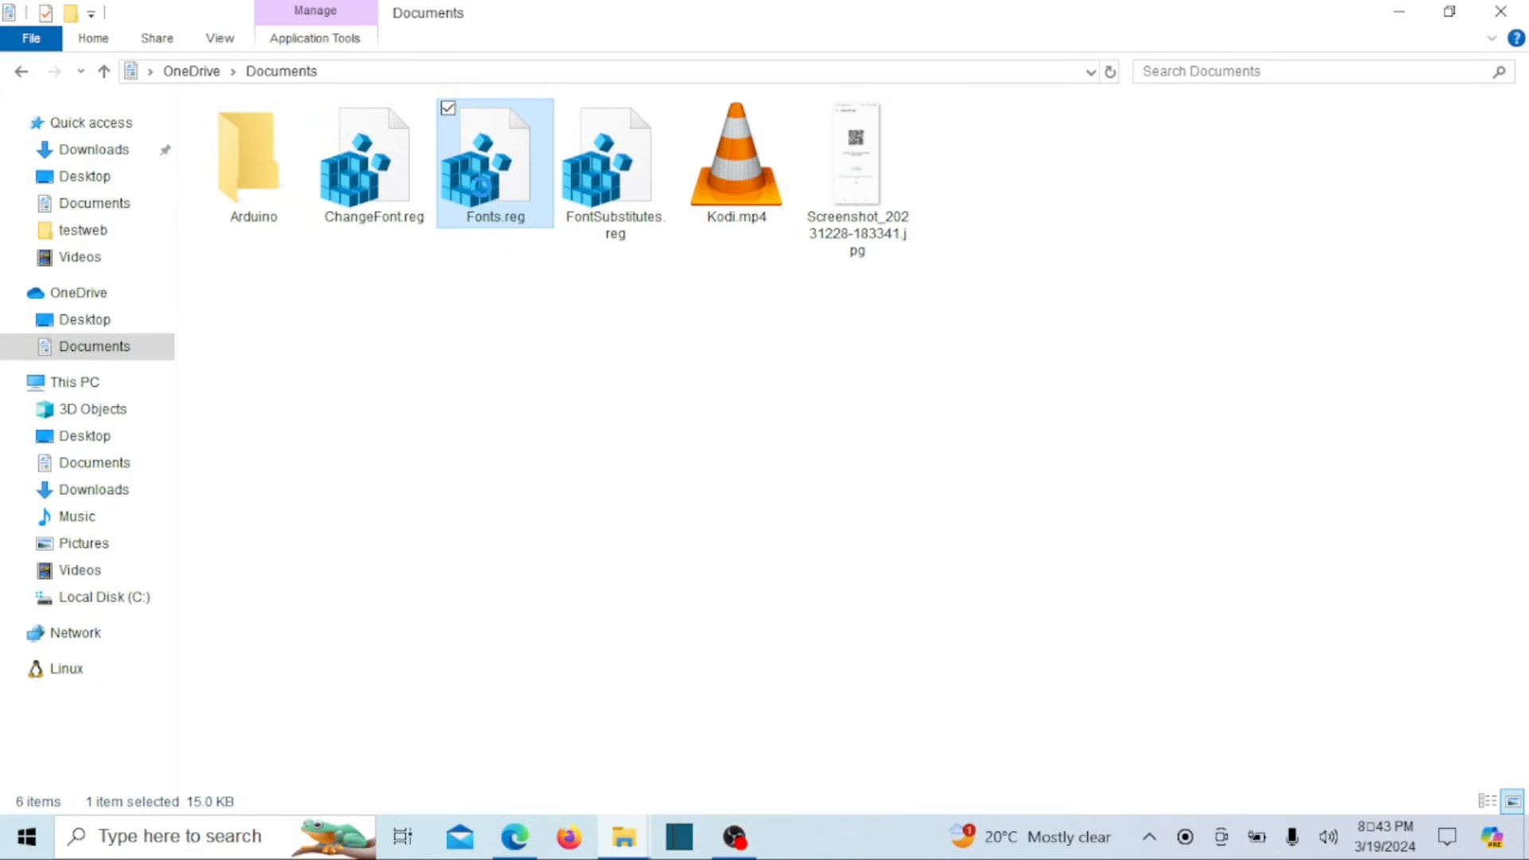
{"action": "right_click", "coordinate": [492, 156]}
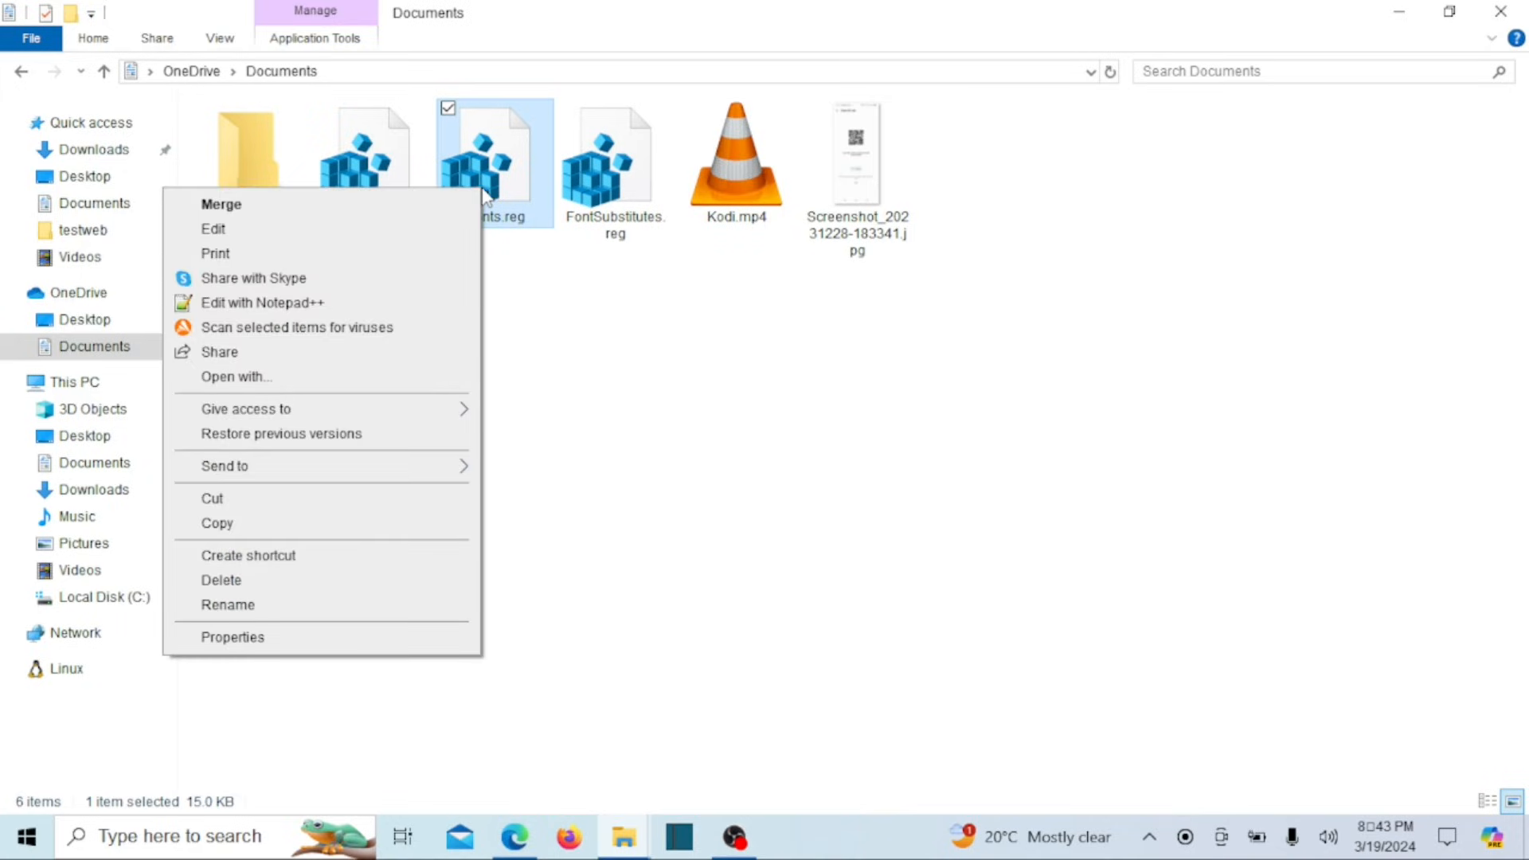
{"action": "mouse_move", "coordinate": [395, 212]}
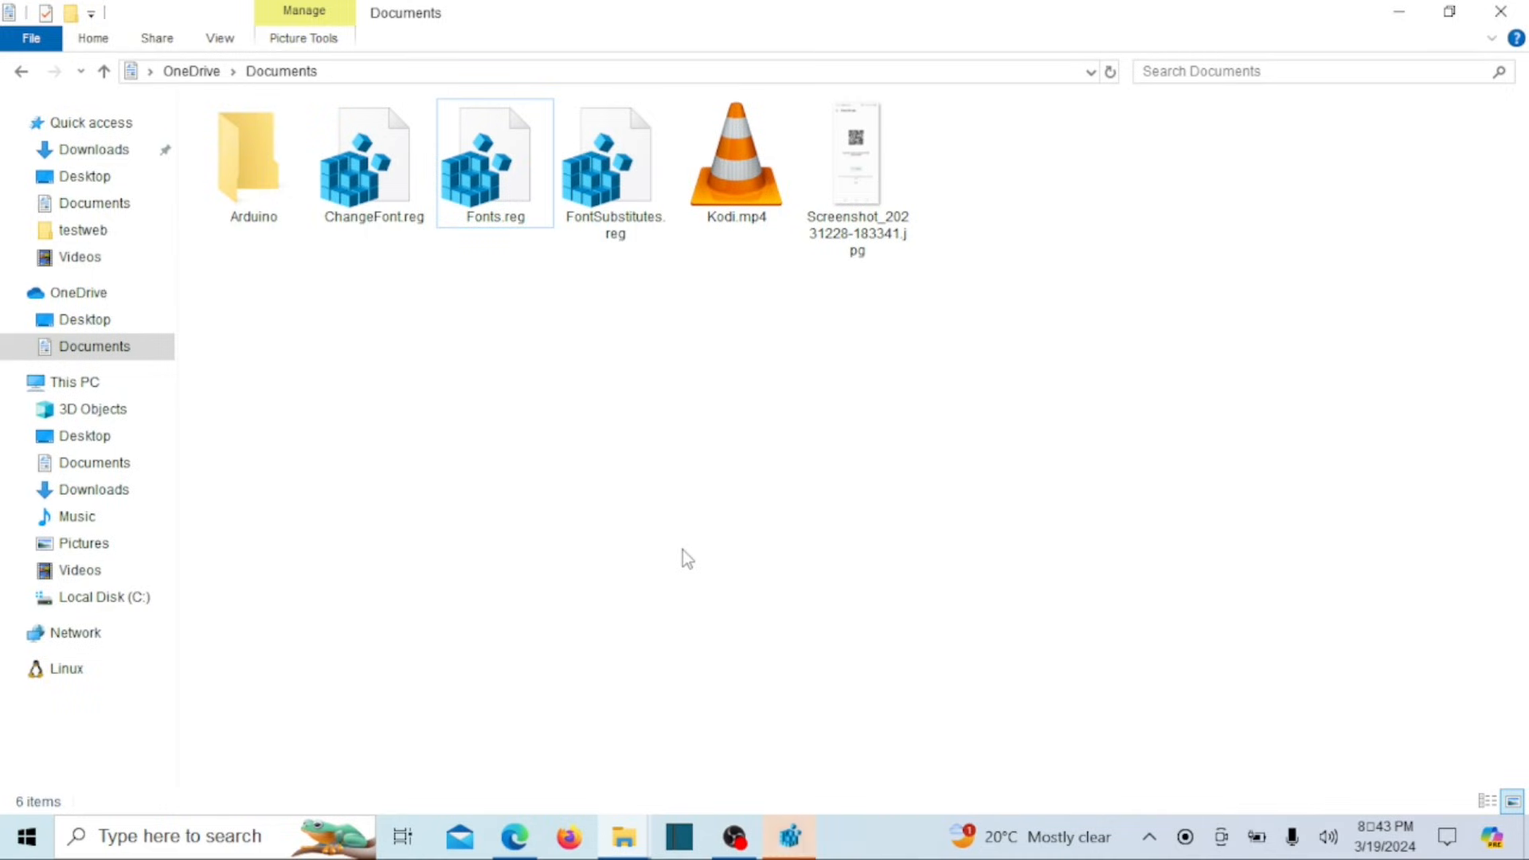
{"action": "double_click", "coordinate": [493, 156]}
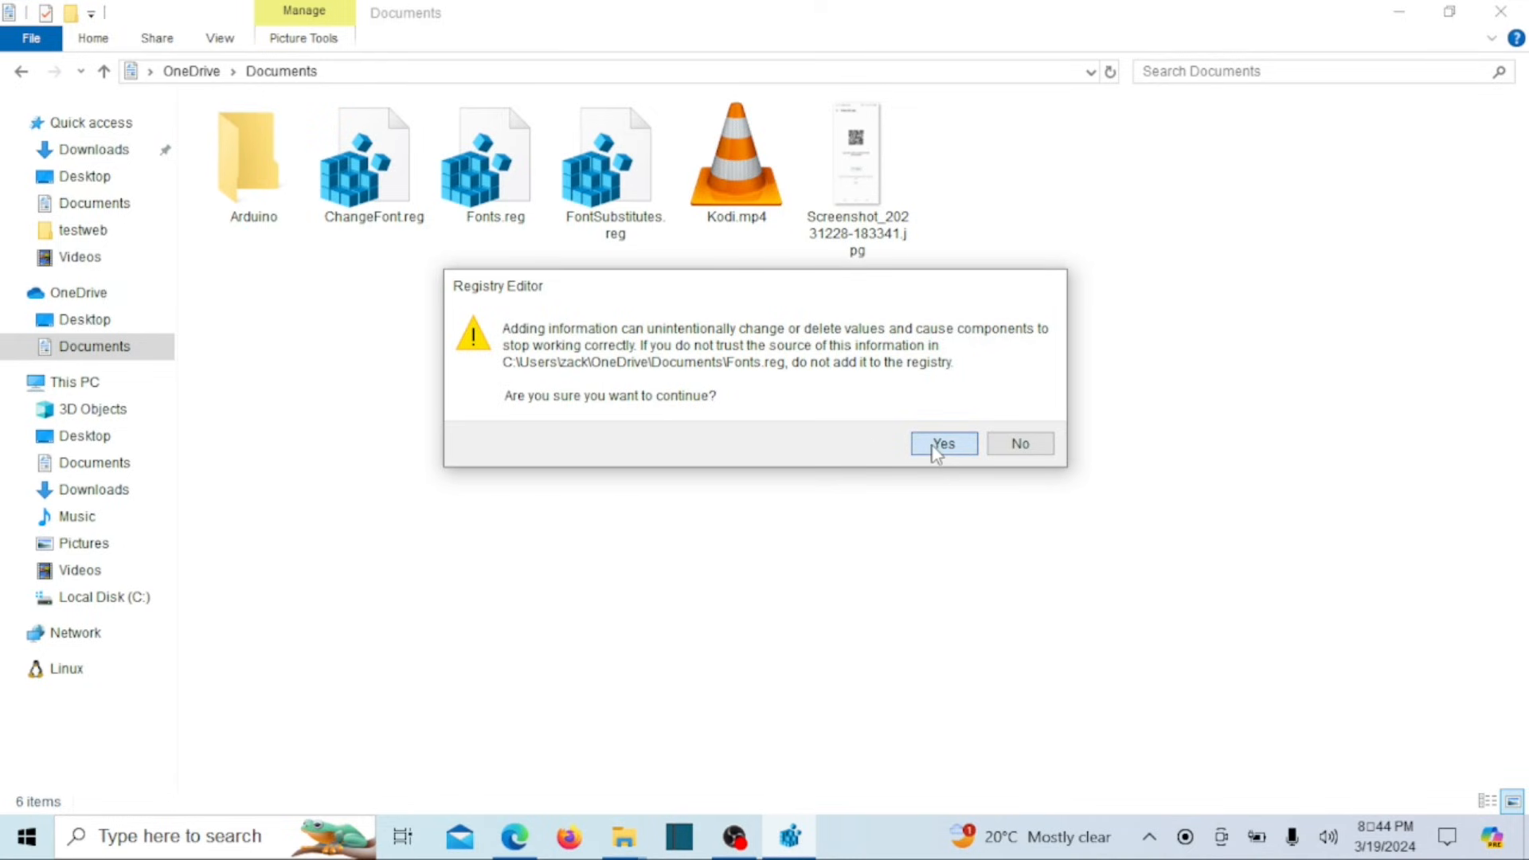
{"action": "left_click", "coordinate": [941, 442]}
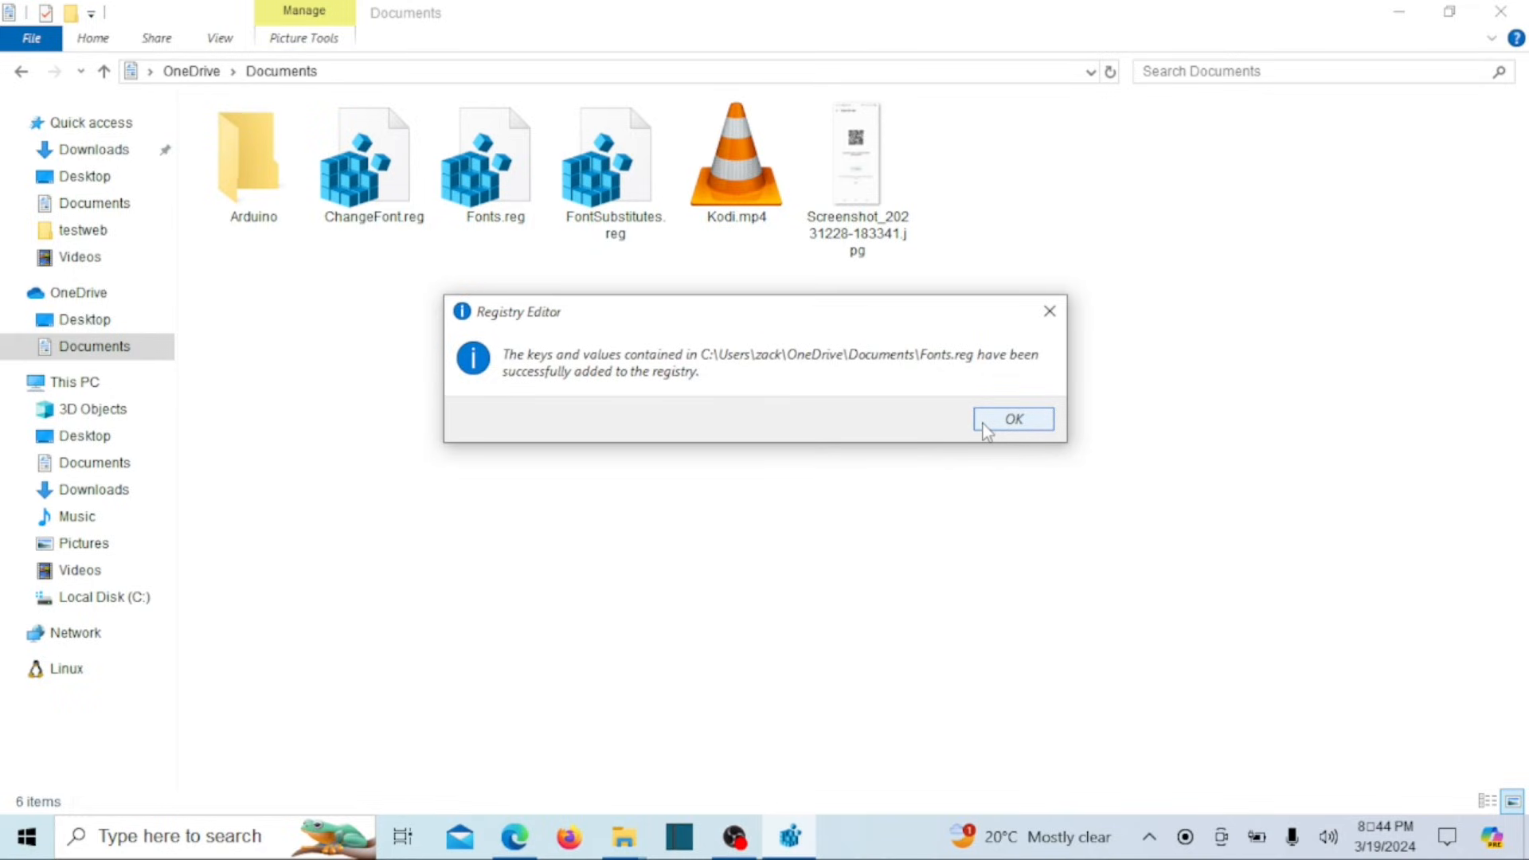
{"action": "left_click", "coordinate": [1012, 419]}
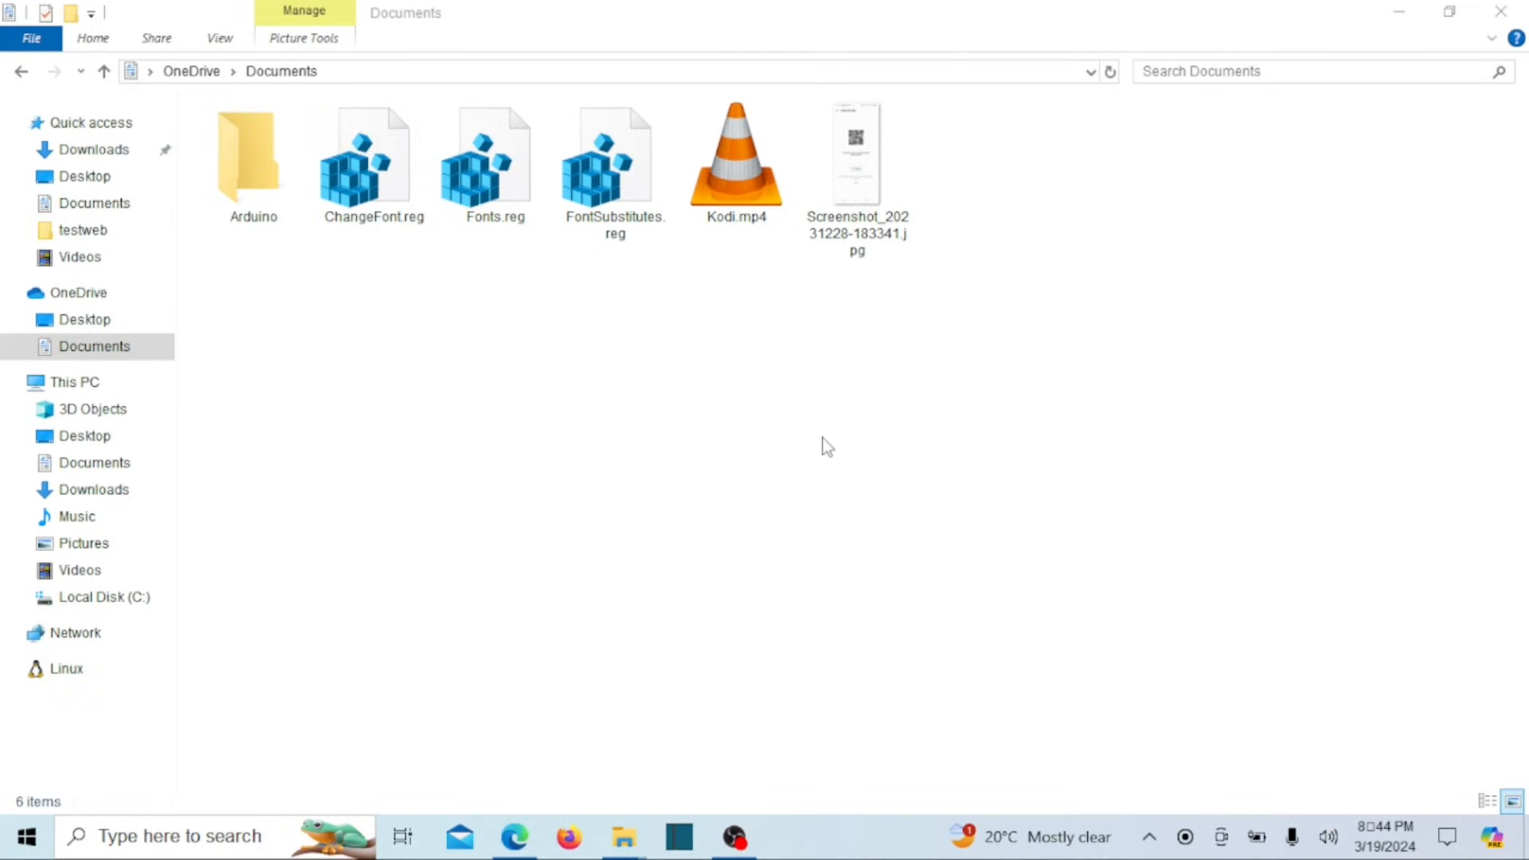
Select FontSubstitutes.reg and bring up its context menu for merging.
{"action": "left_click", "coordinate": [614, 161]}
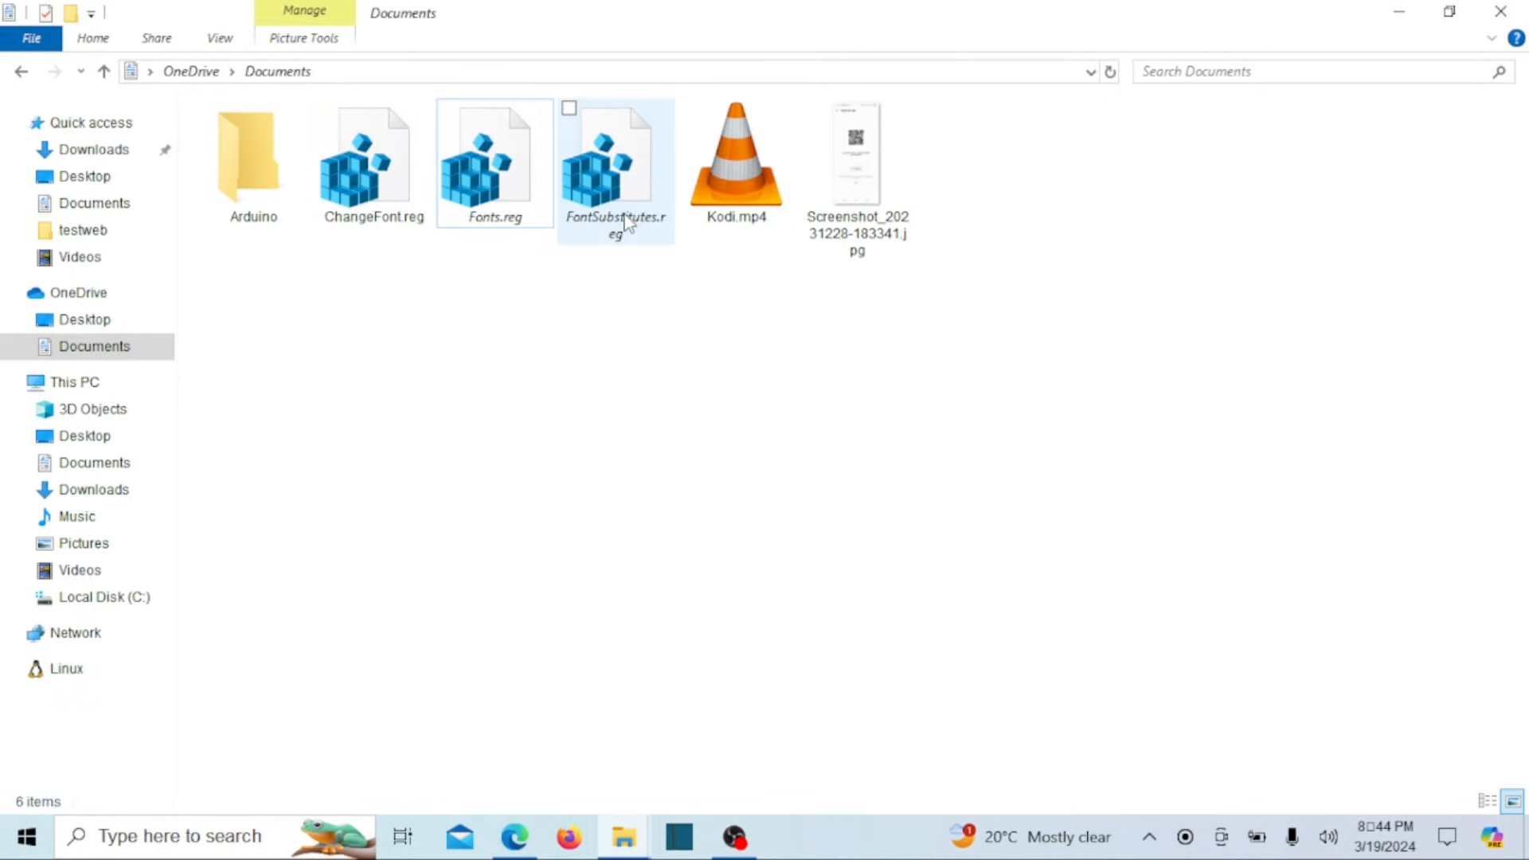
{"action": "right_click", "coordinate": [615, 161]}
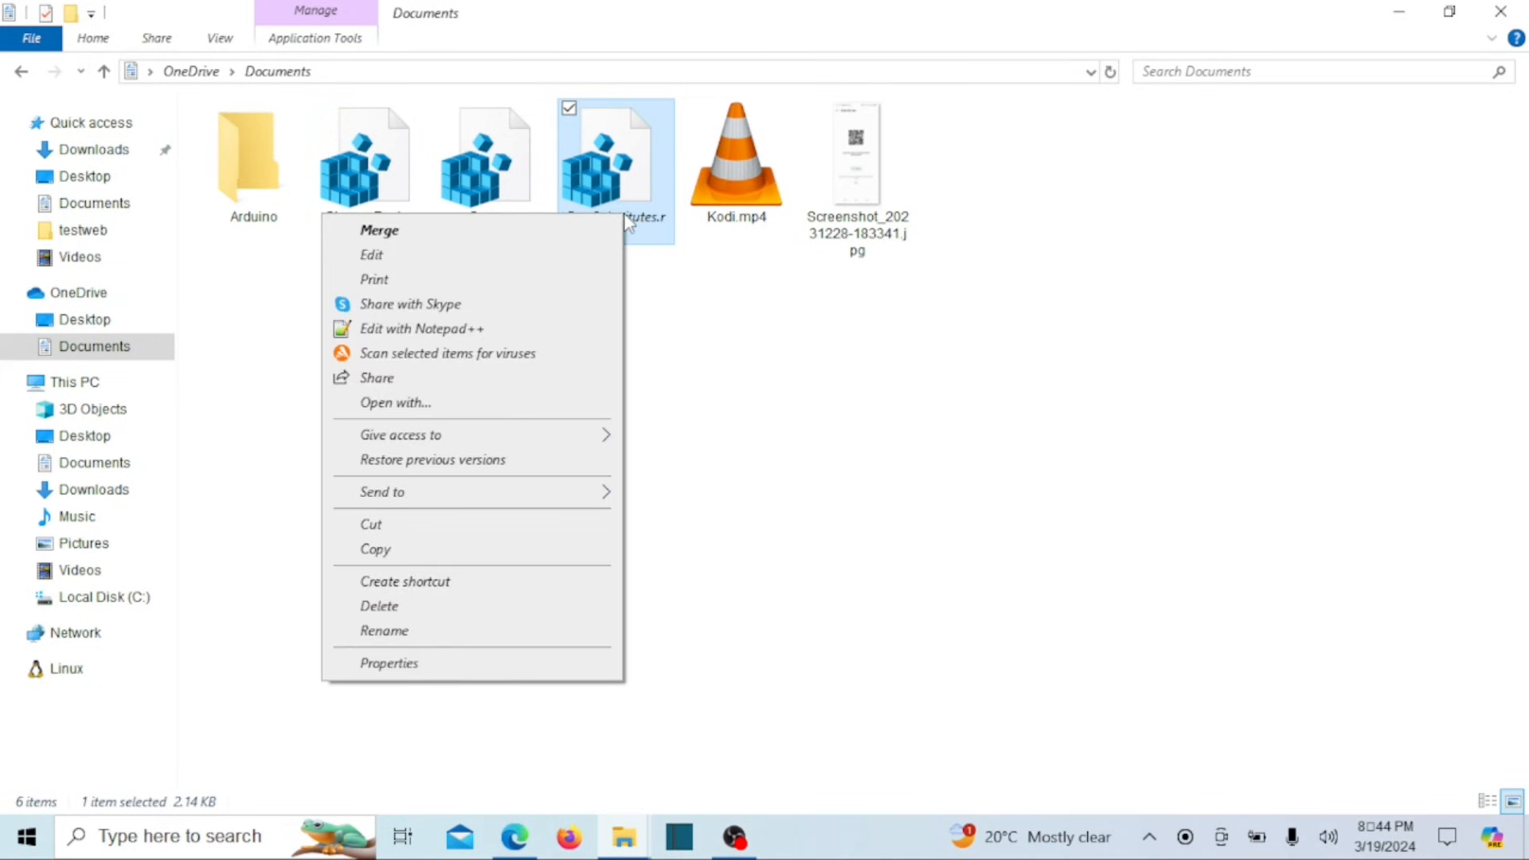
{"action": "mouse_move", "coordinate": [546, 234]}
{"action": "type", "text": "firewall"}
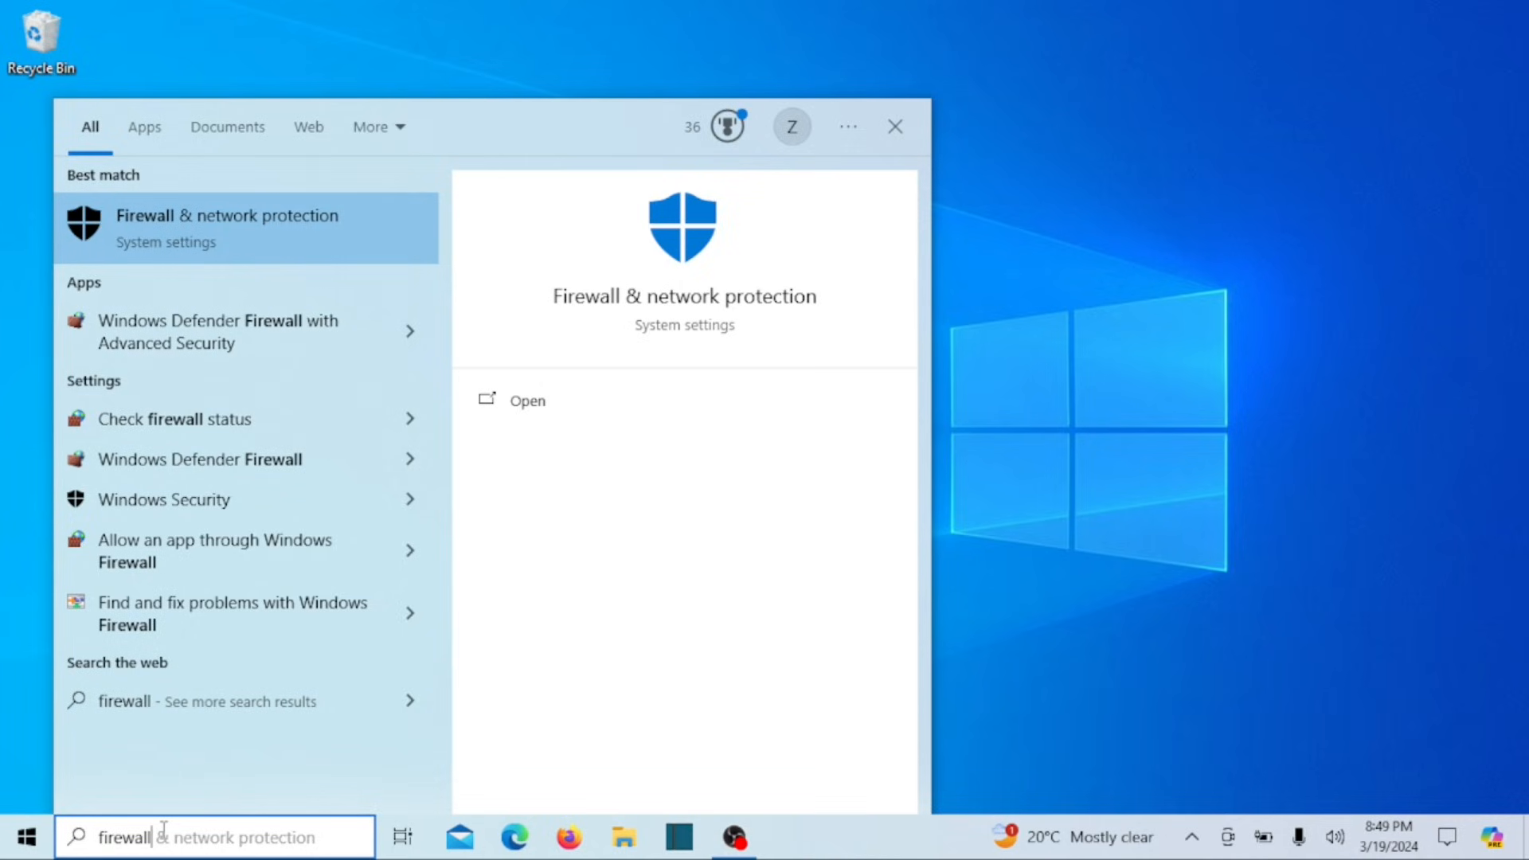
{"action": "mouse_move", "coordinate": [252, 239]}
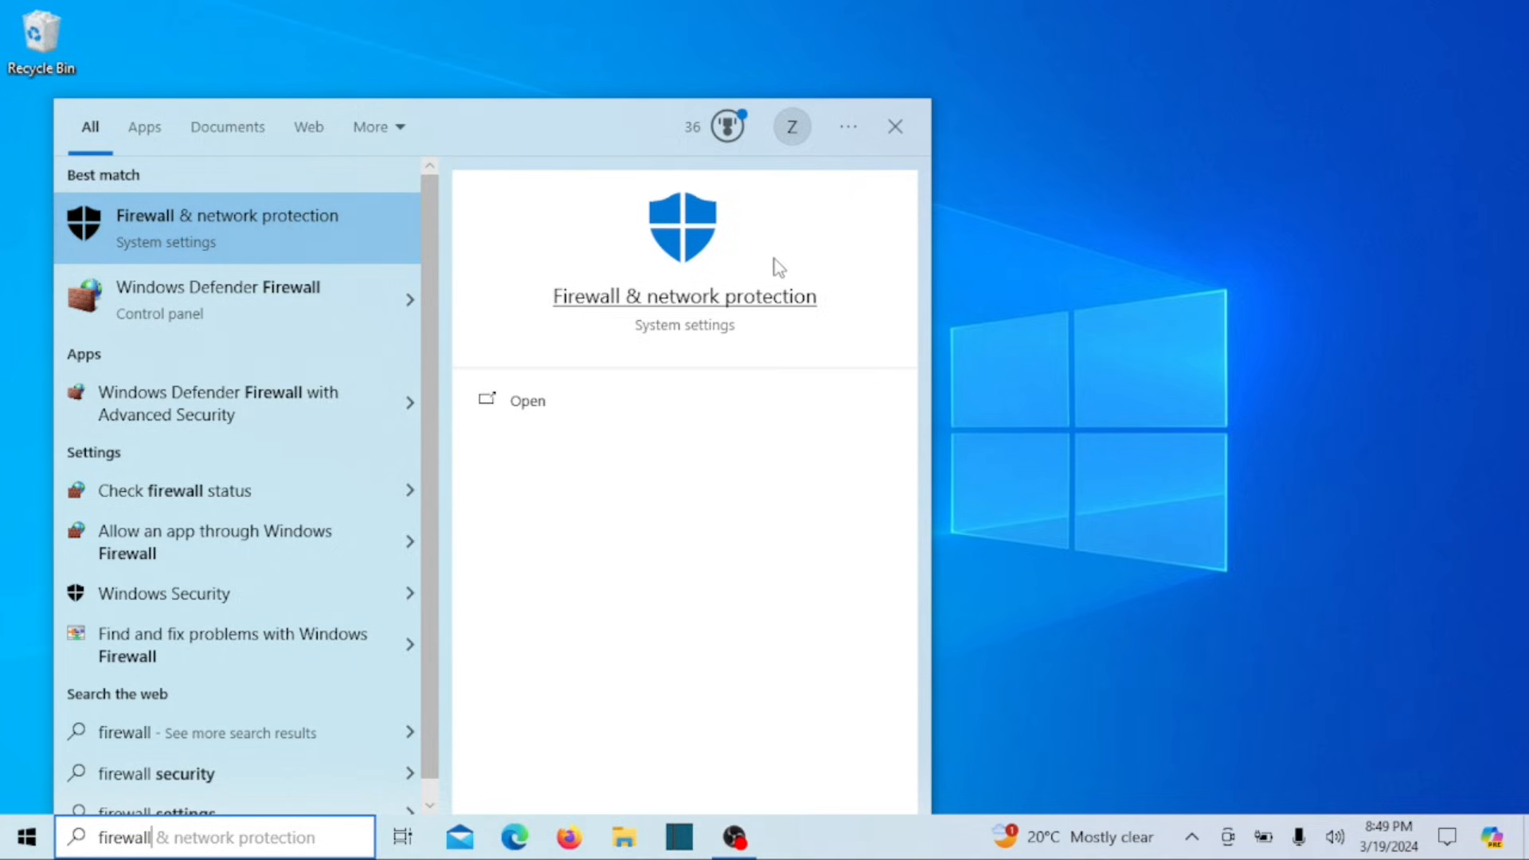
{"action": "mouse_move", "coordinate": [1105, 263]}
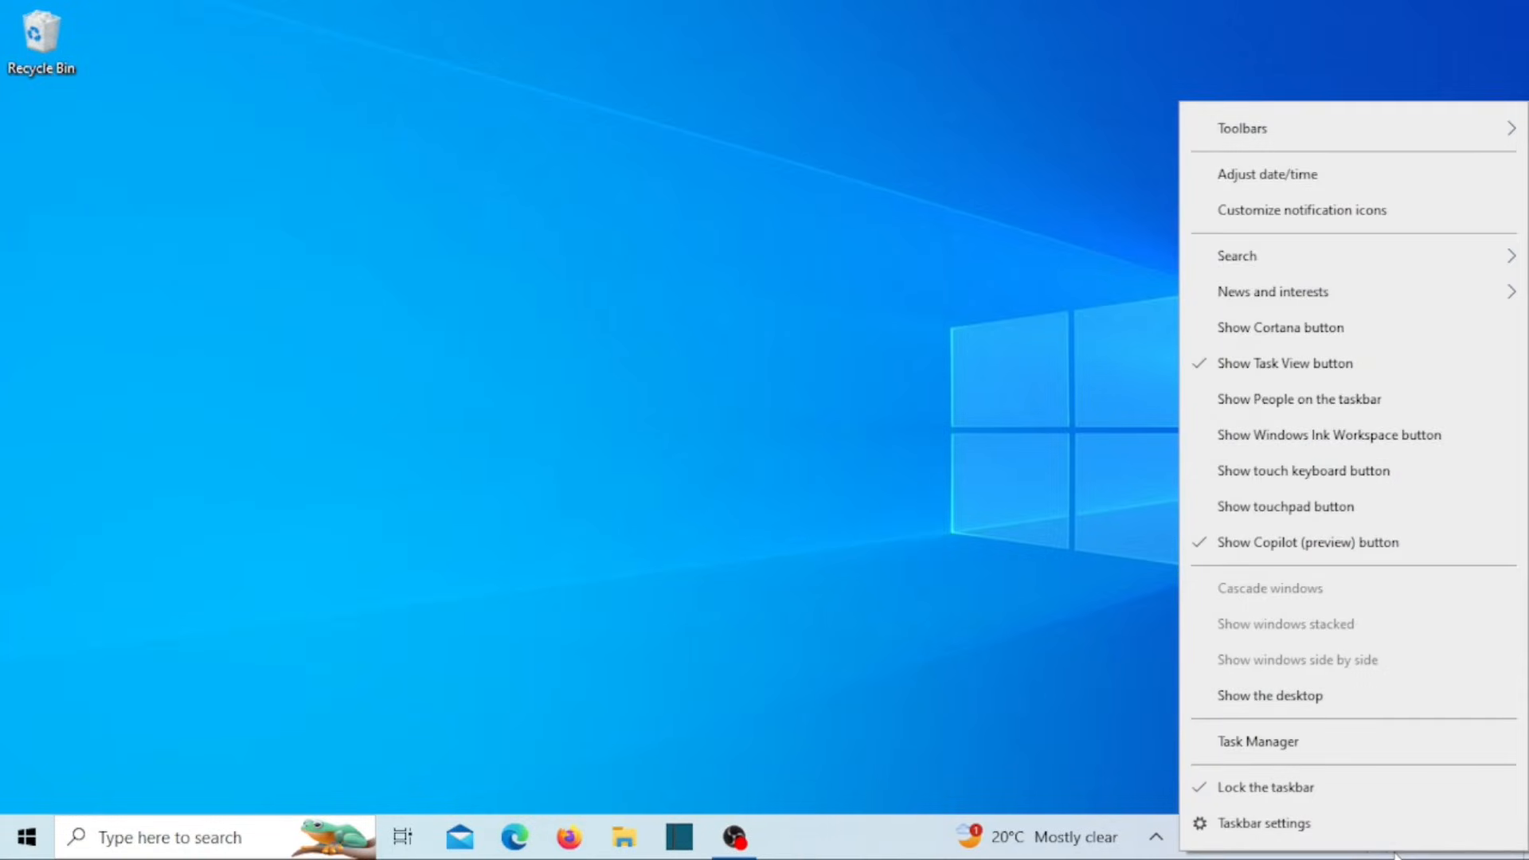
{"action": "mouse_move", "coordinate": [1331, 210]}
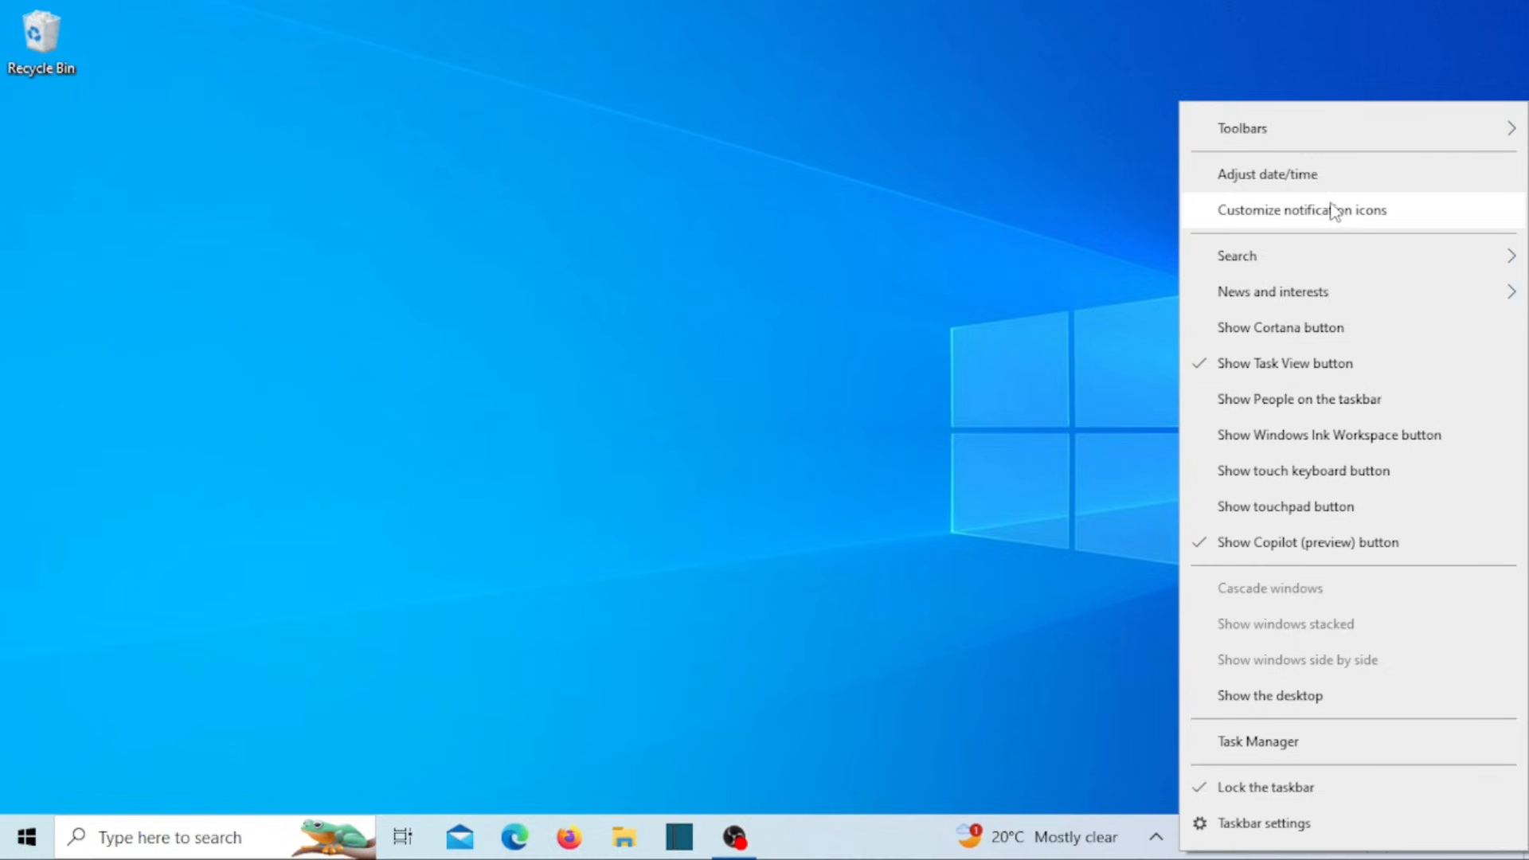